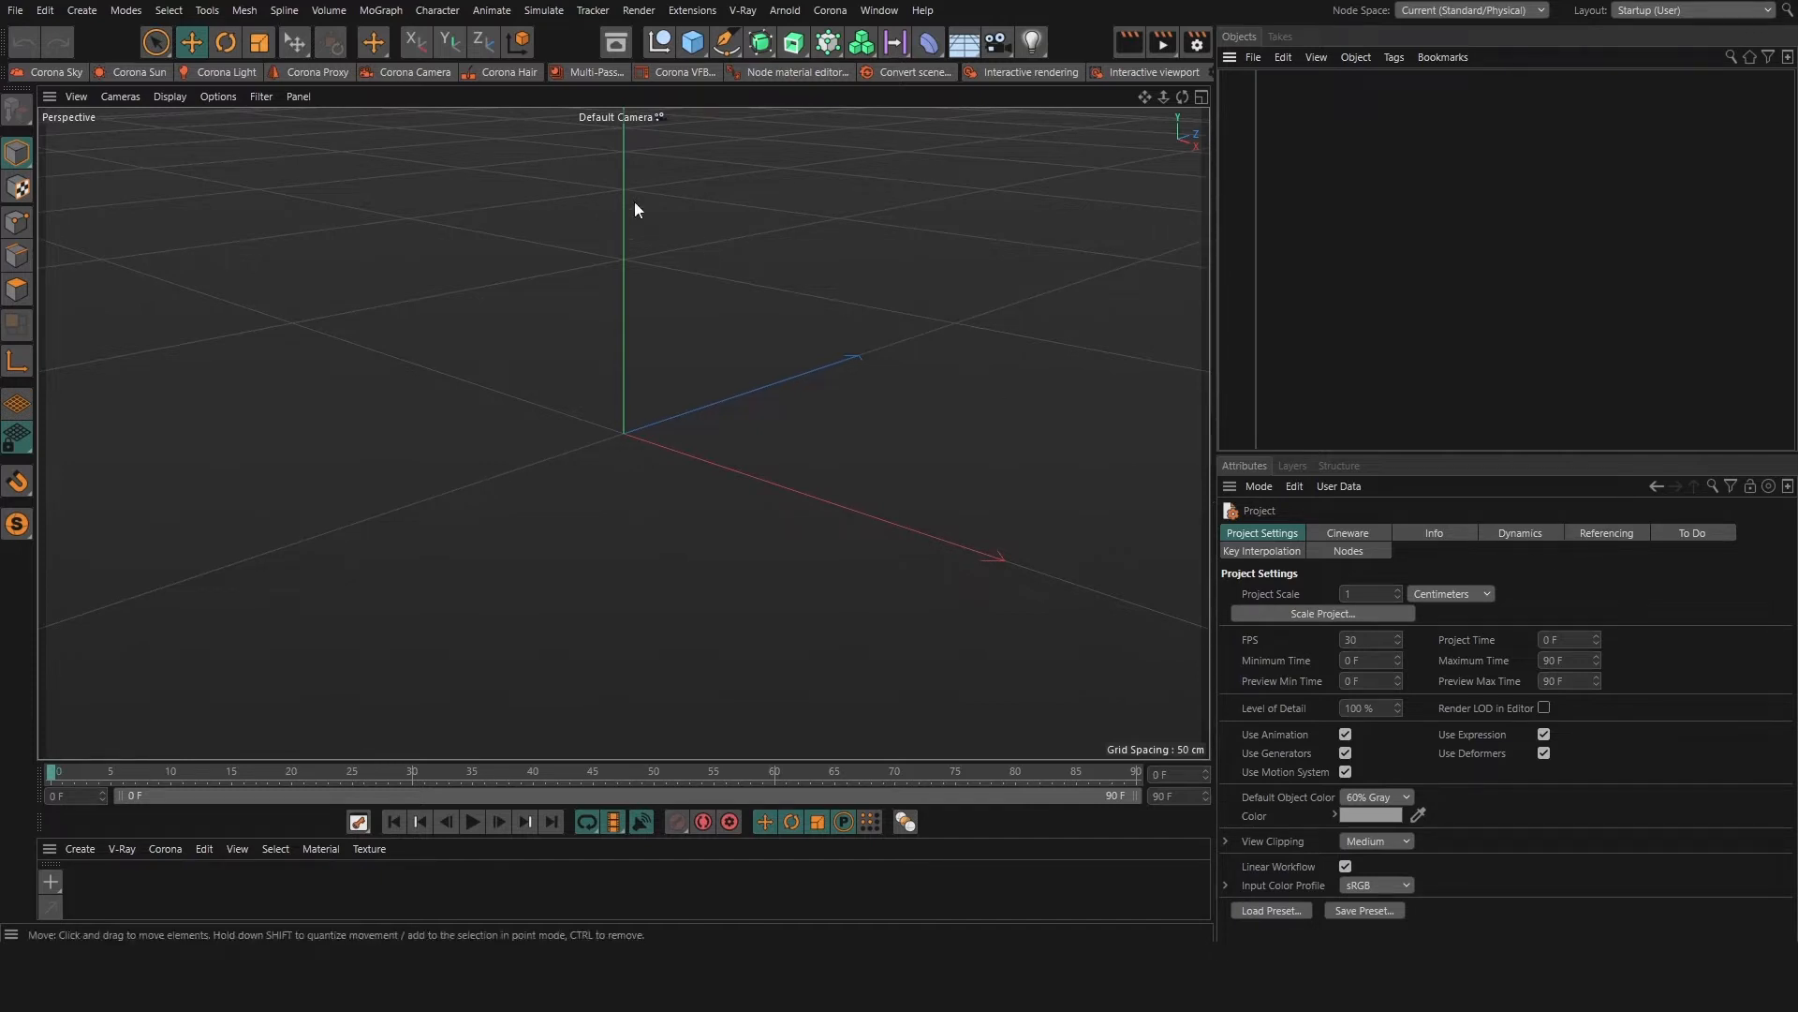
- Bring up the Render Settings window from the Render menu
{"action": "left_click", "coordinate": [637, 12]}
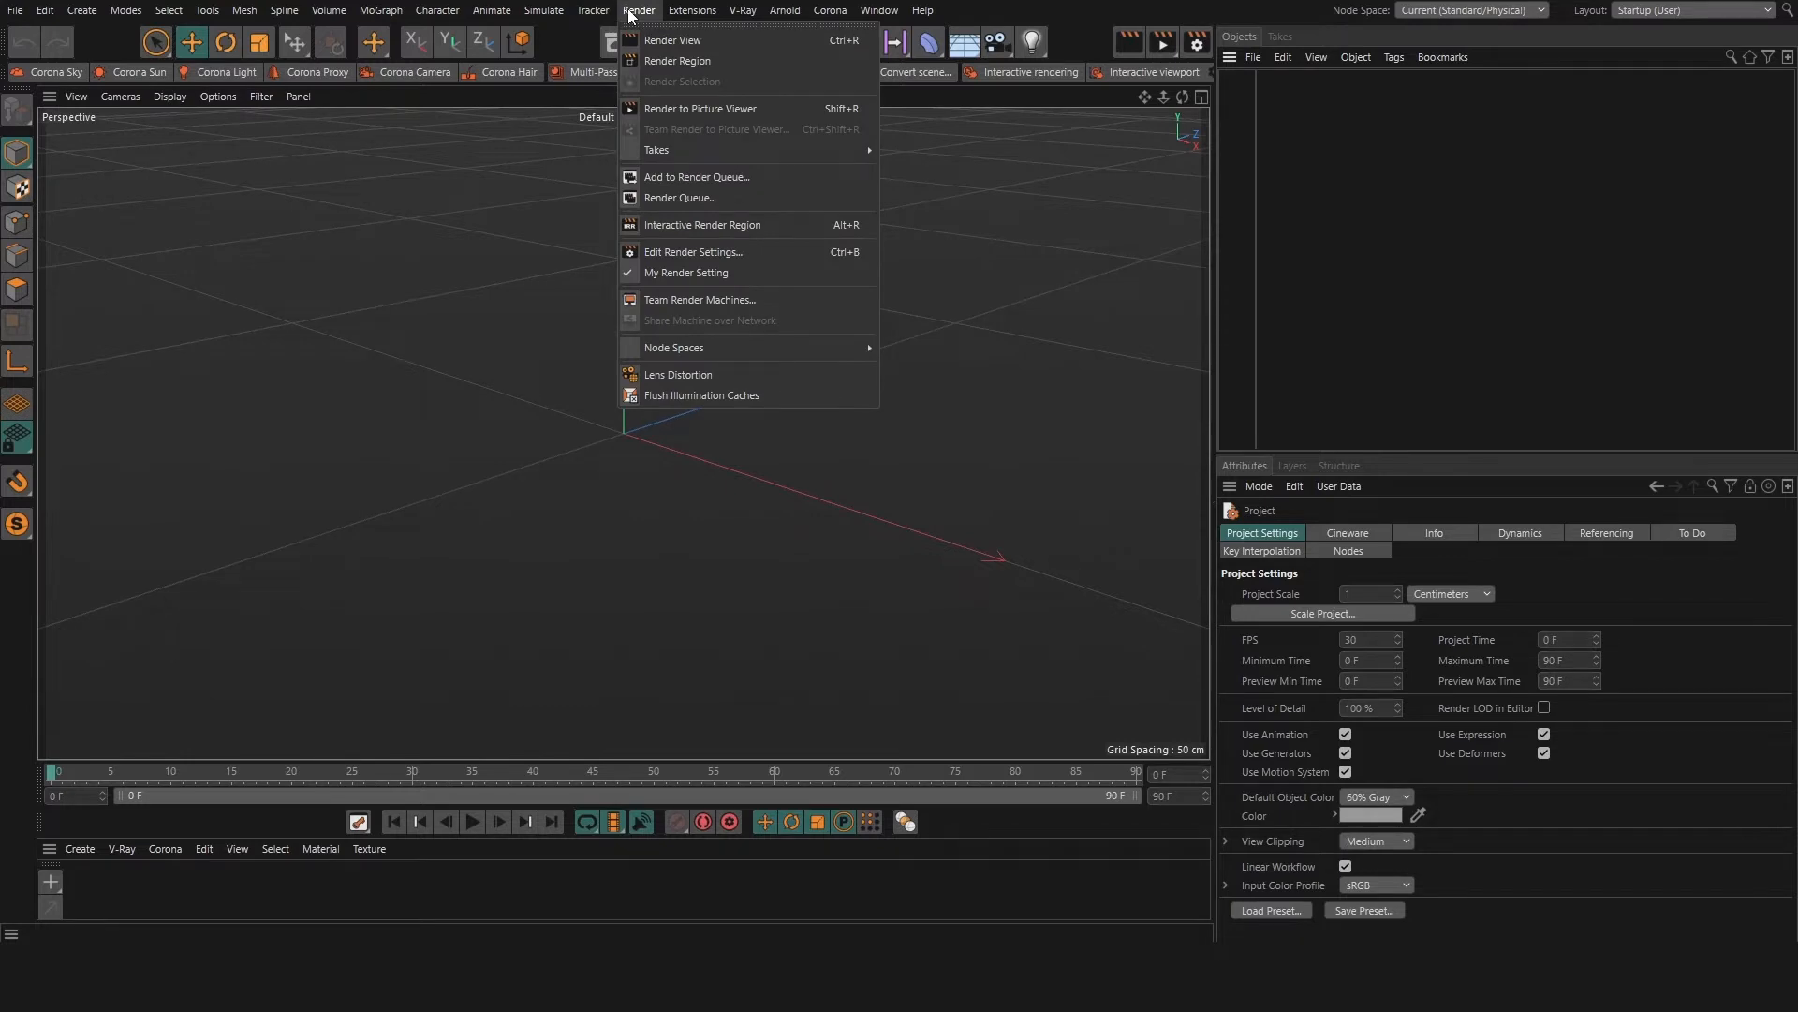
{"action": "mouse_move", "coordinate": [693, 253]}
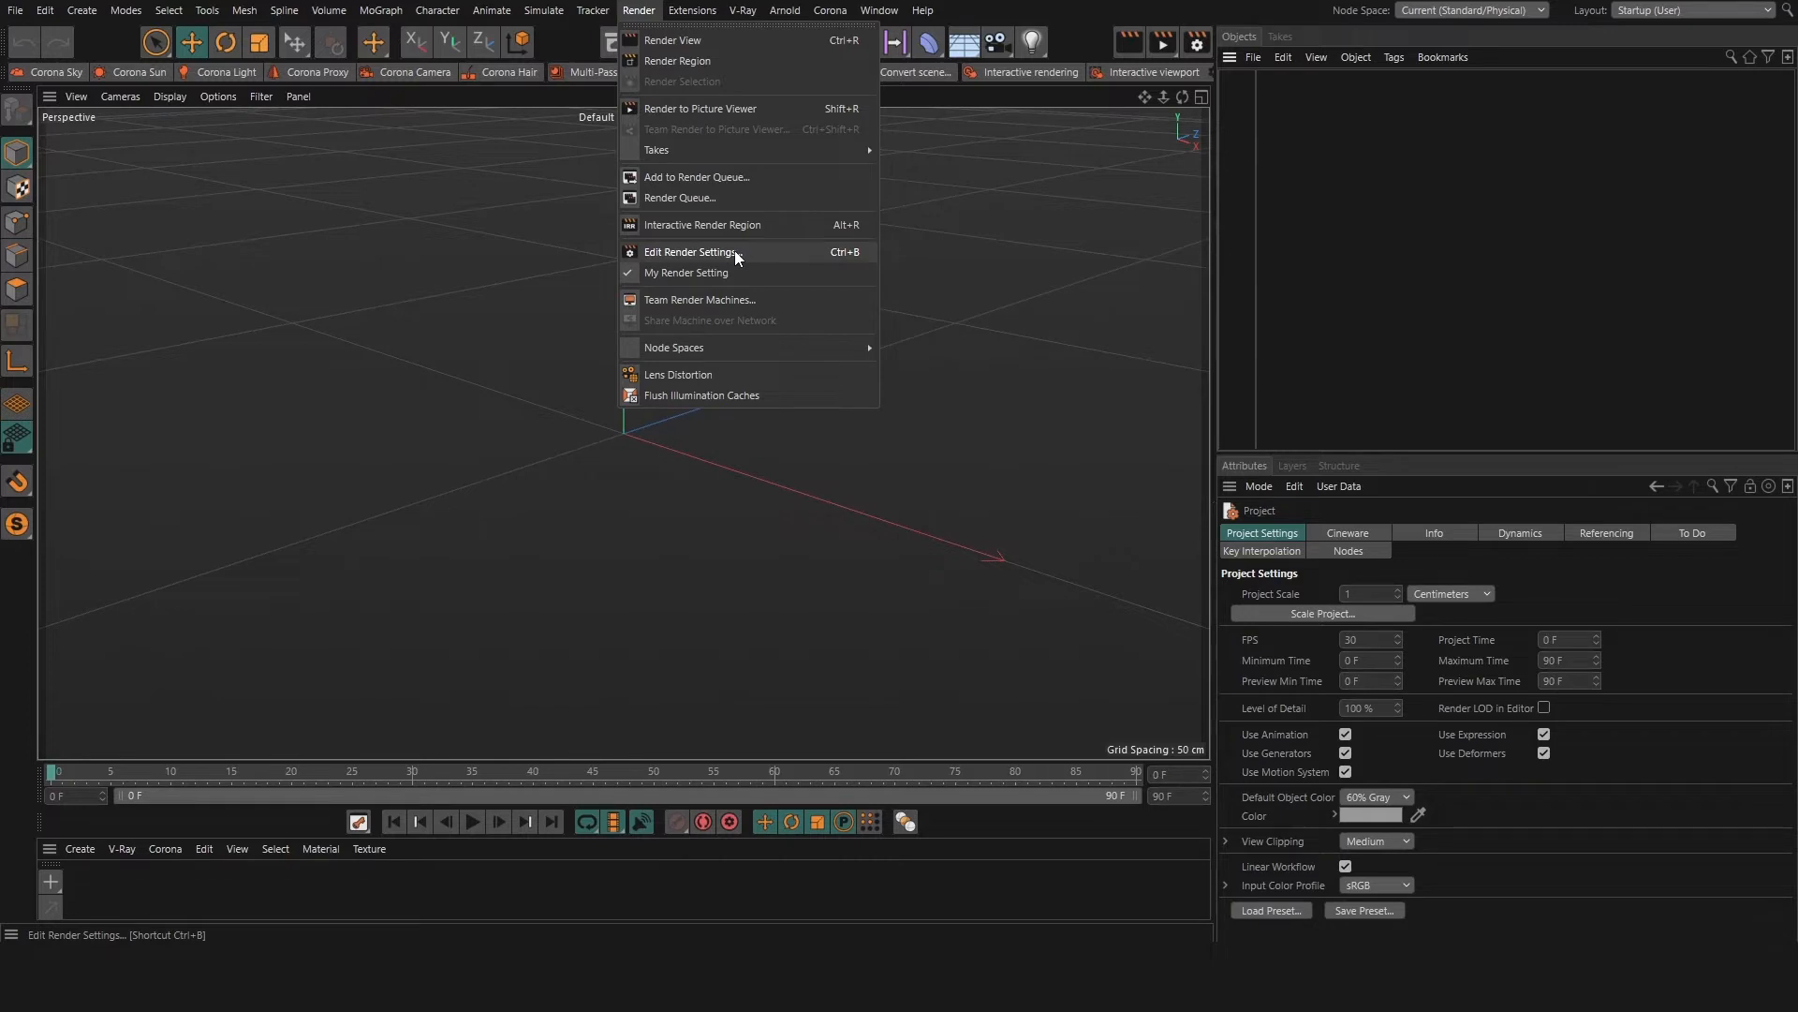
{"action": "left_click", "coordinate": [689, 251]}
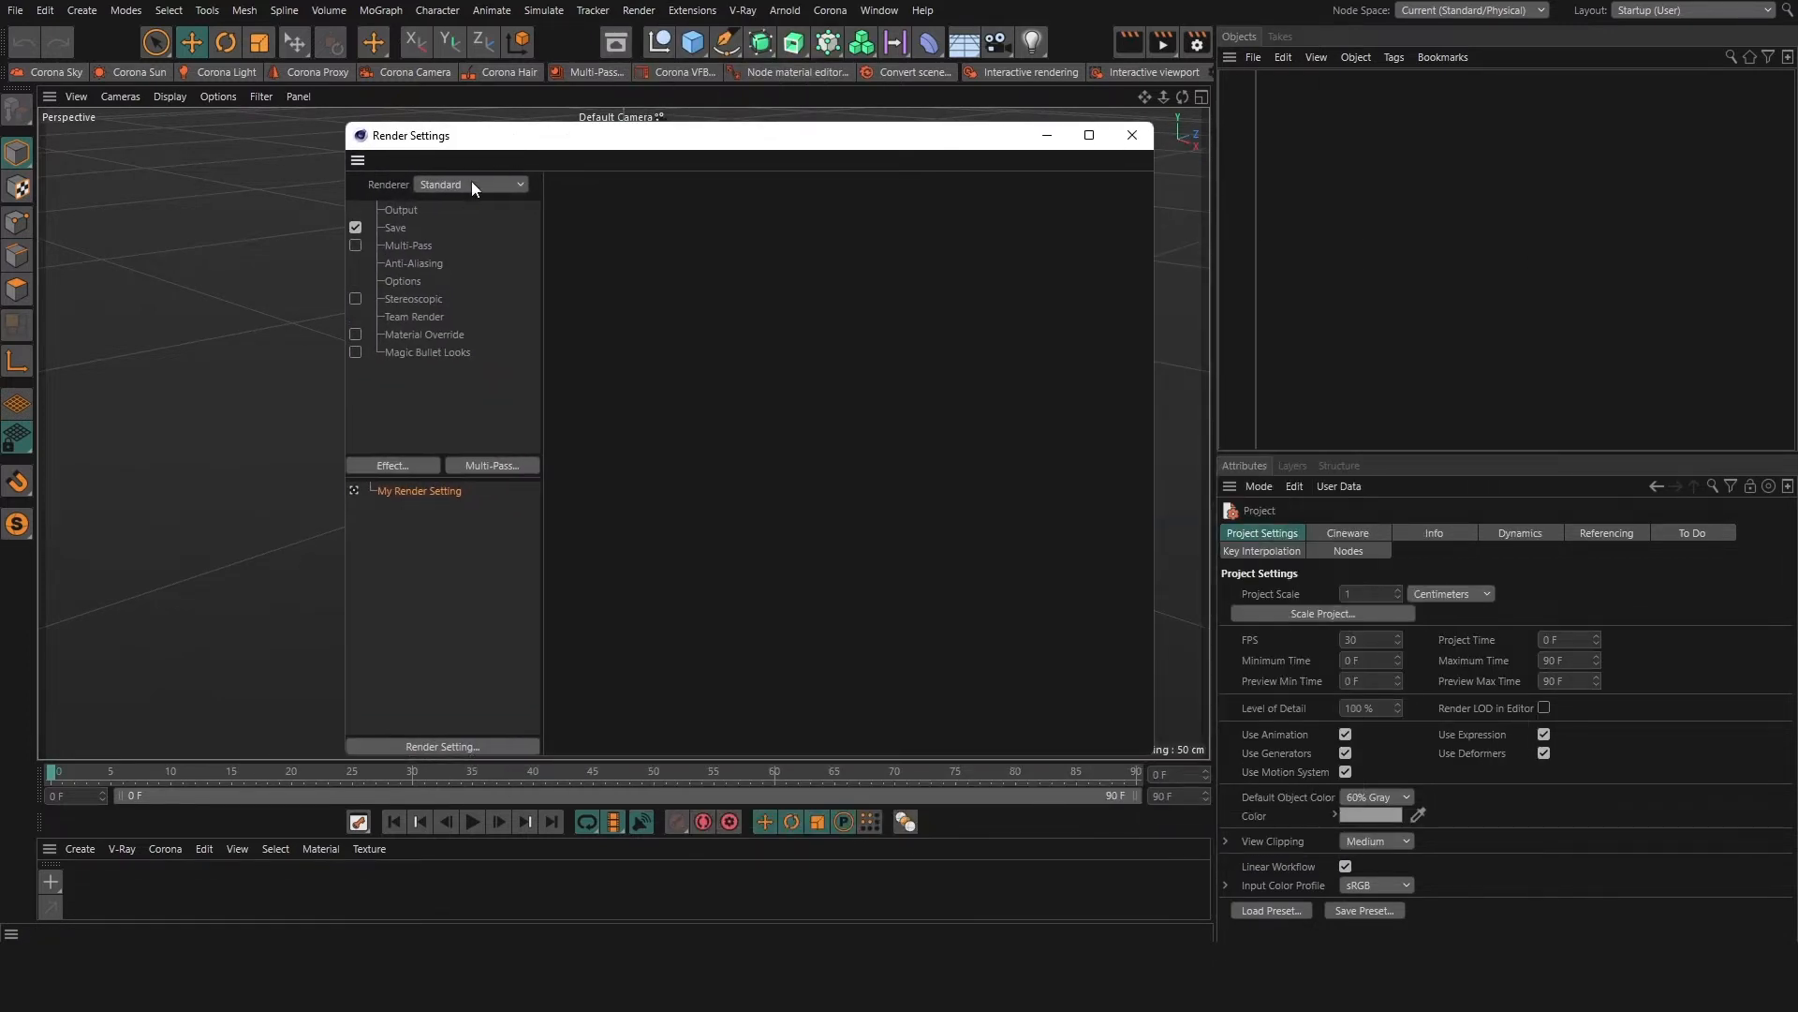
- Choose Corona as the renderer in Render Settings
{"action": "left_click", "coordinate": [470, 185]}
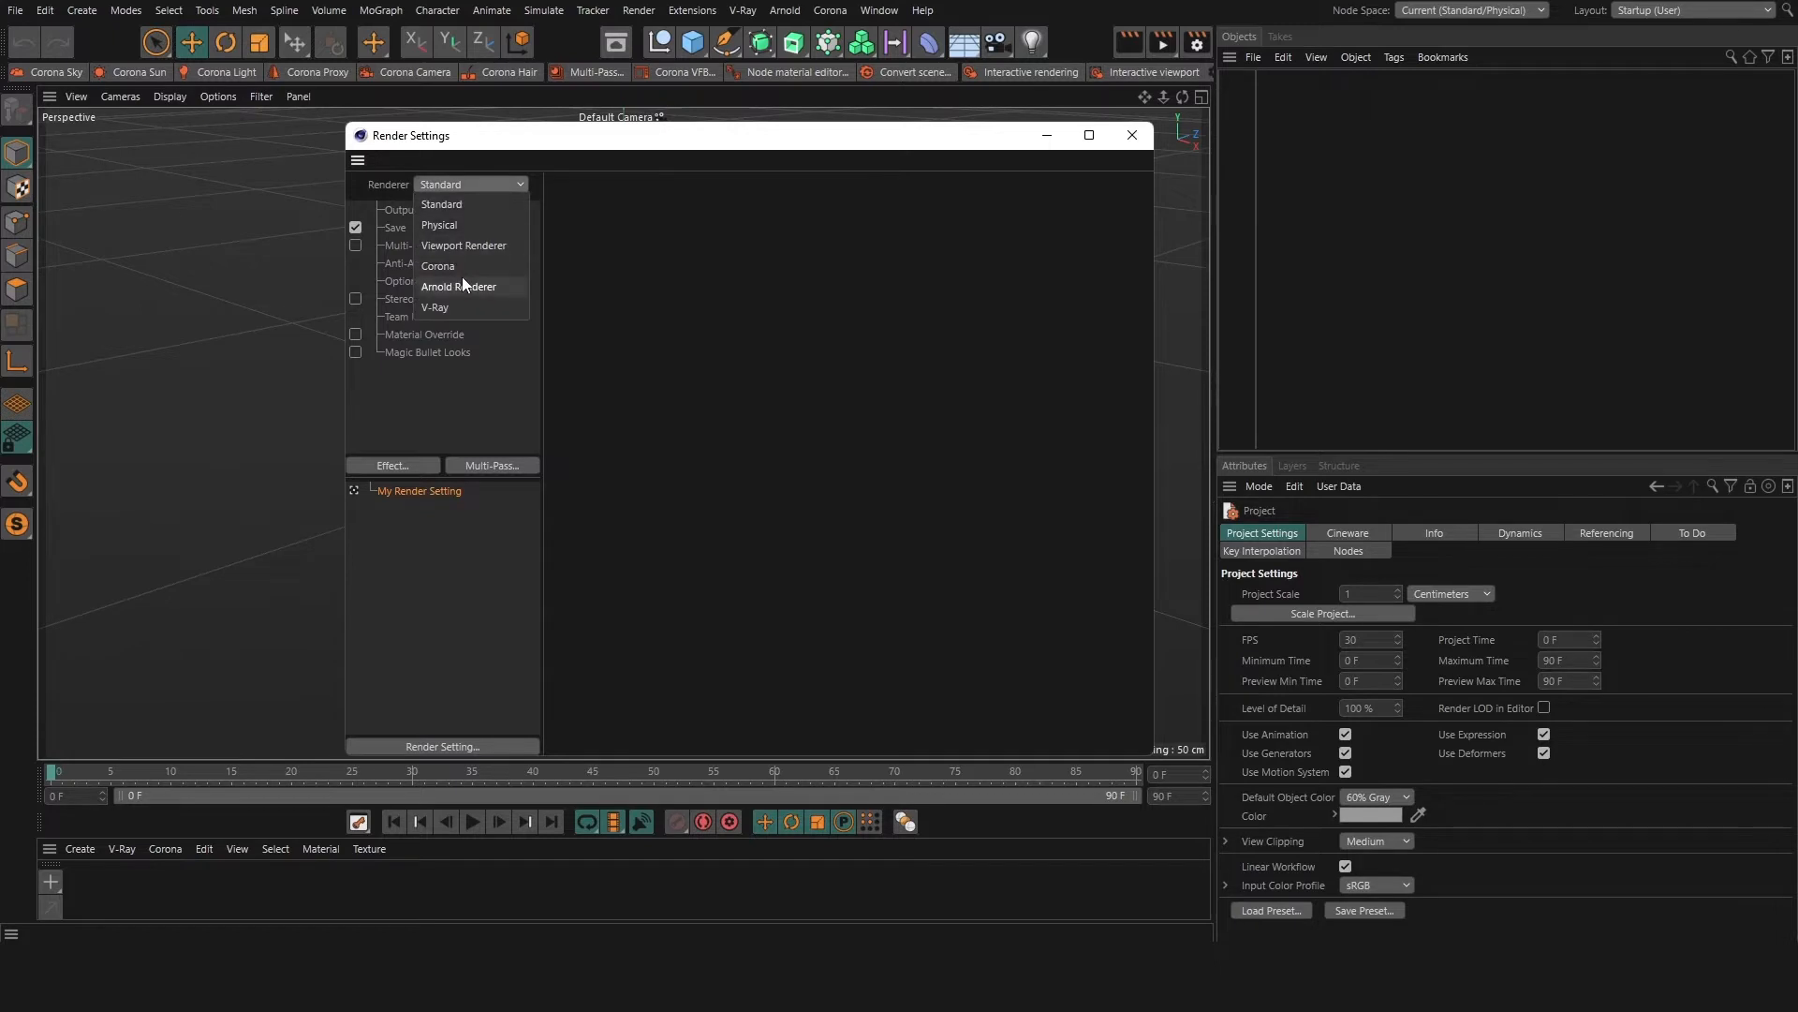
{"action": "left_click", "coordinate": [437, 264]}
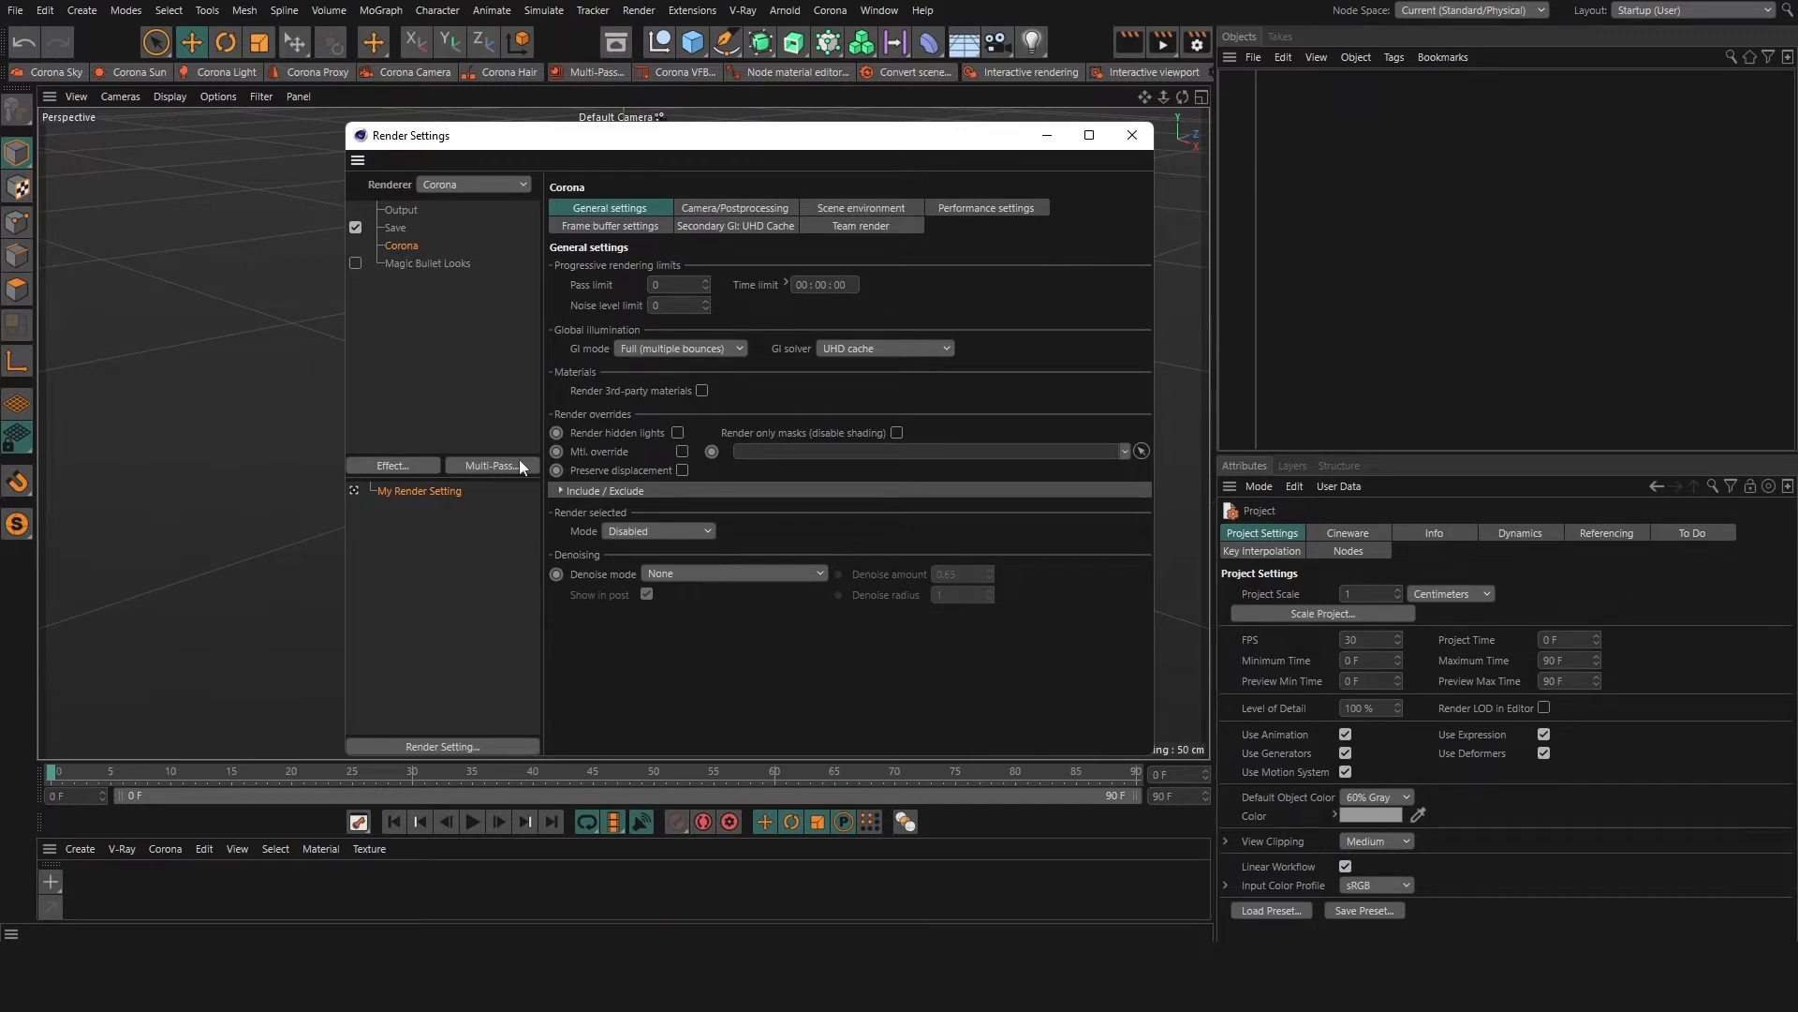
{"action": "mouse_move", "coordinate": [983, 327]}
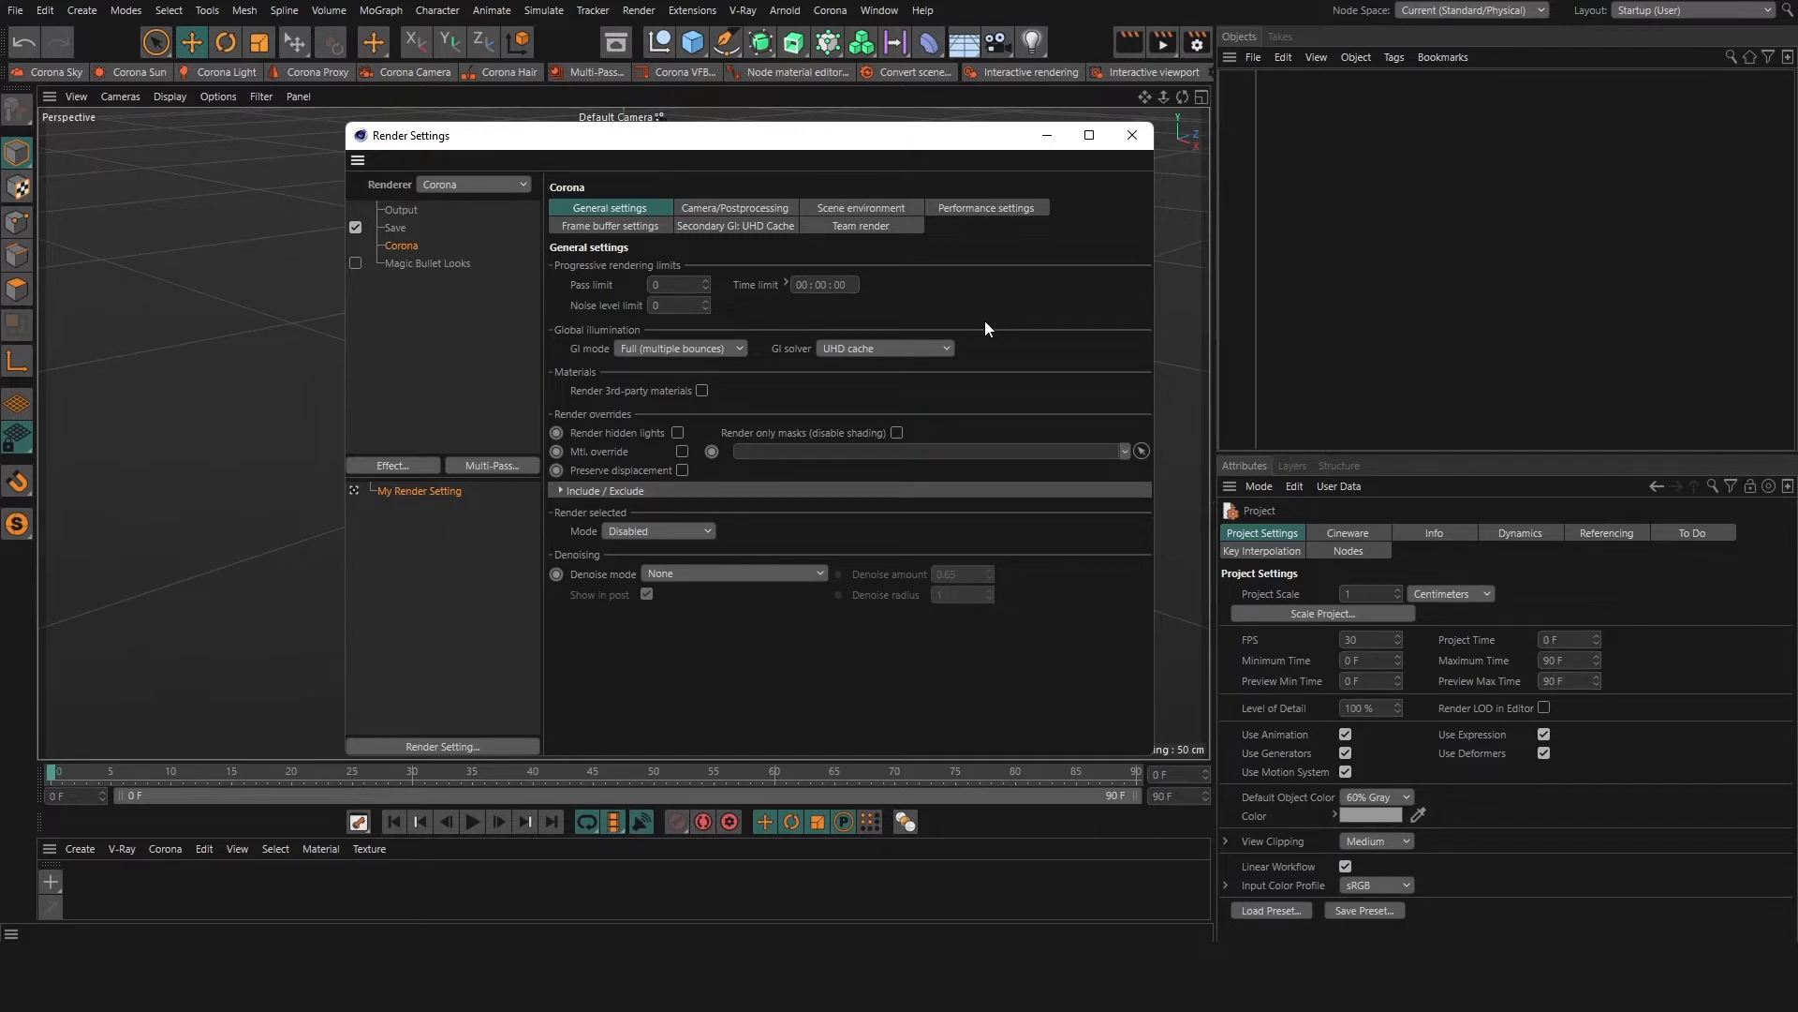
{"action": "mouse_move", "coordinate": [607, 284]}
{"action": "type", "text": "20"}
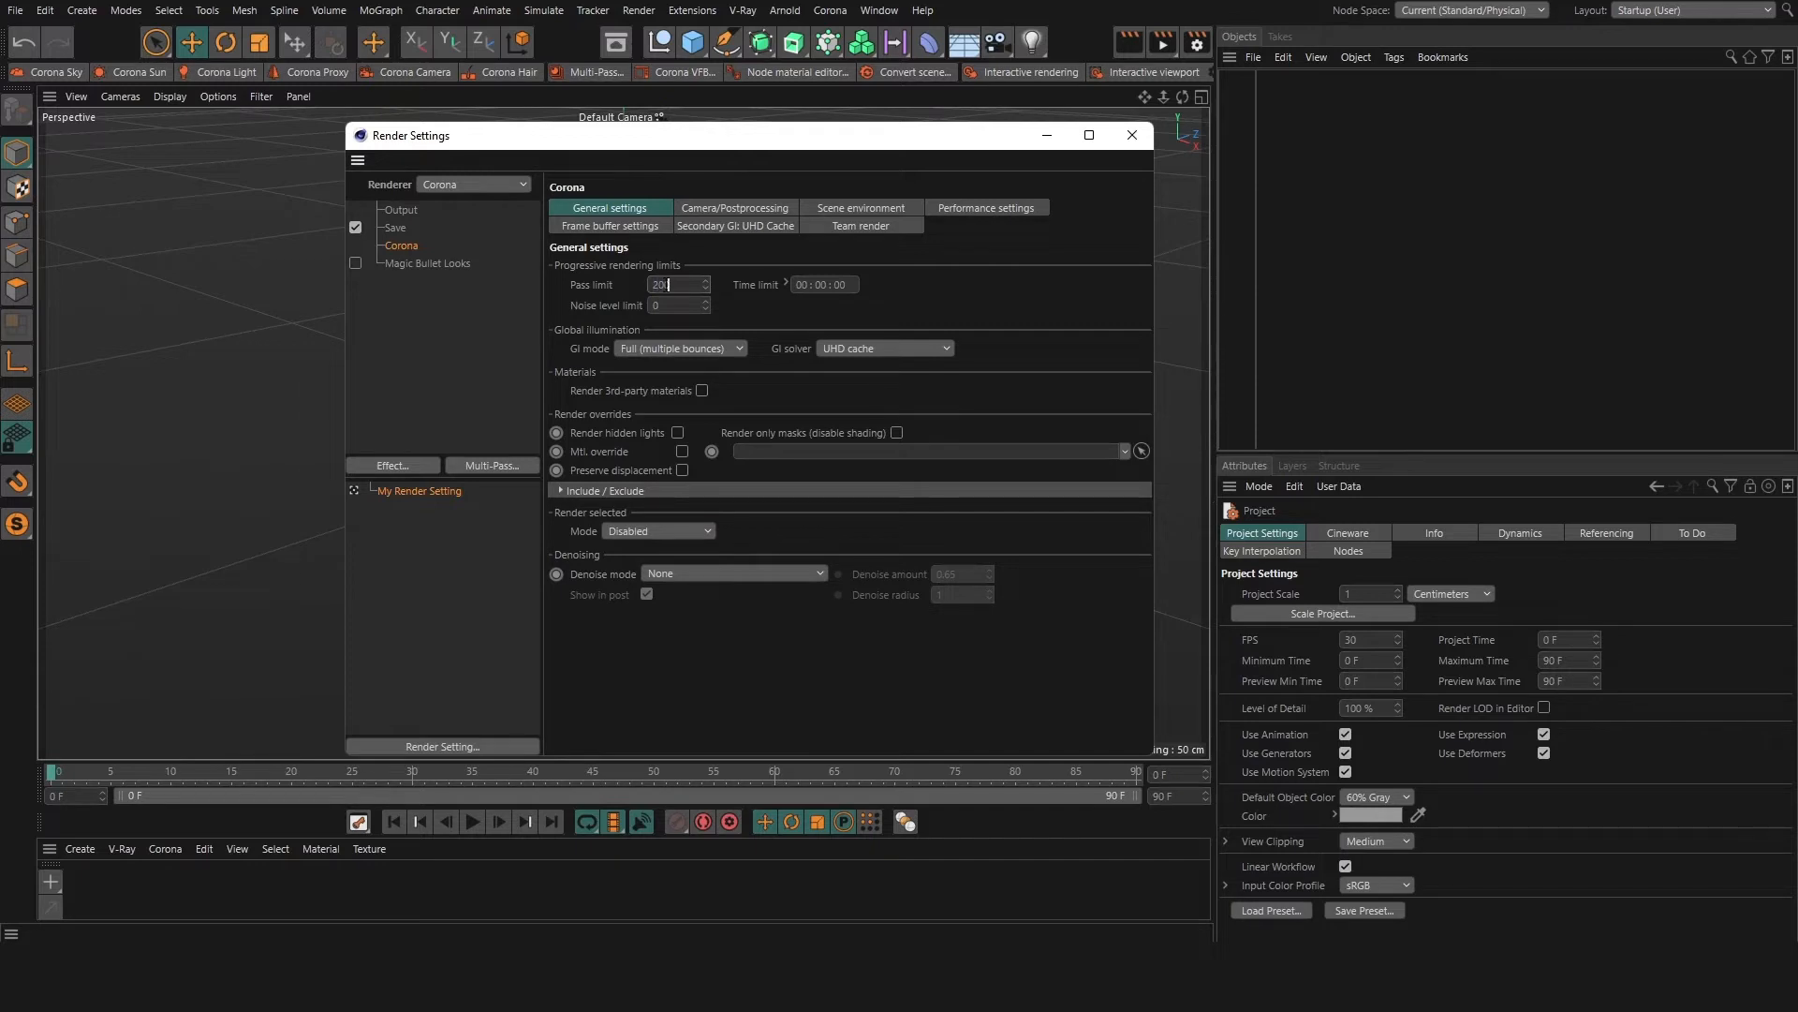
- Enter 200 as Corona's progressive pass limit
{"action": "type", "text": "1"}
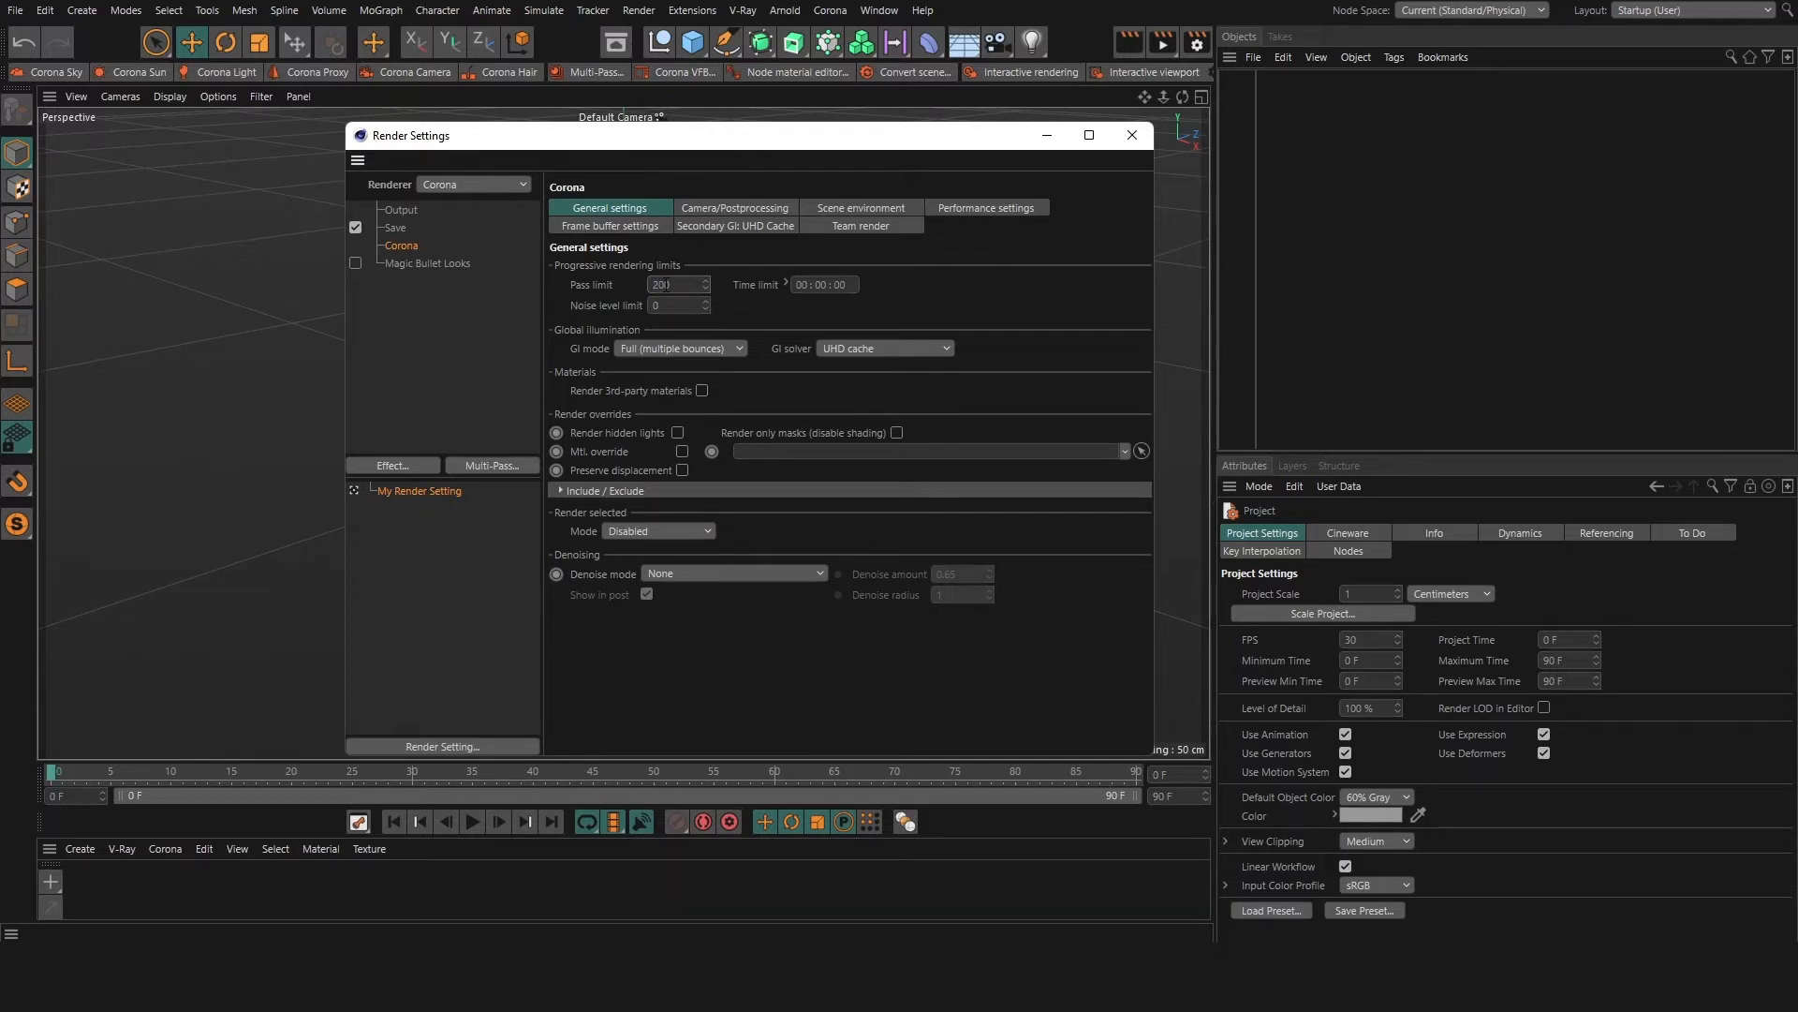
{"action": "left_click", "coordinate": [671, 284]}
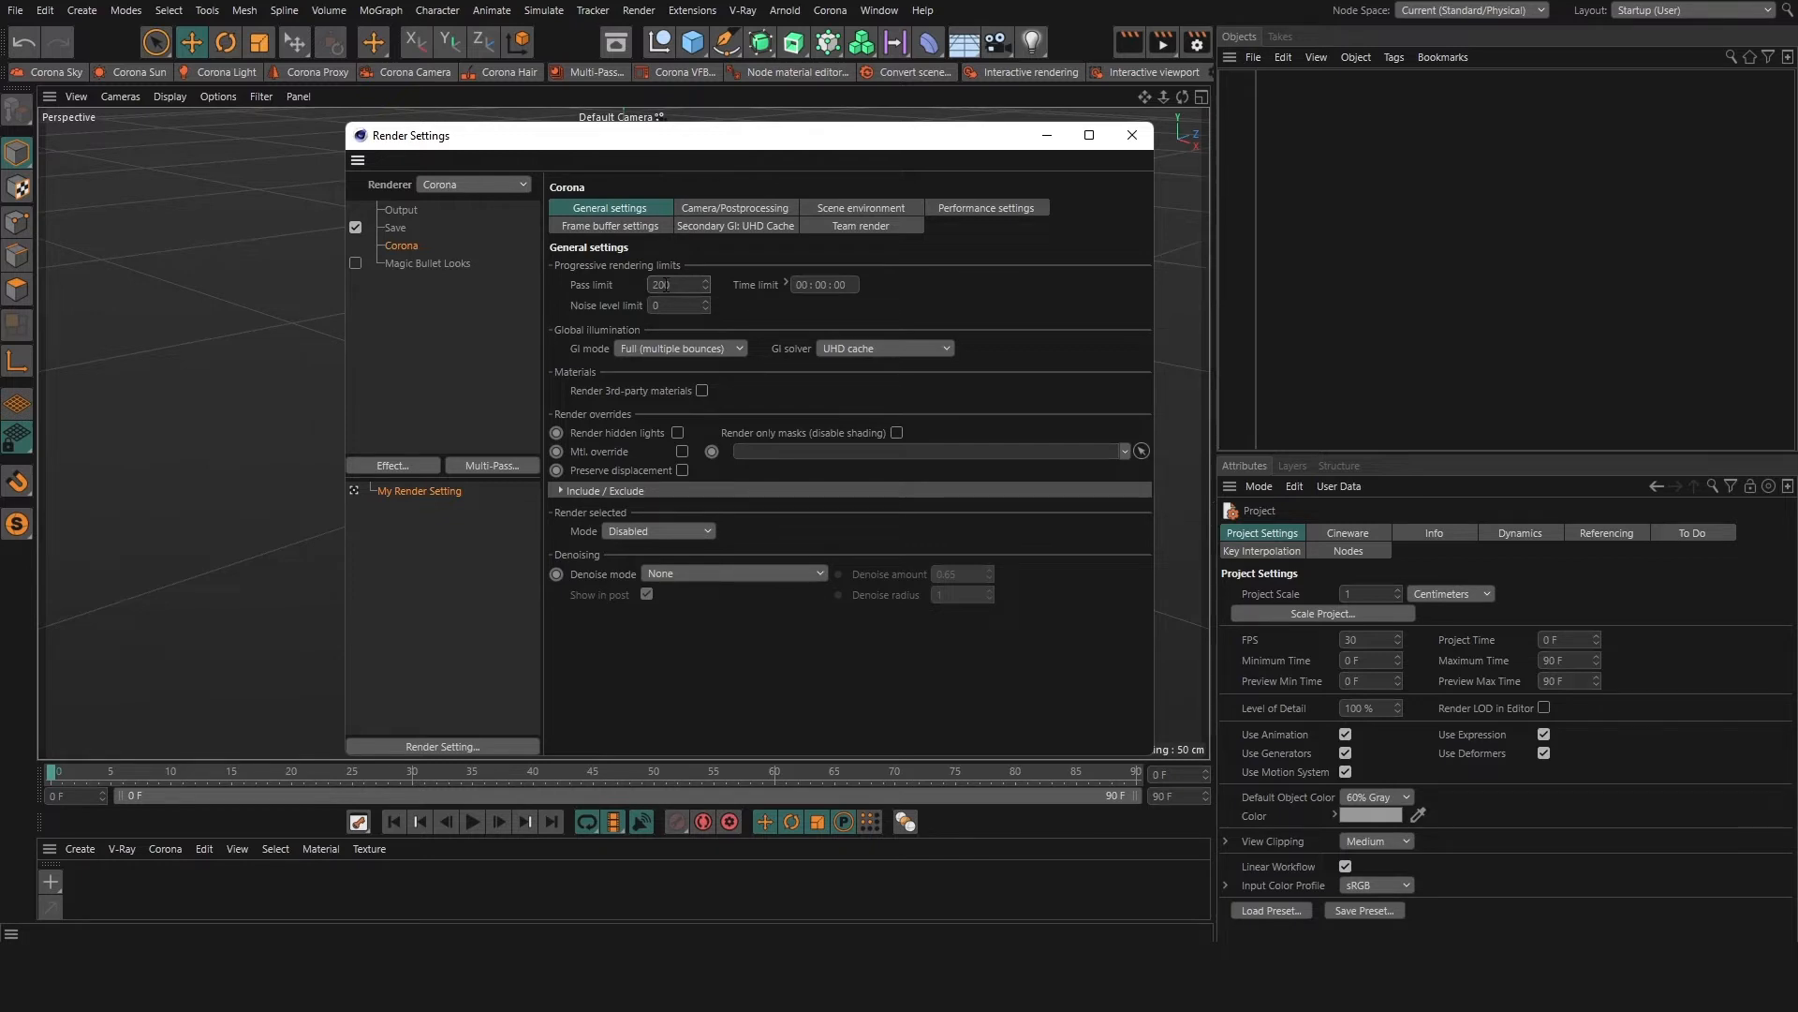
{"action": "left_click", "coordinate": [675, 285]}
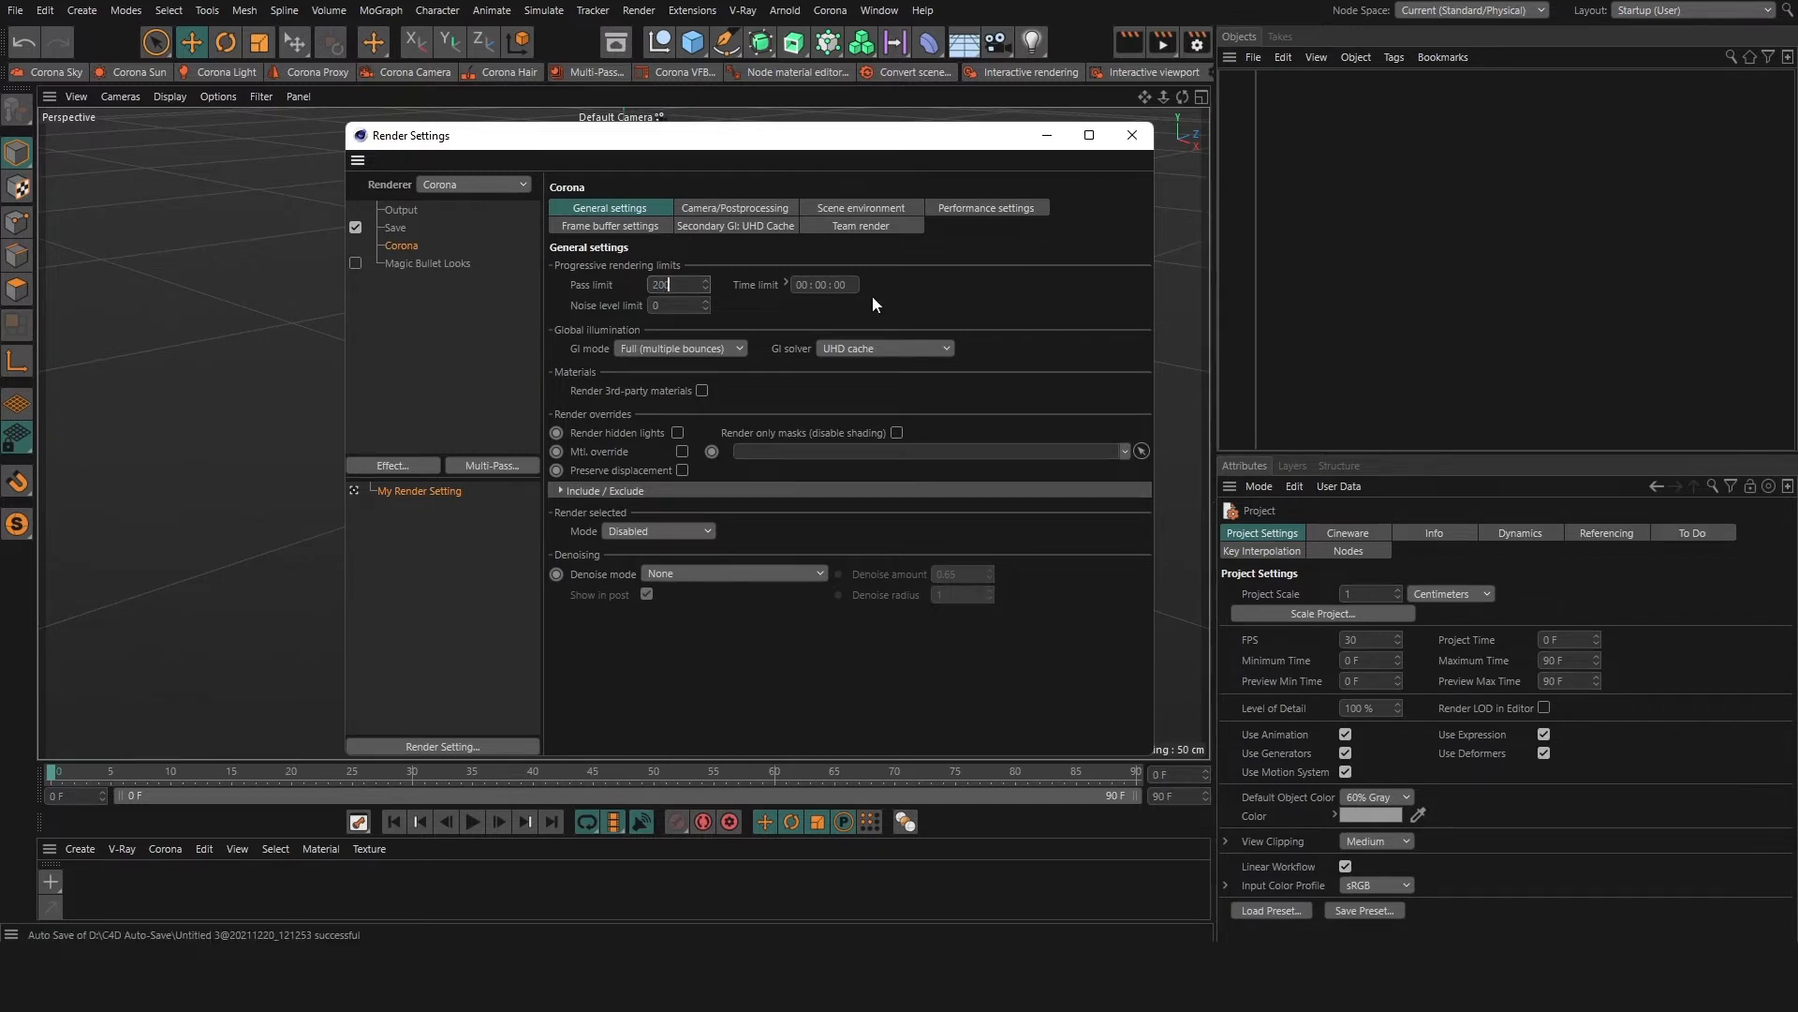
{"action": "mouse_move", "coordinate": [1038, 335]}
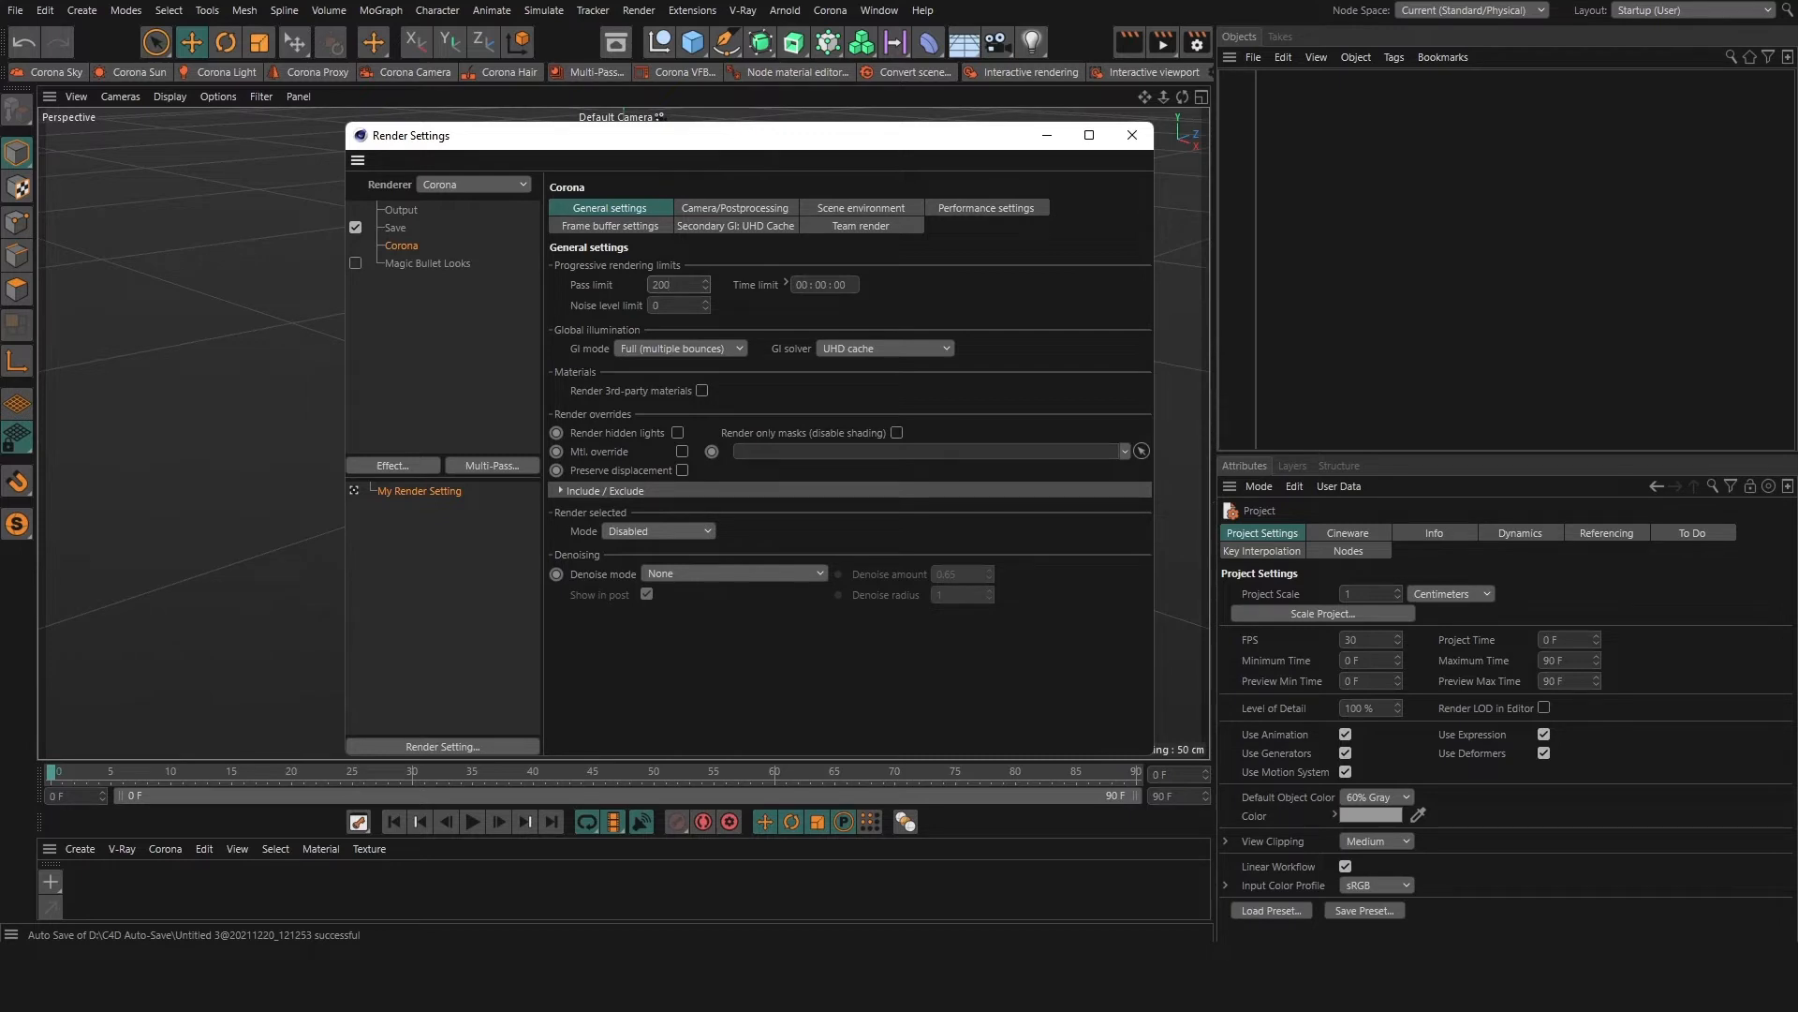
{"action": "left_click", "coordinate": [672, 285]}
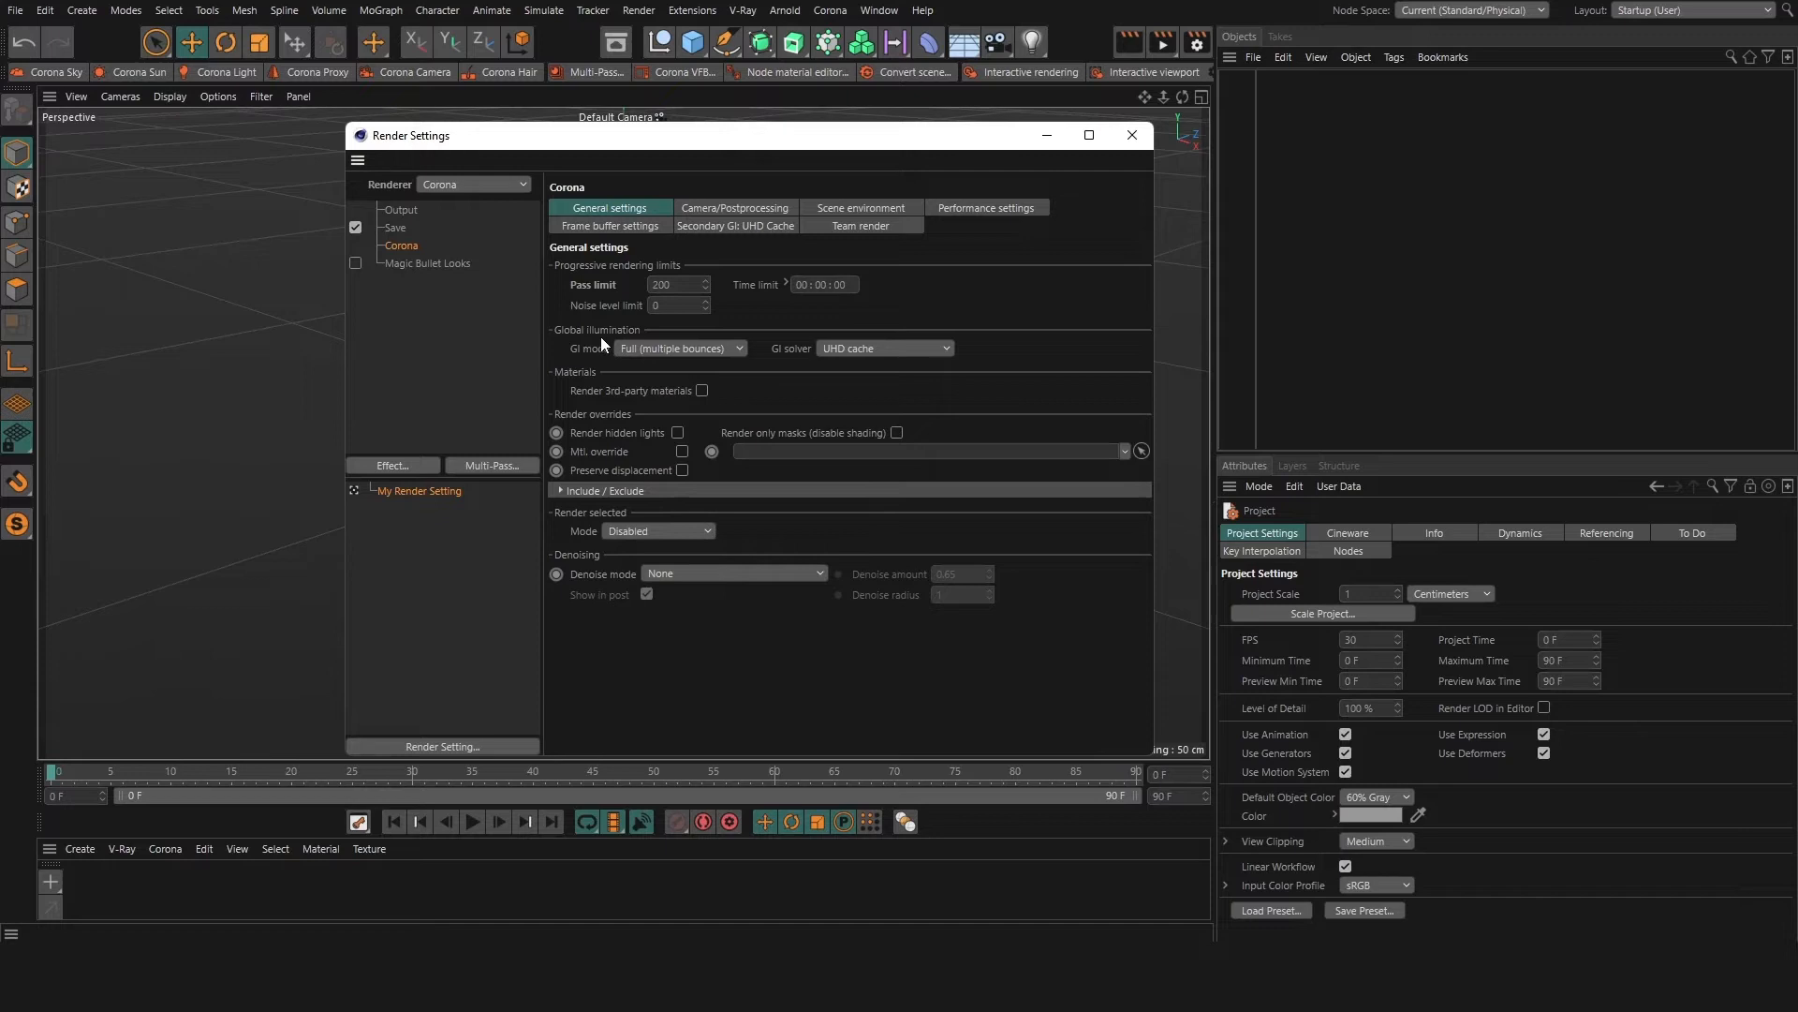
{"action": "left_click", "coordinate": [678, 348]}
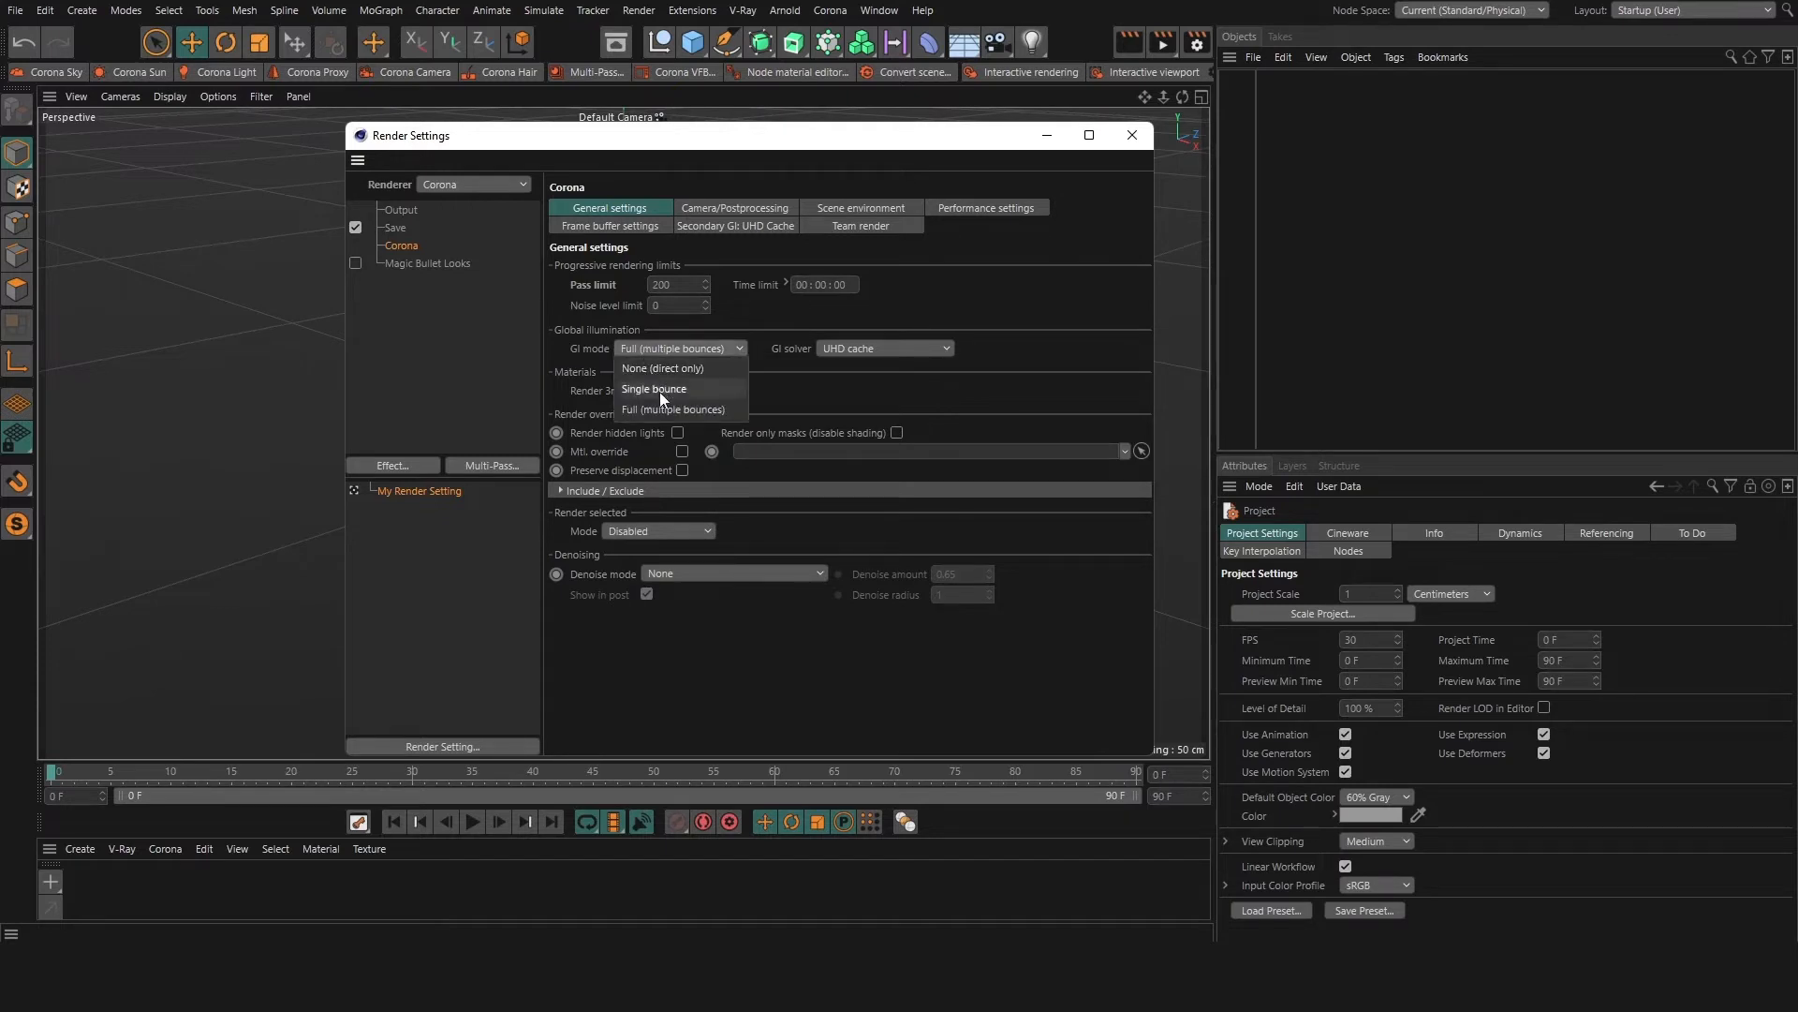
{"action": "left_click", "coordinate": [882, 348]}
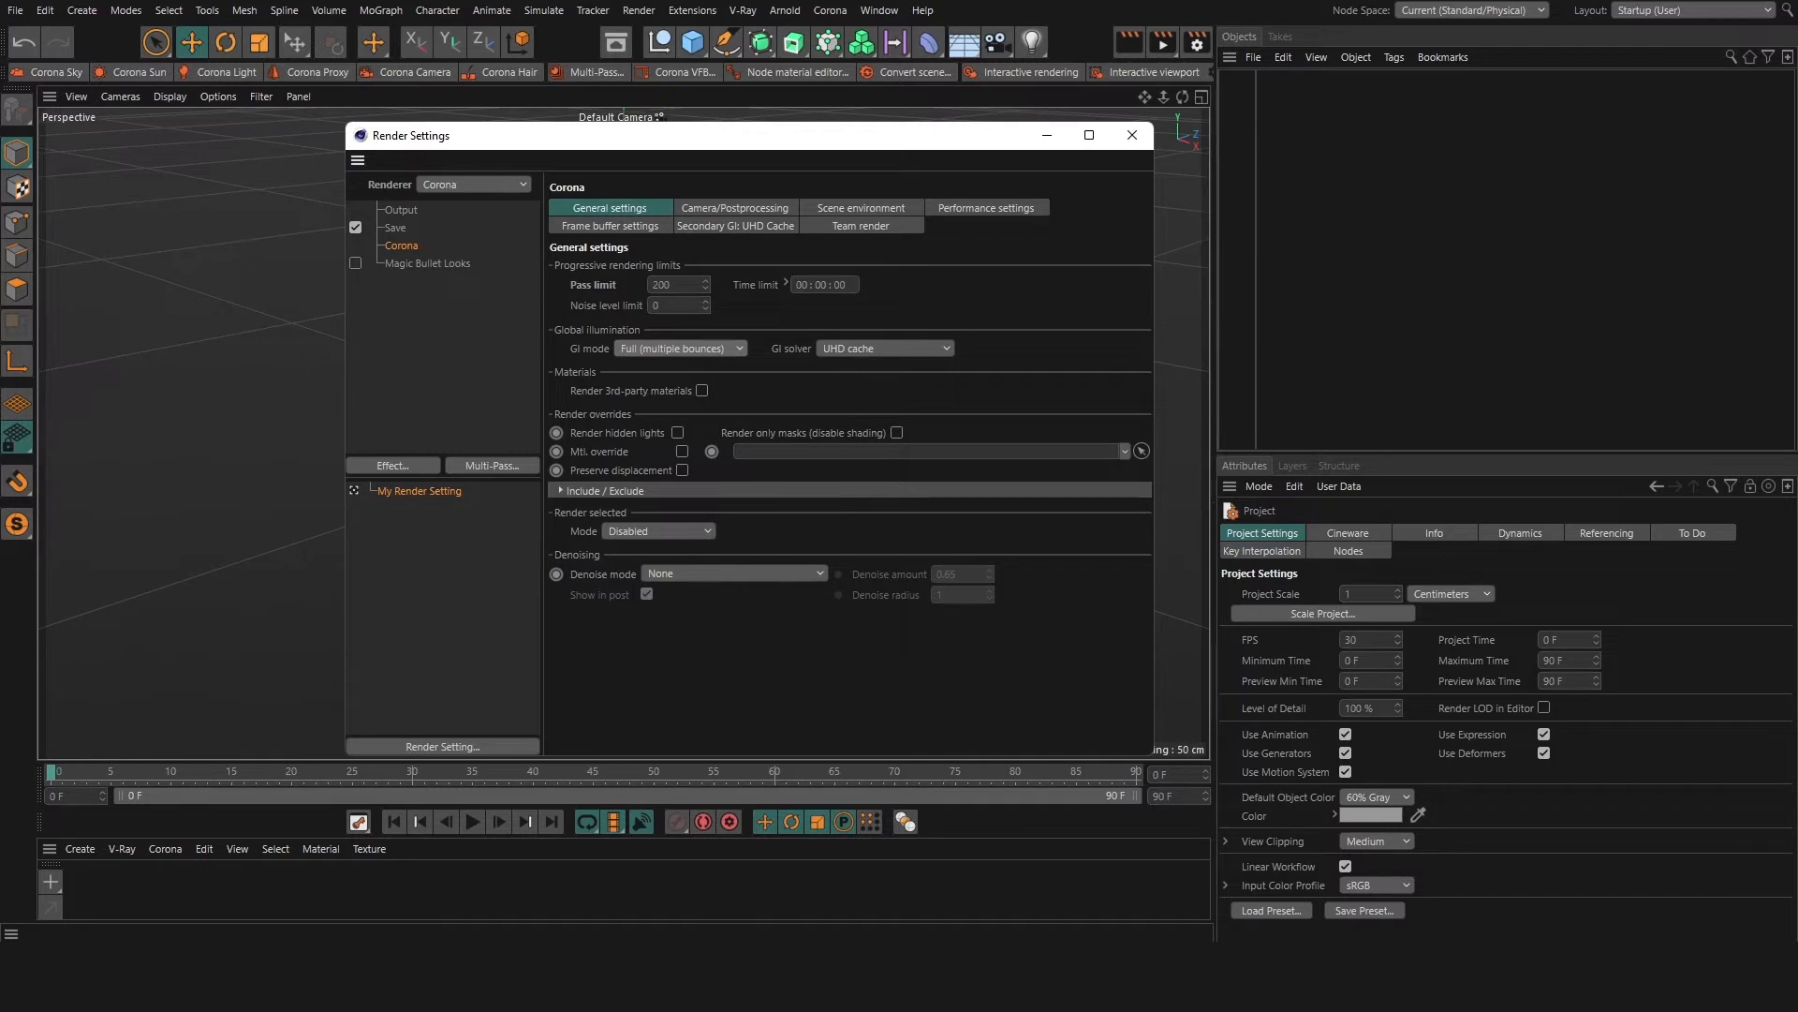
{"action": "mouse_move", "coordinate": [865, 251]}
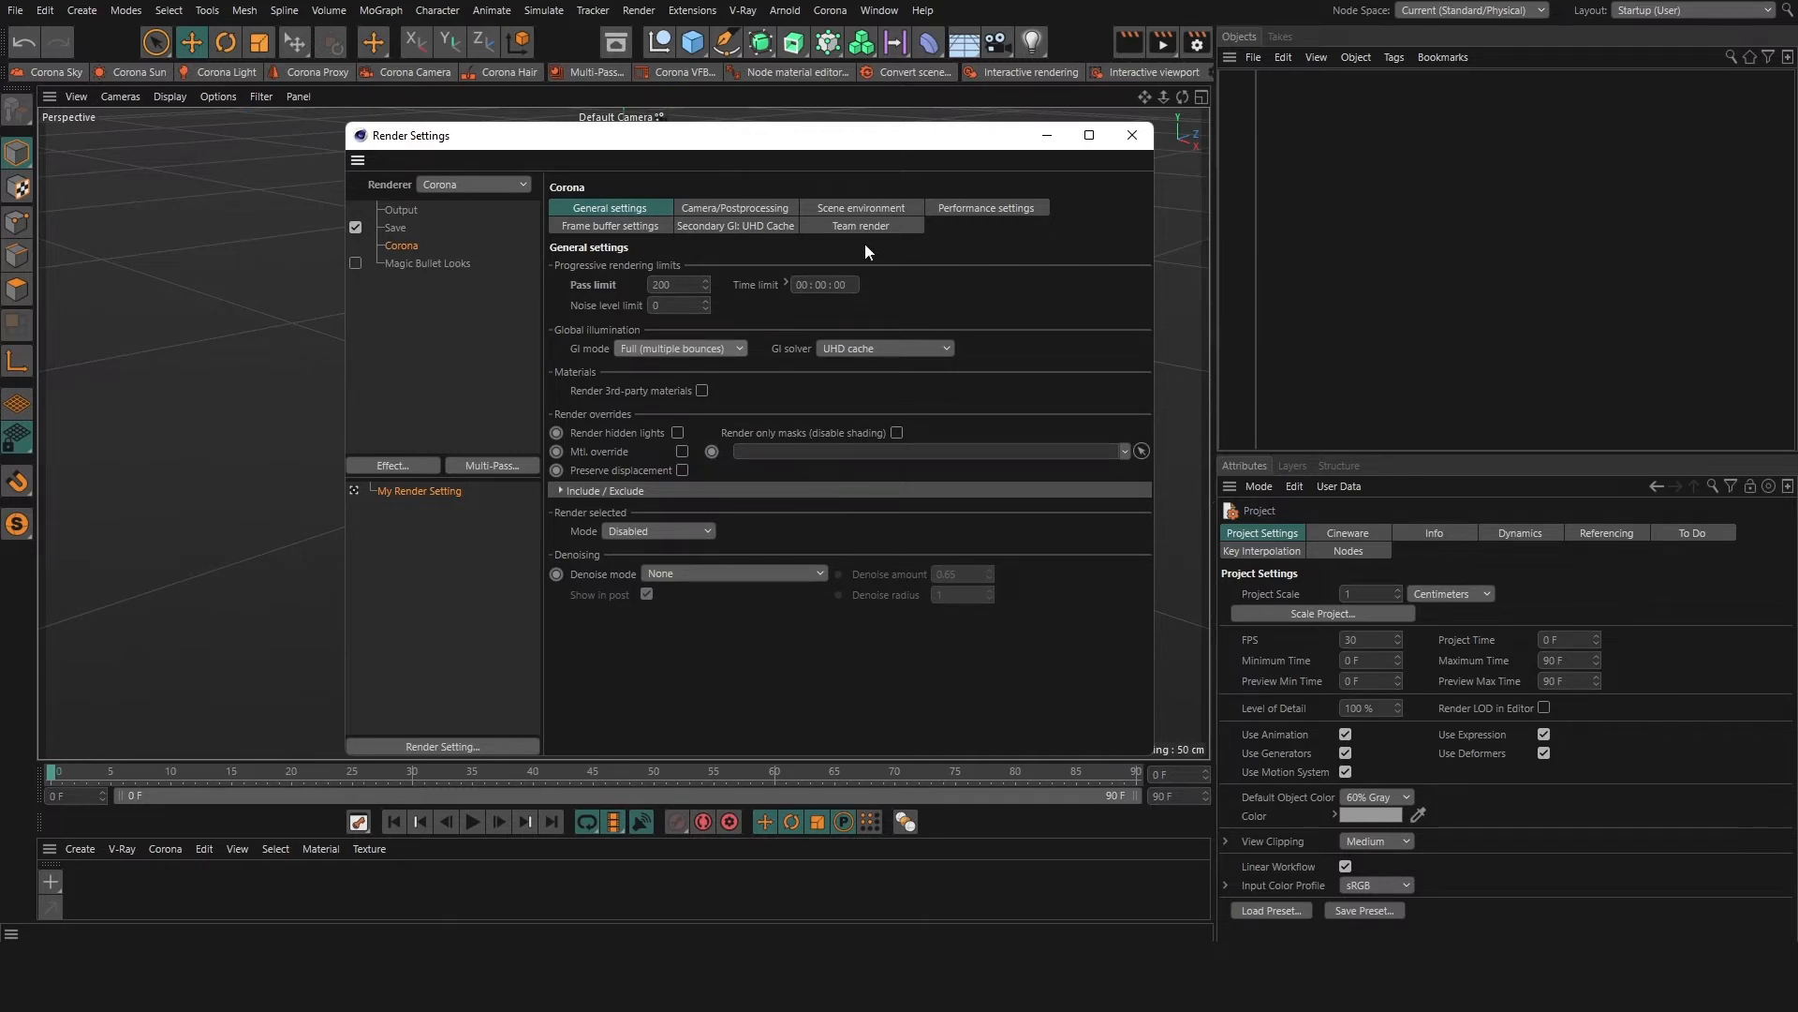
{"action": "left_click", "coordinate": [882, 348]}
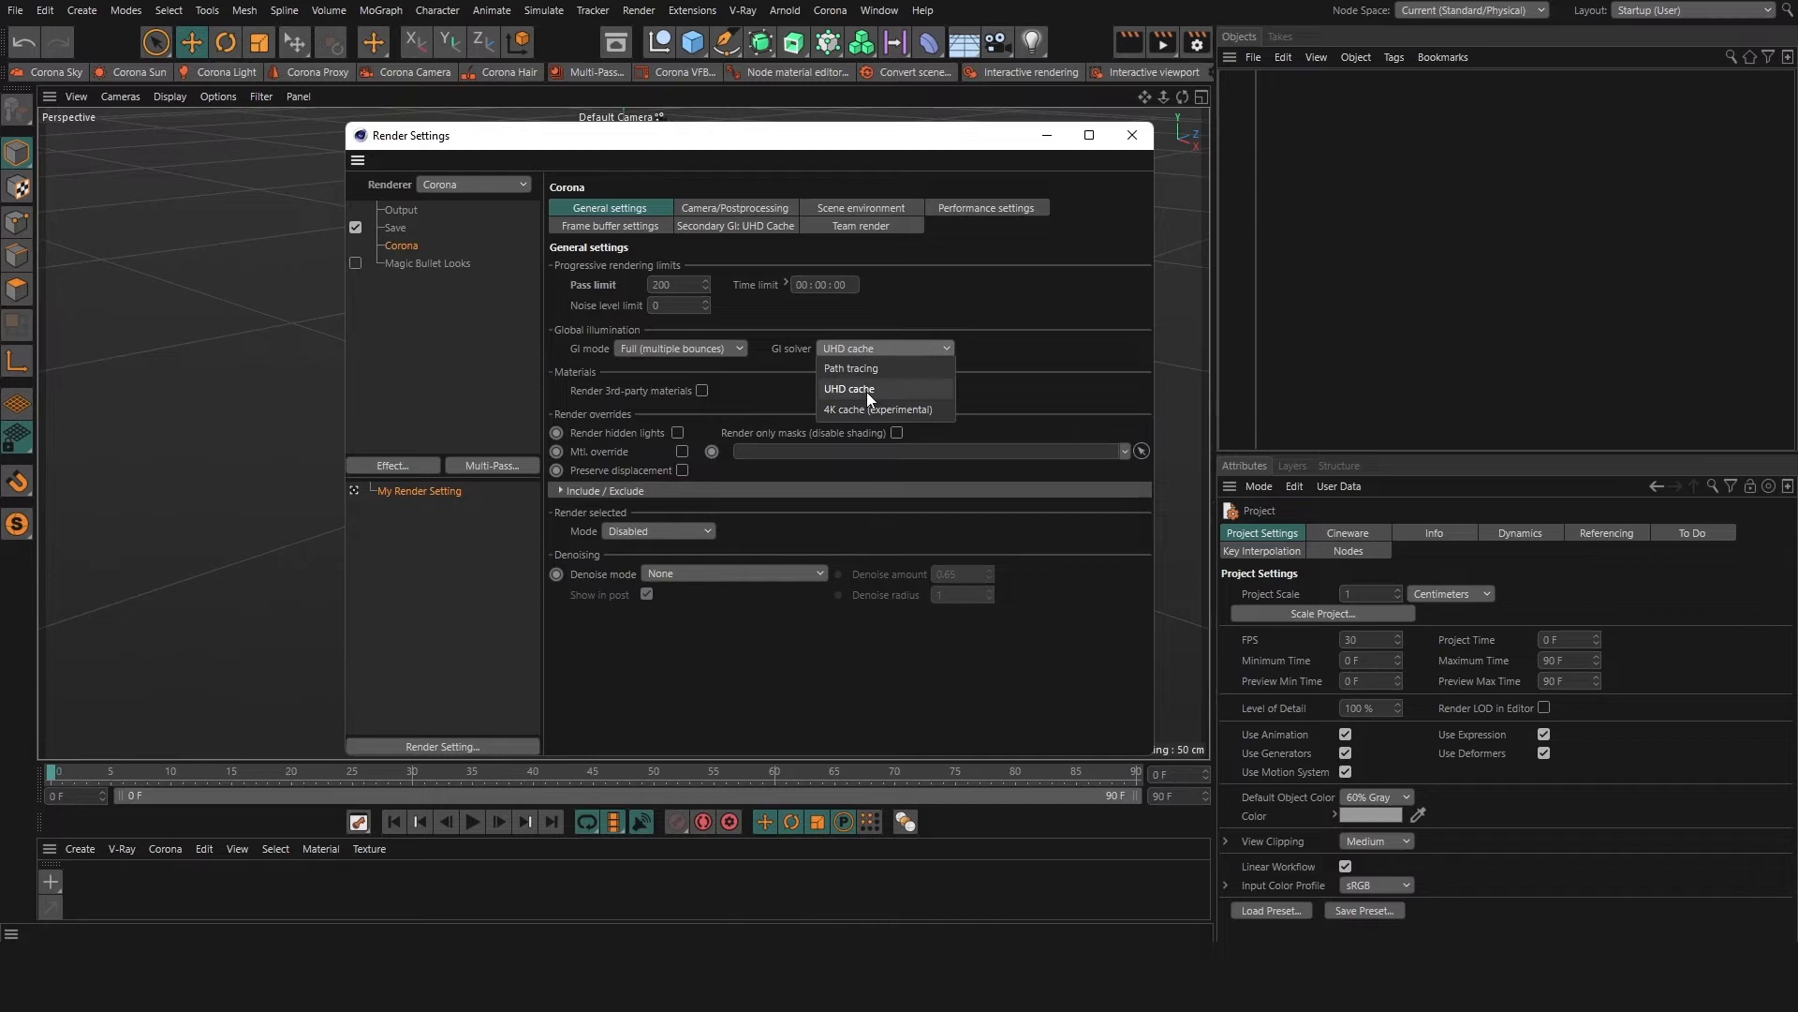
{"action": "left_click", "coordinate": [847, 388]}
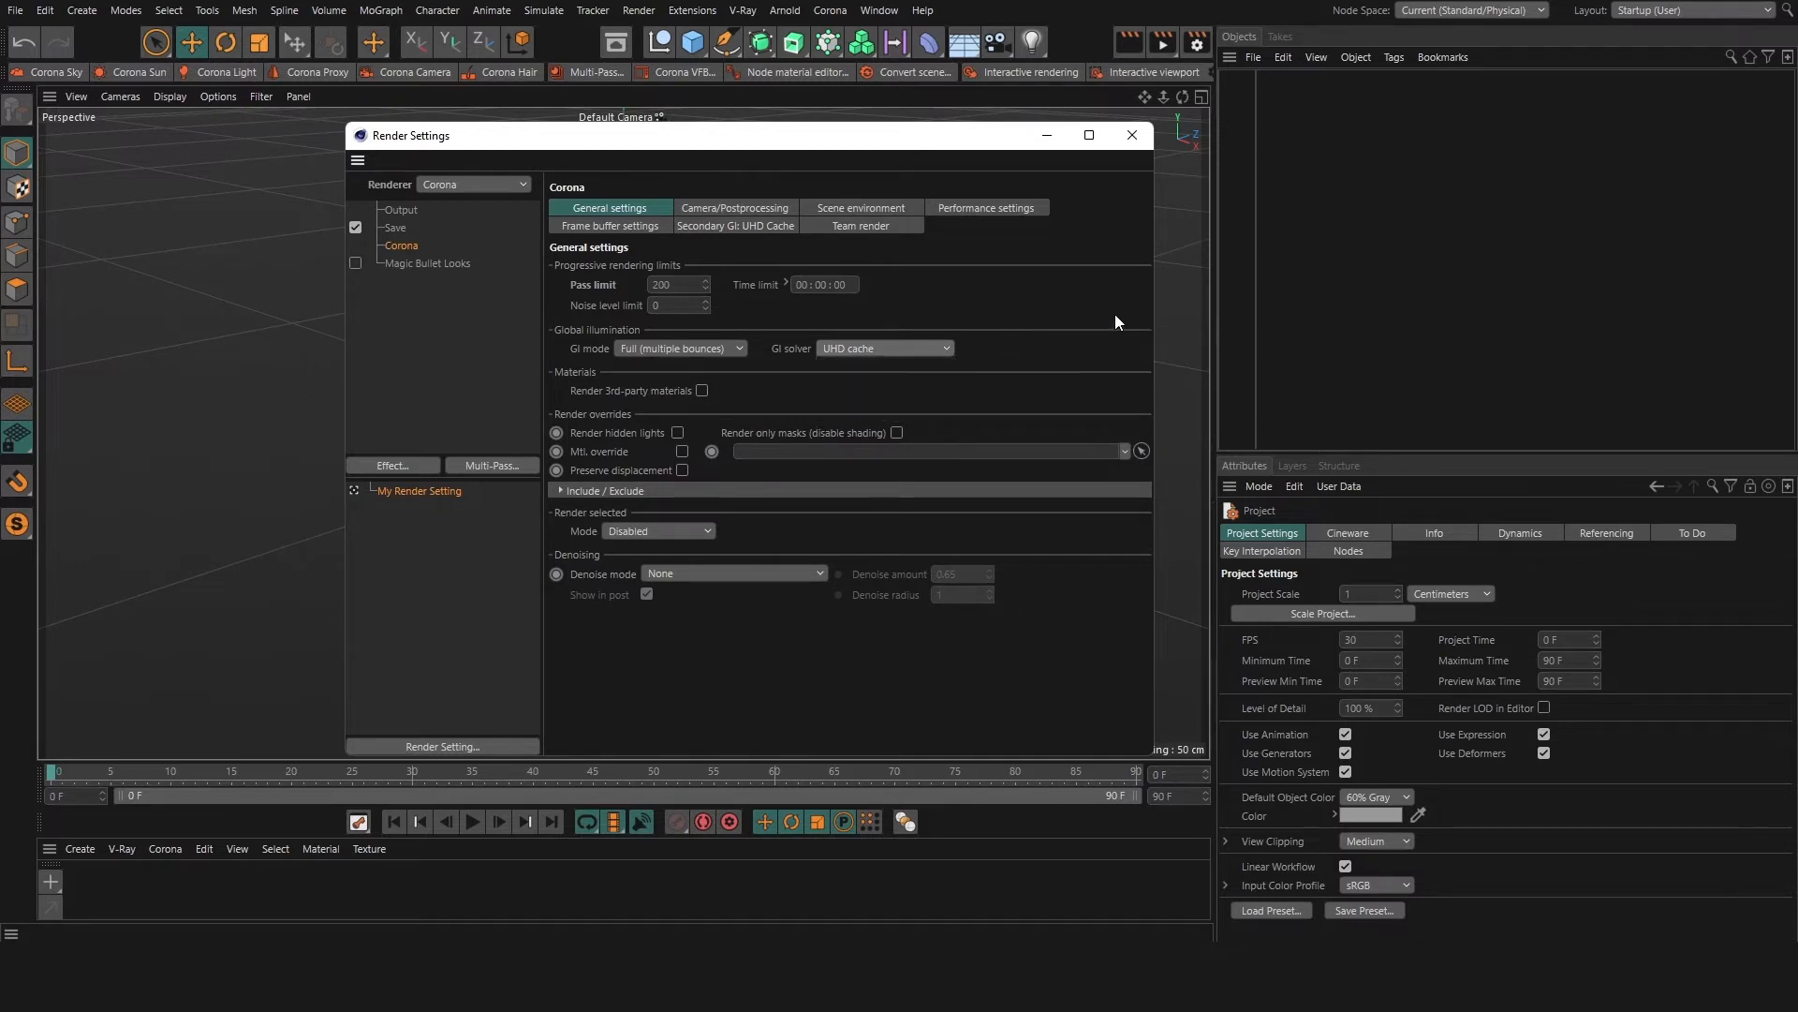
{"action": "mouse_move", "coordinate": [918, 328]}
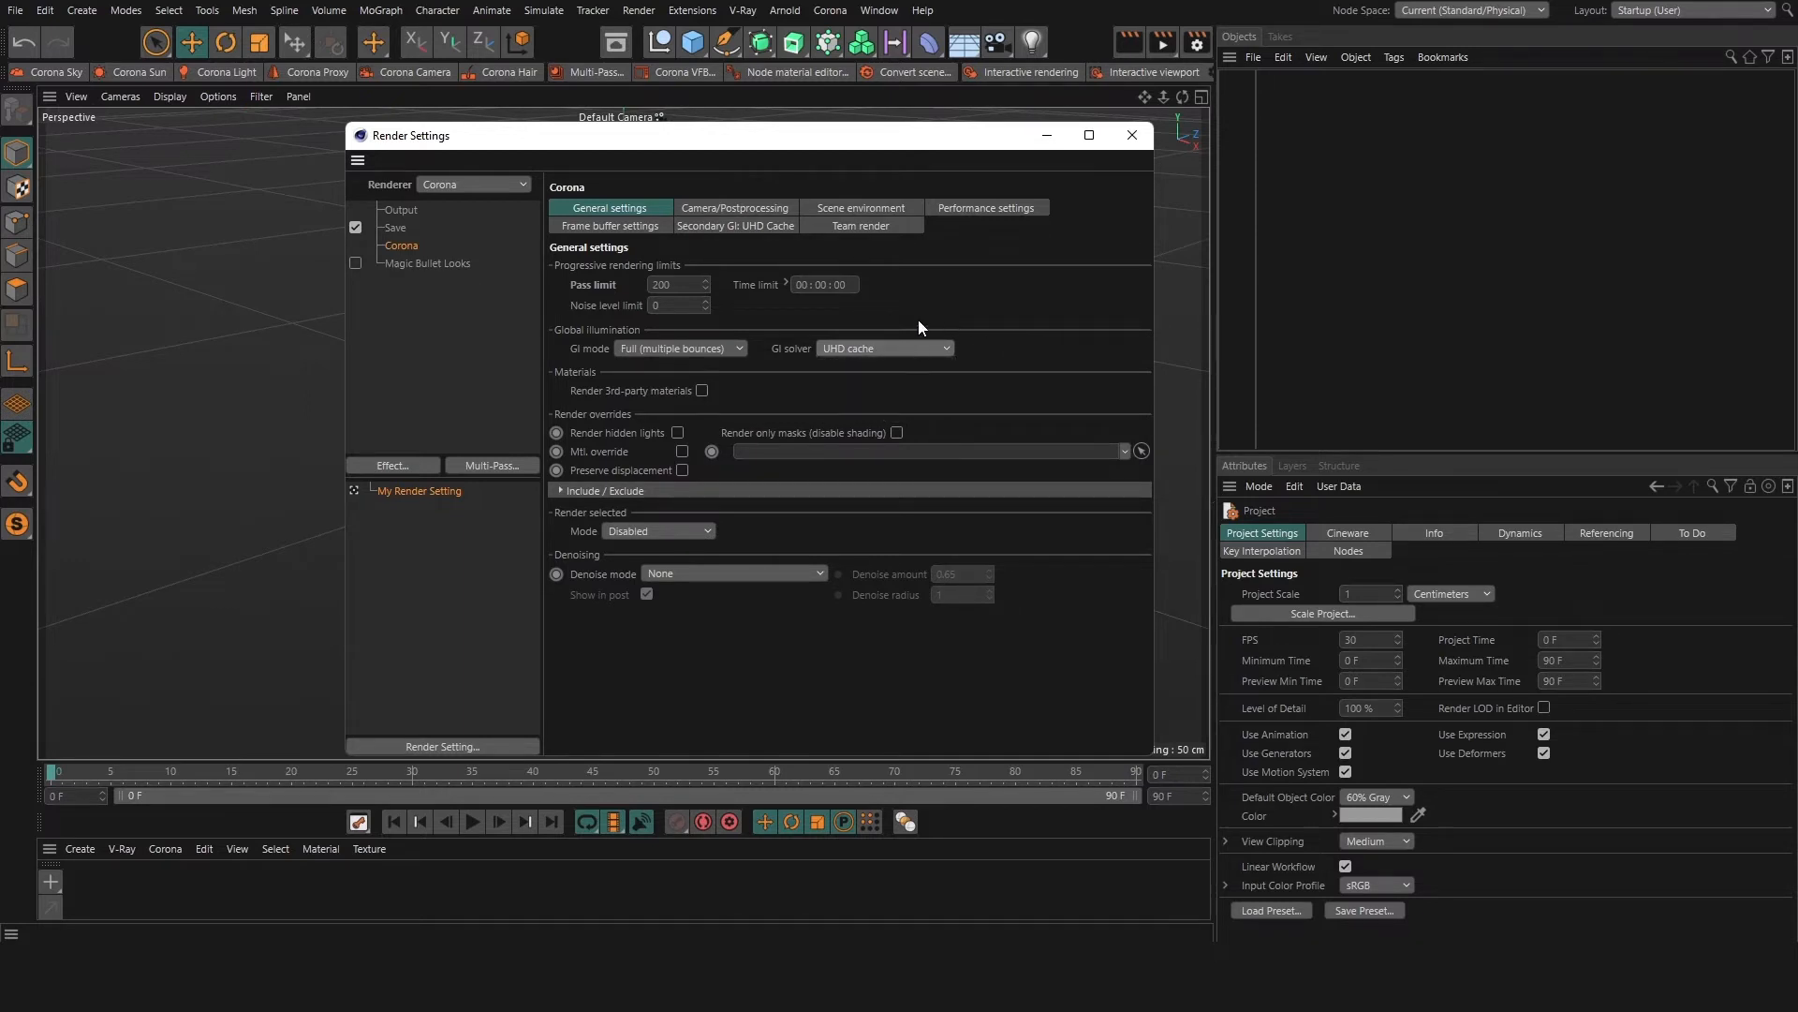
- Show Corona's GI mode choices, leaving multiple bounces current
{"action": "left_click", "coordinate": [680, 348]}
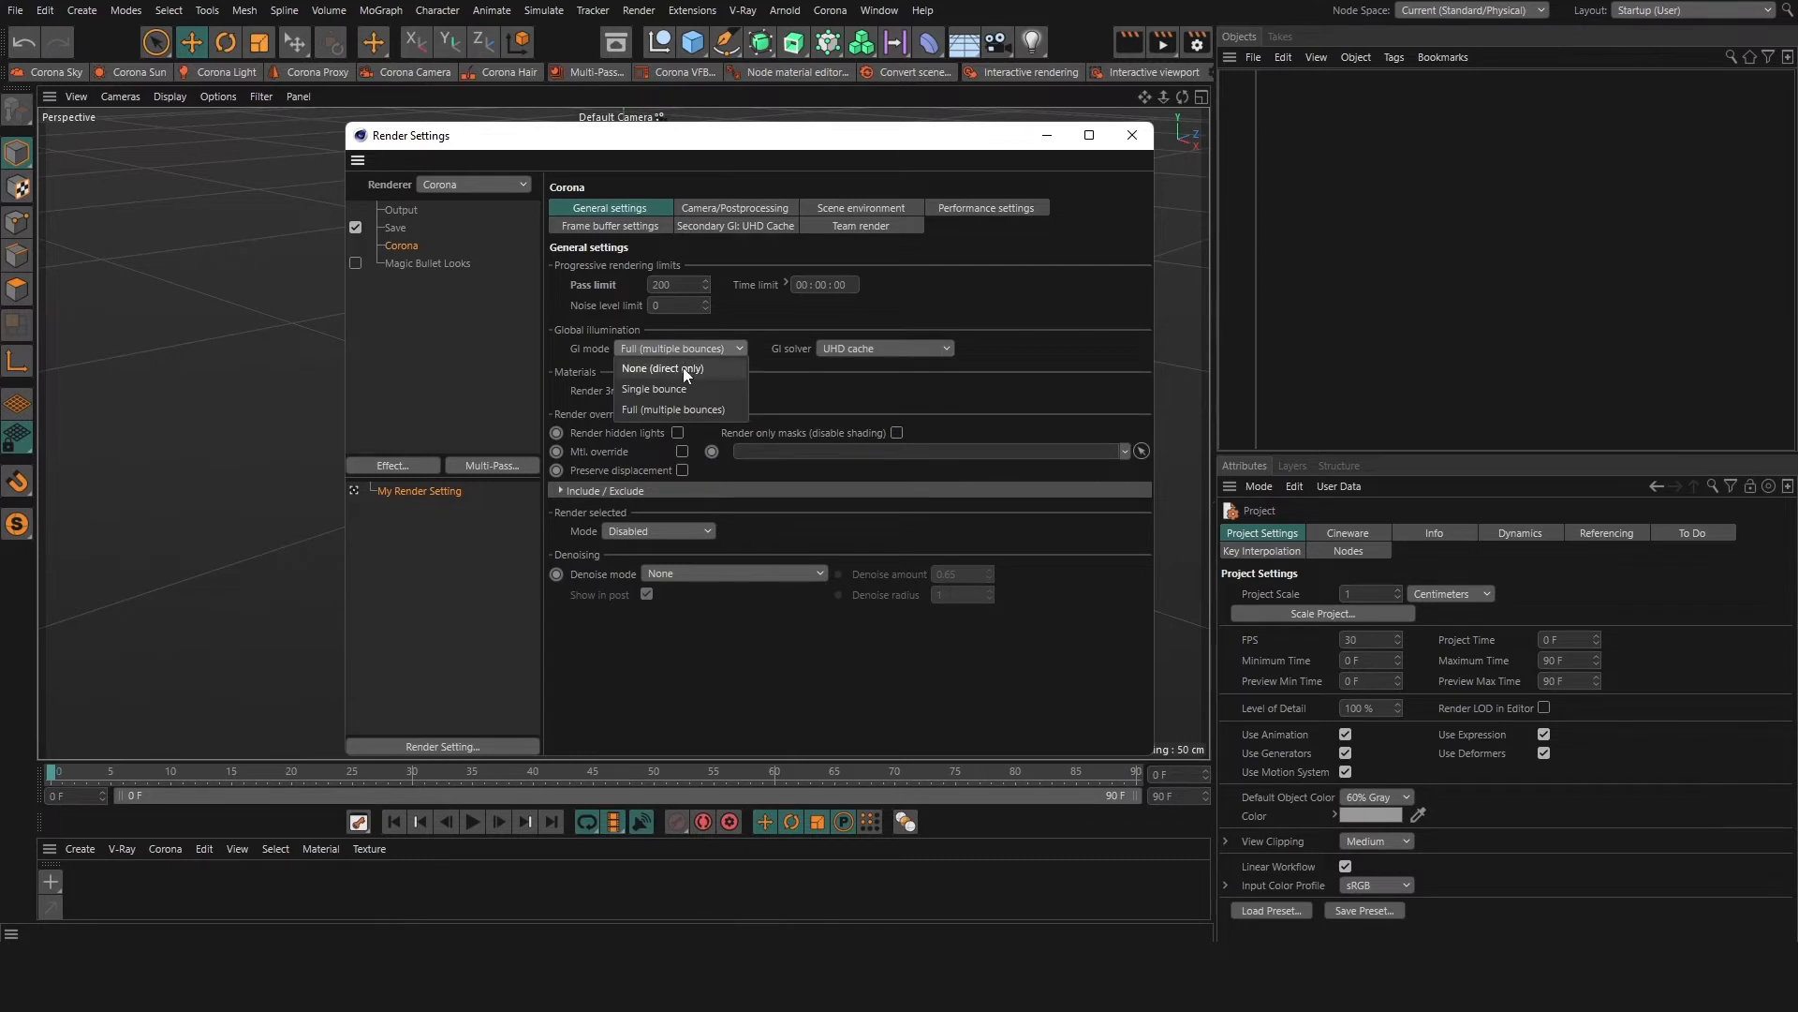
{"action": "mouse_move", "coordinate": [654, 388]}
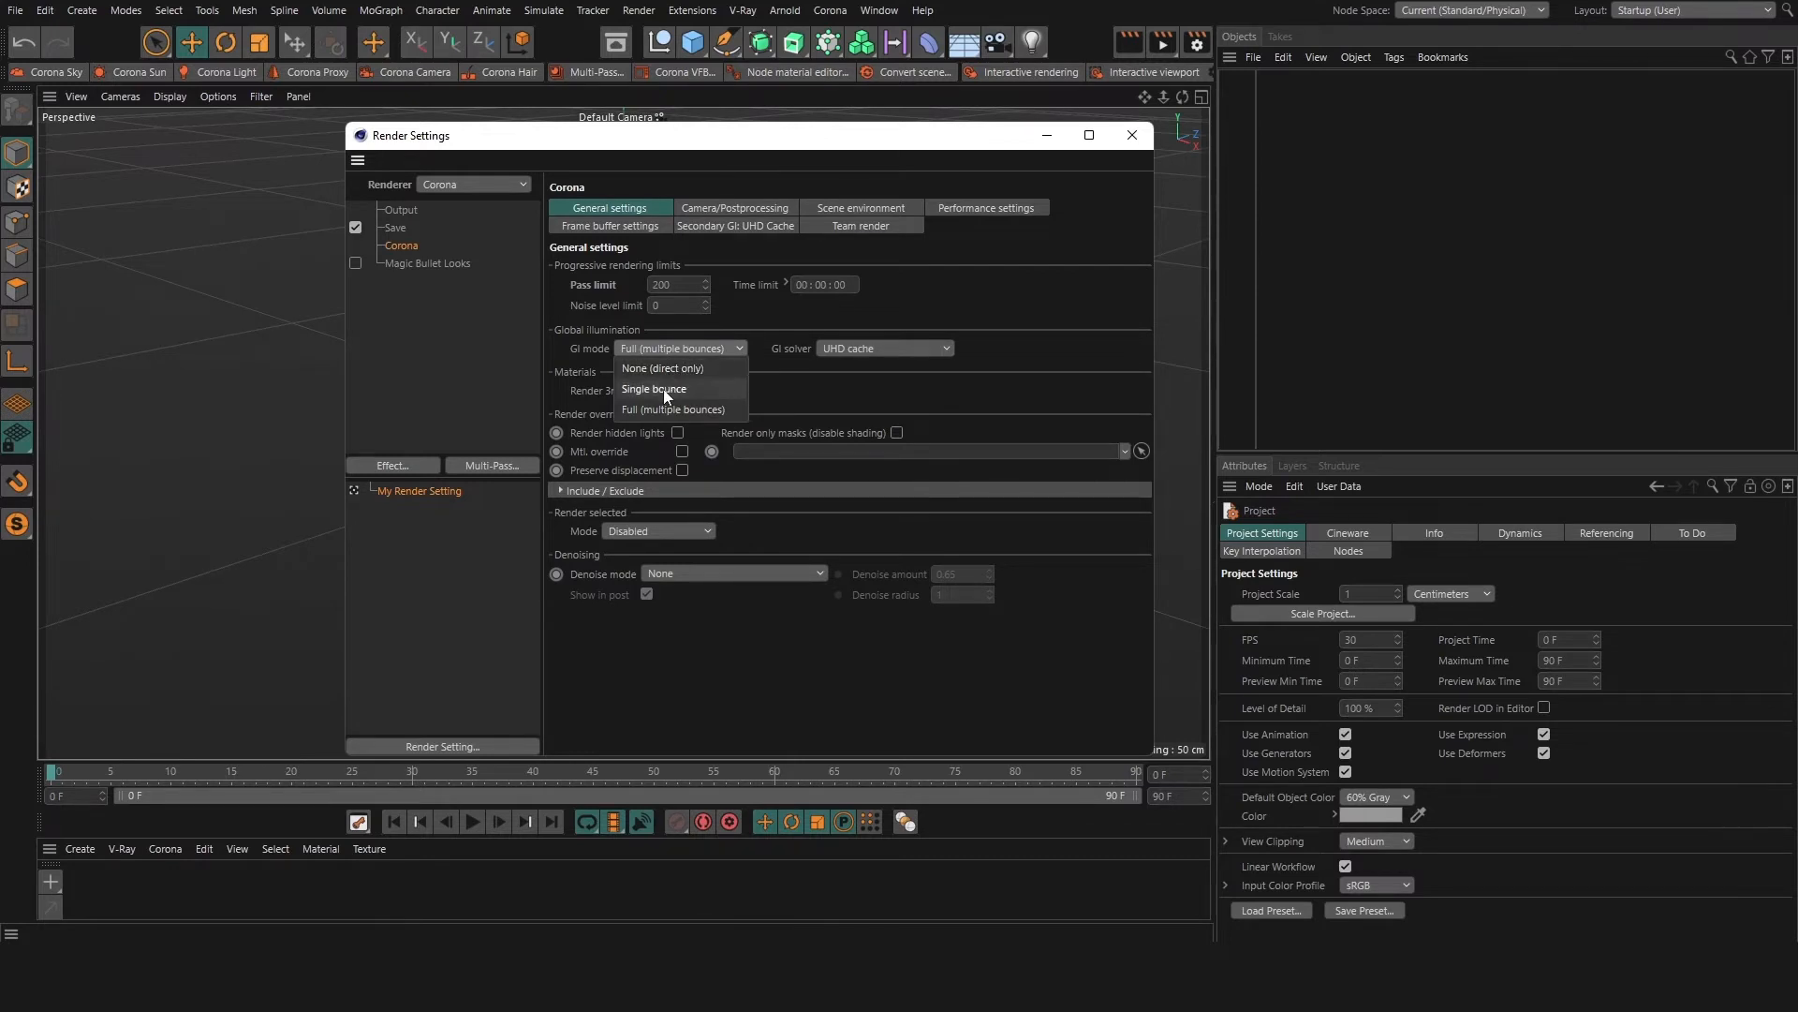
{"action": "mouse_move", "coordinate": [664, 368]}
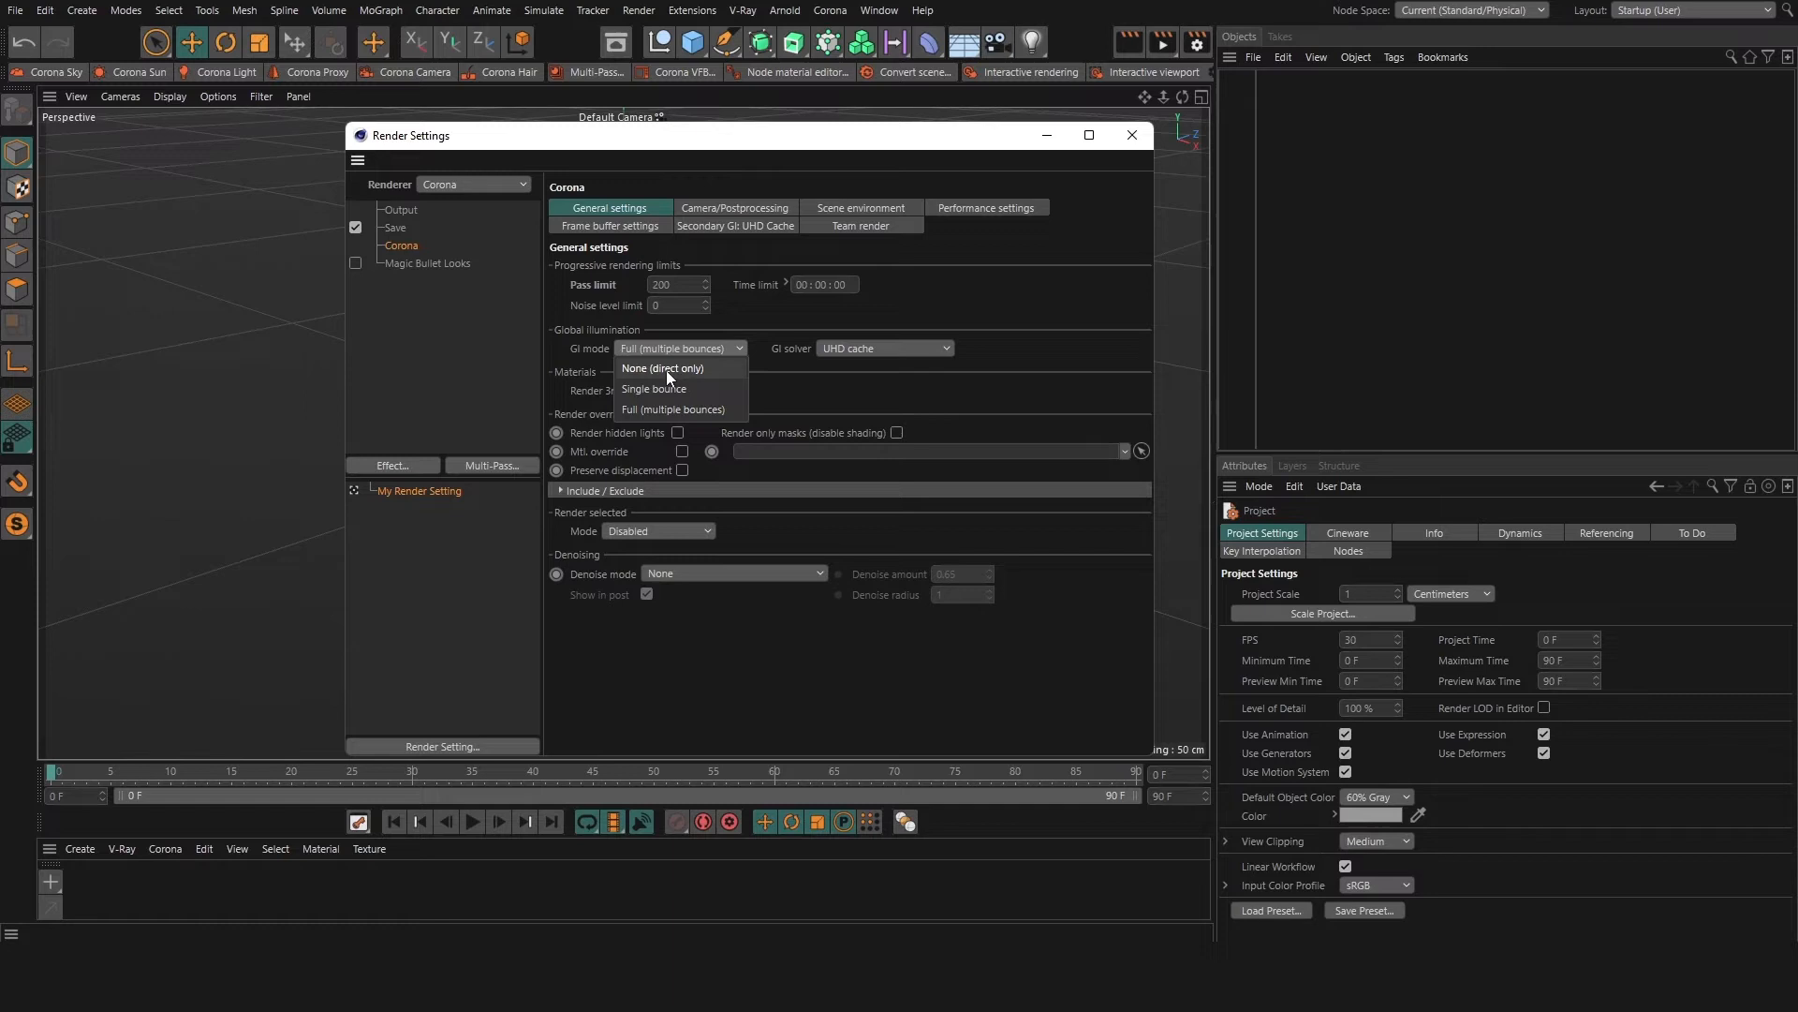
{"action": "mouse_move", "coordinate": [654, 389]}
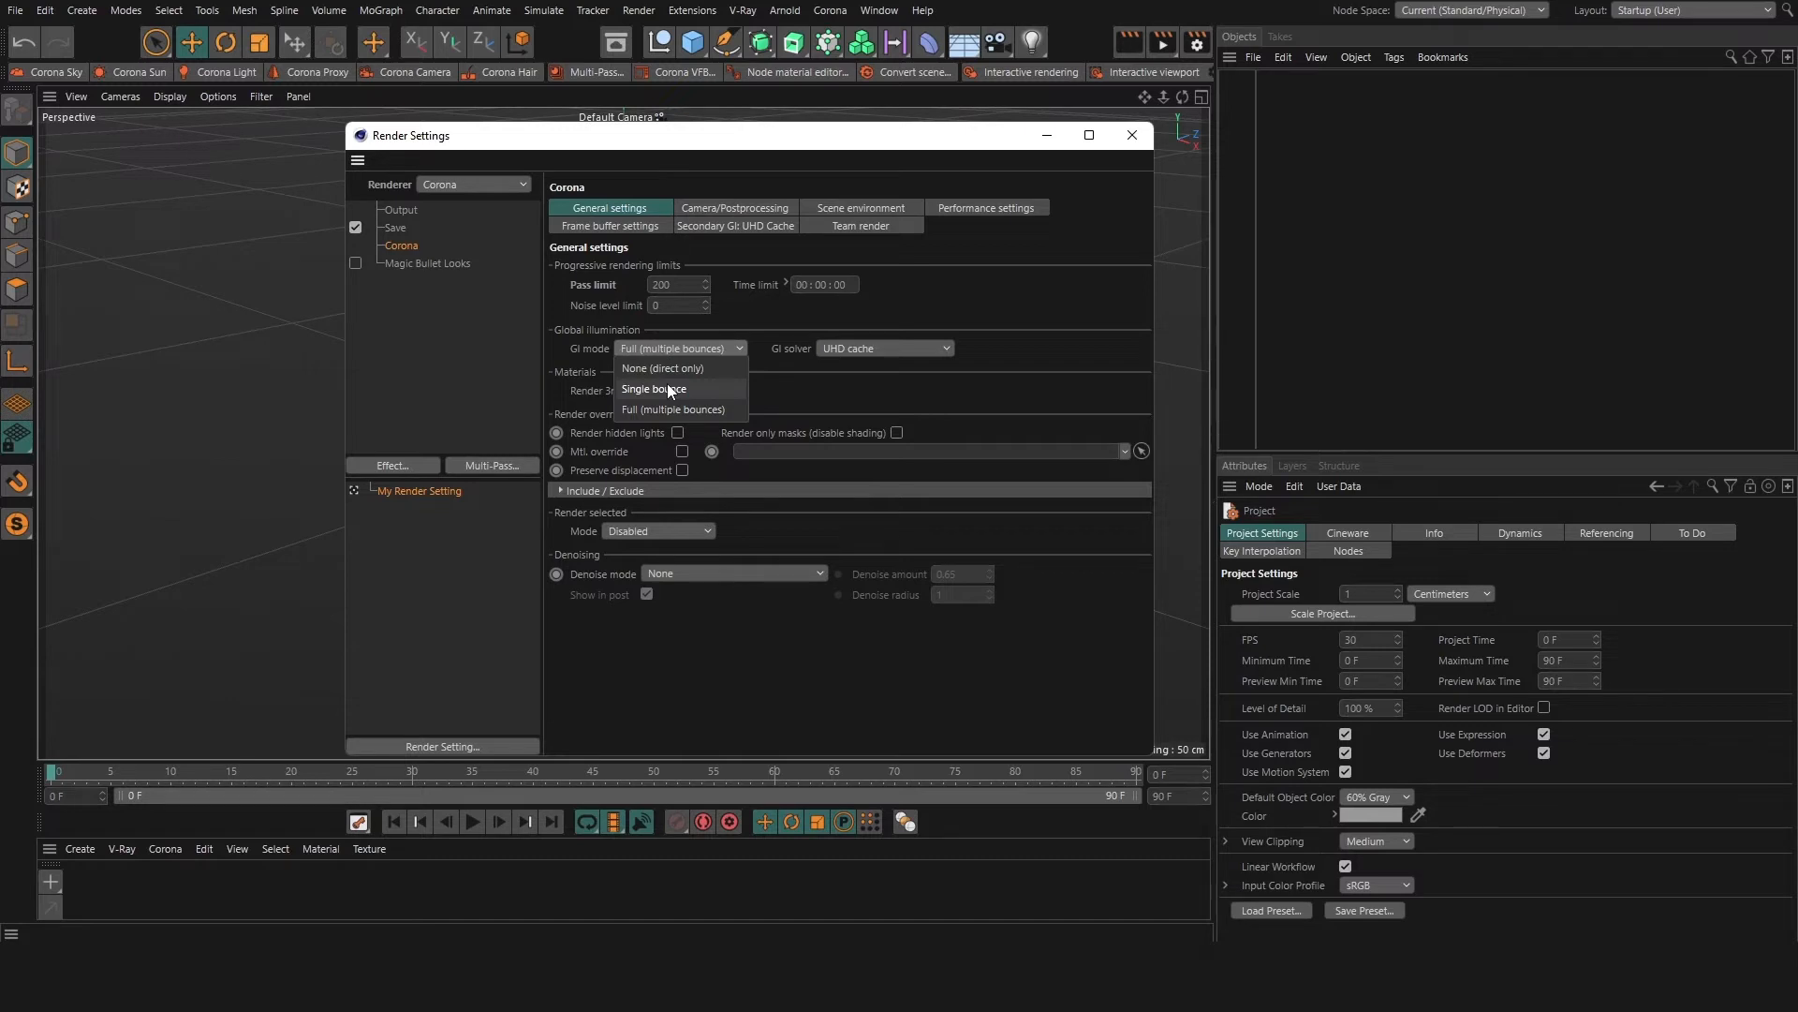
{"action": "mouse_move", "coordinate": [687, 412]}
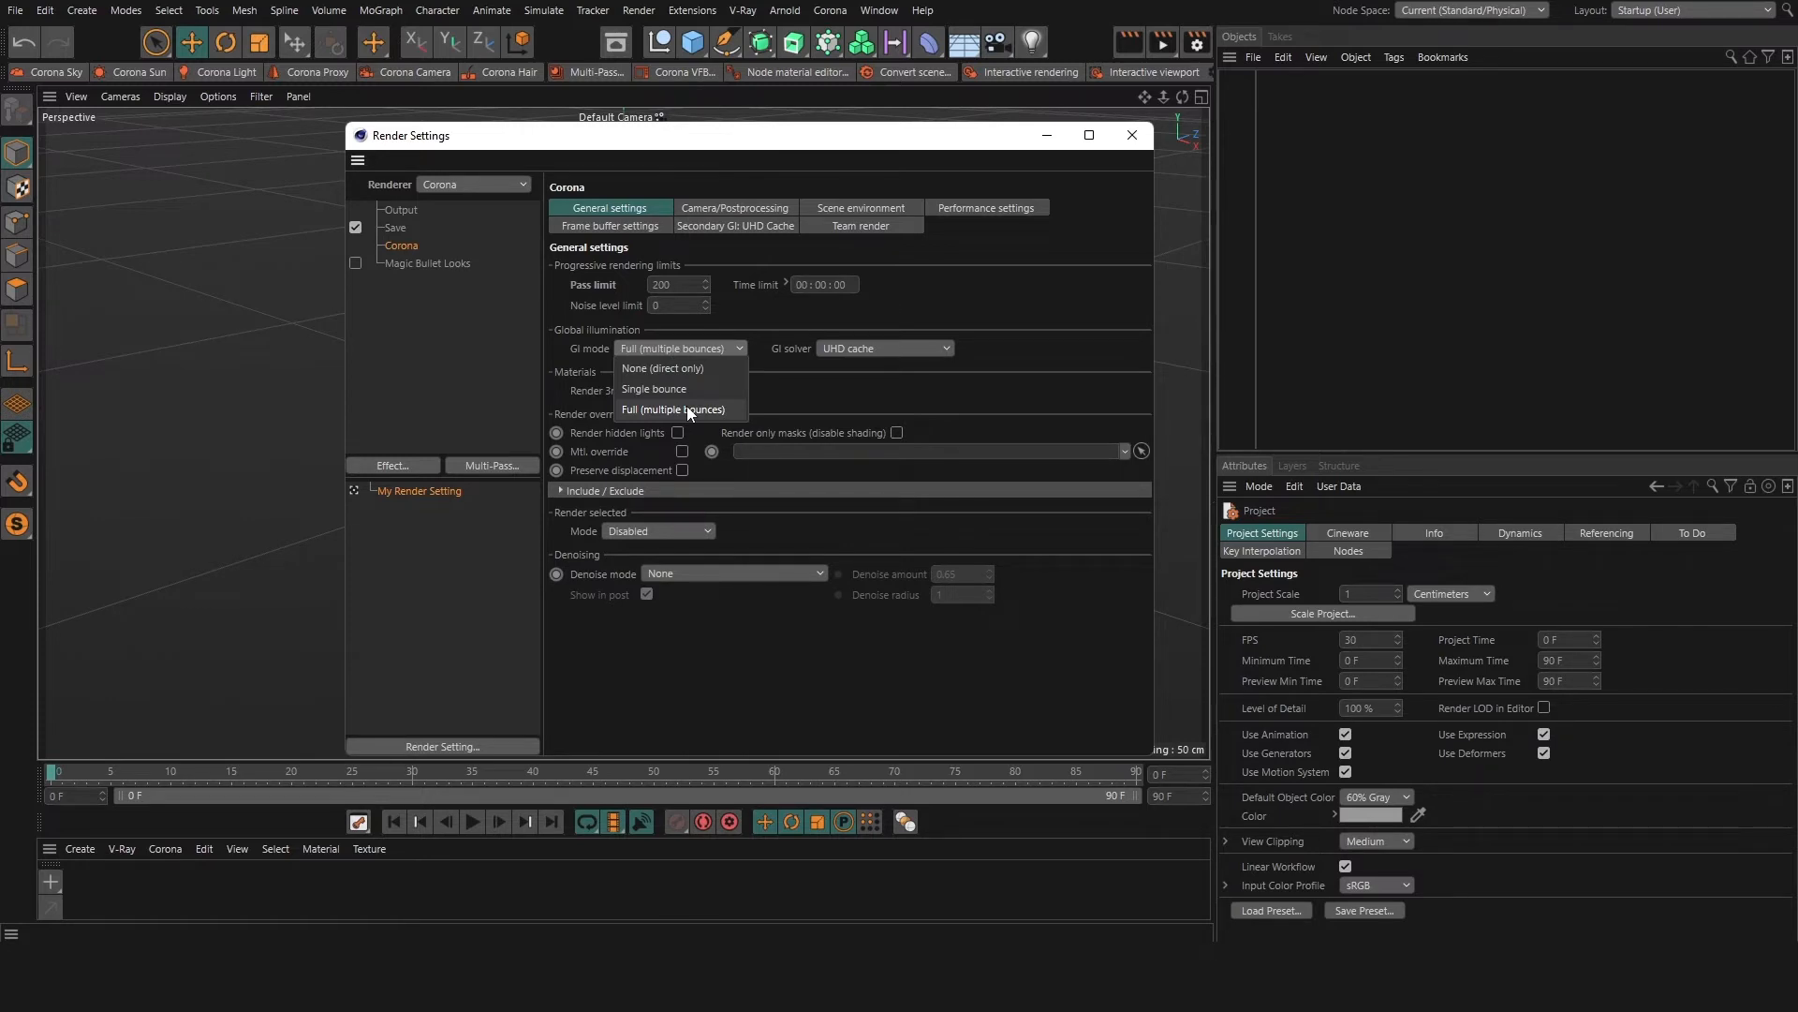
- Keep full multiple-bounce GI and UHD cache as the solver
{"action": "left_click", "coordinate": [675, 410]}
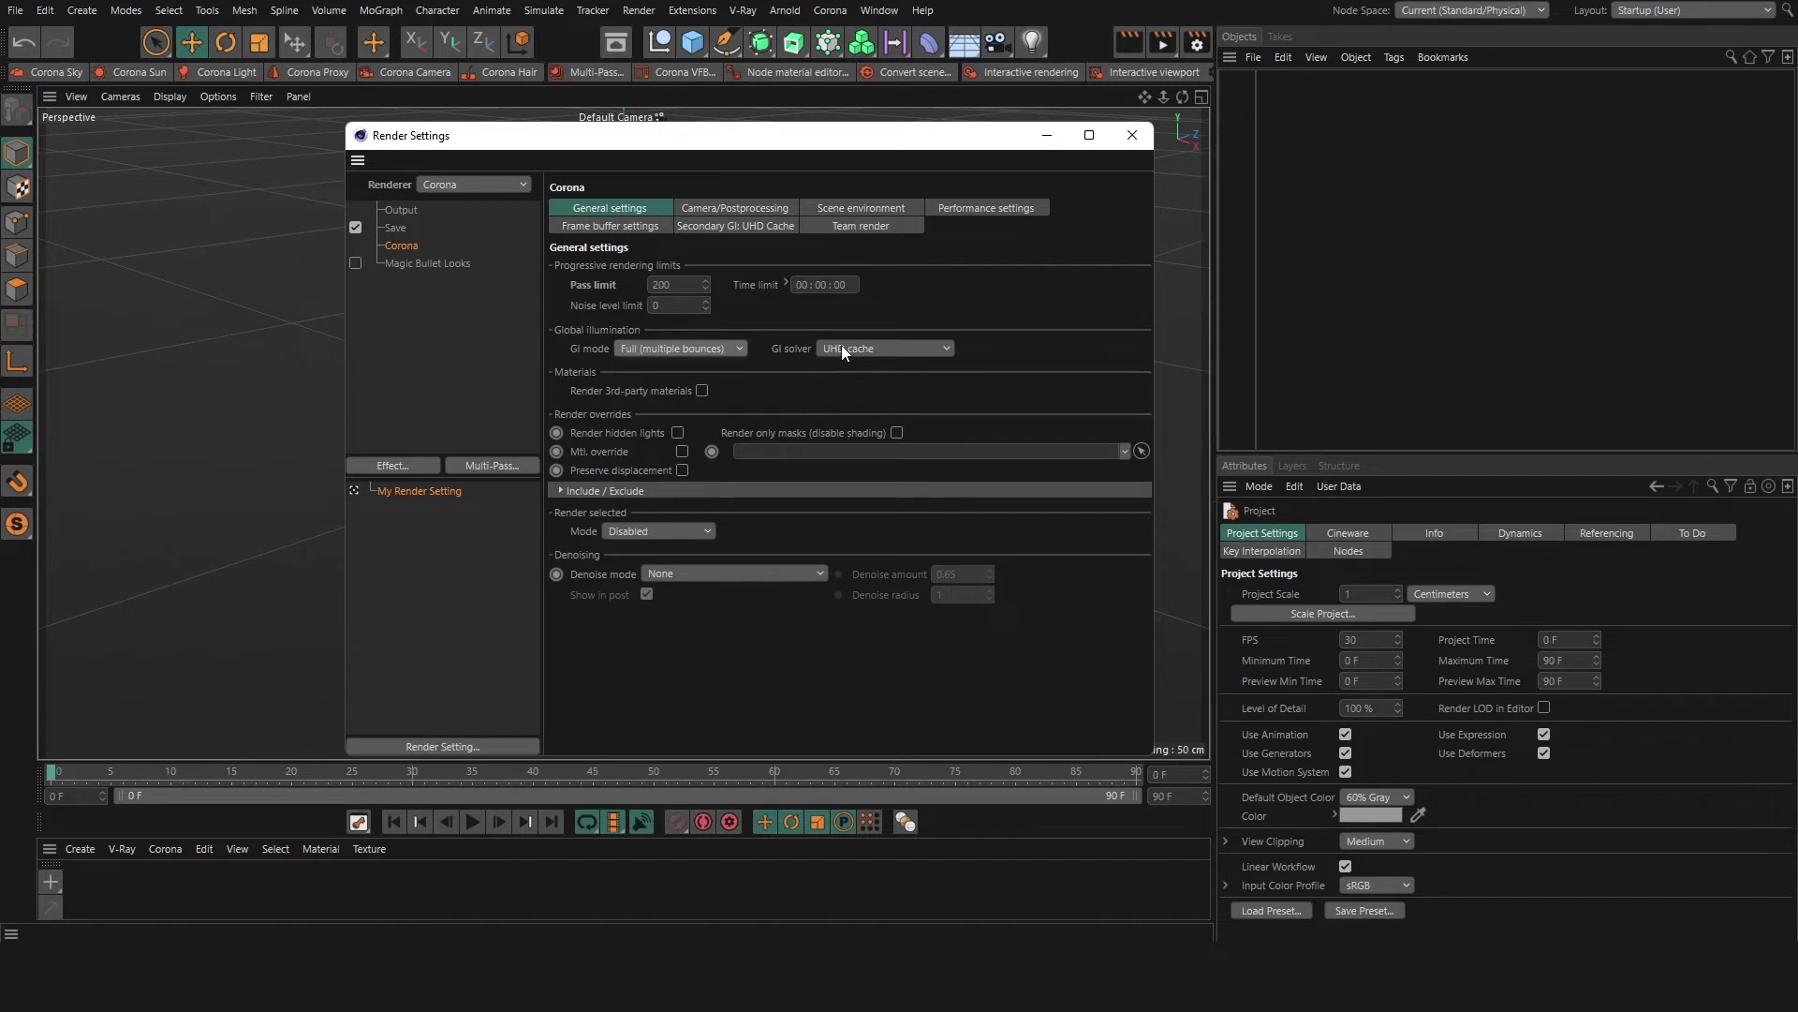
{"action": "left_click", "coordinate": [883, 348]}
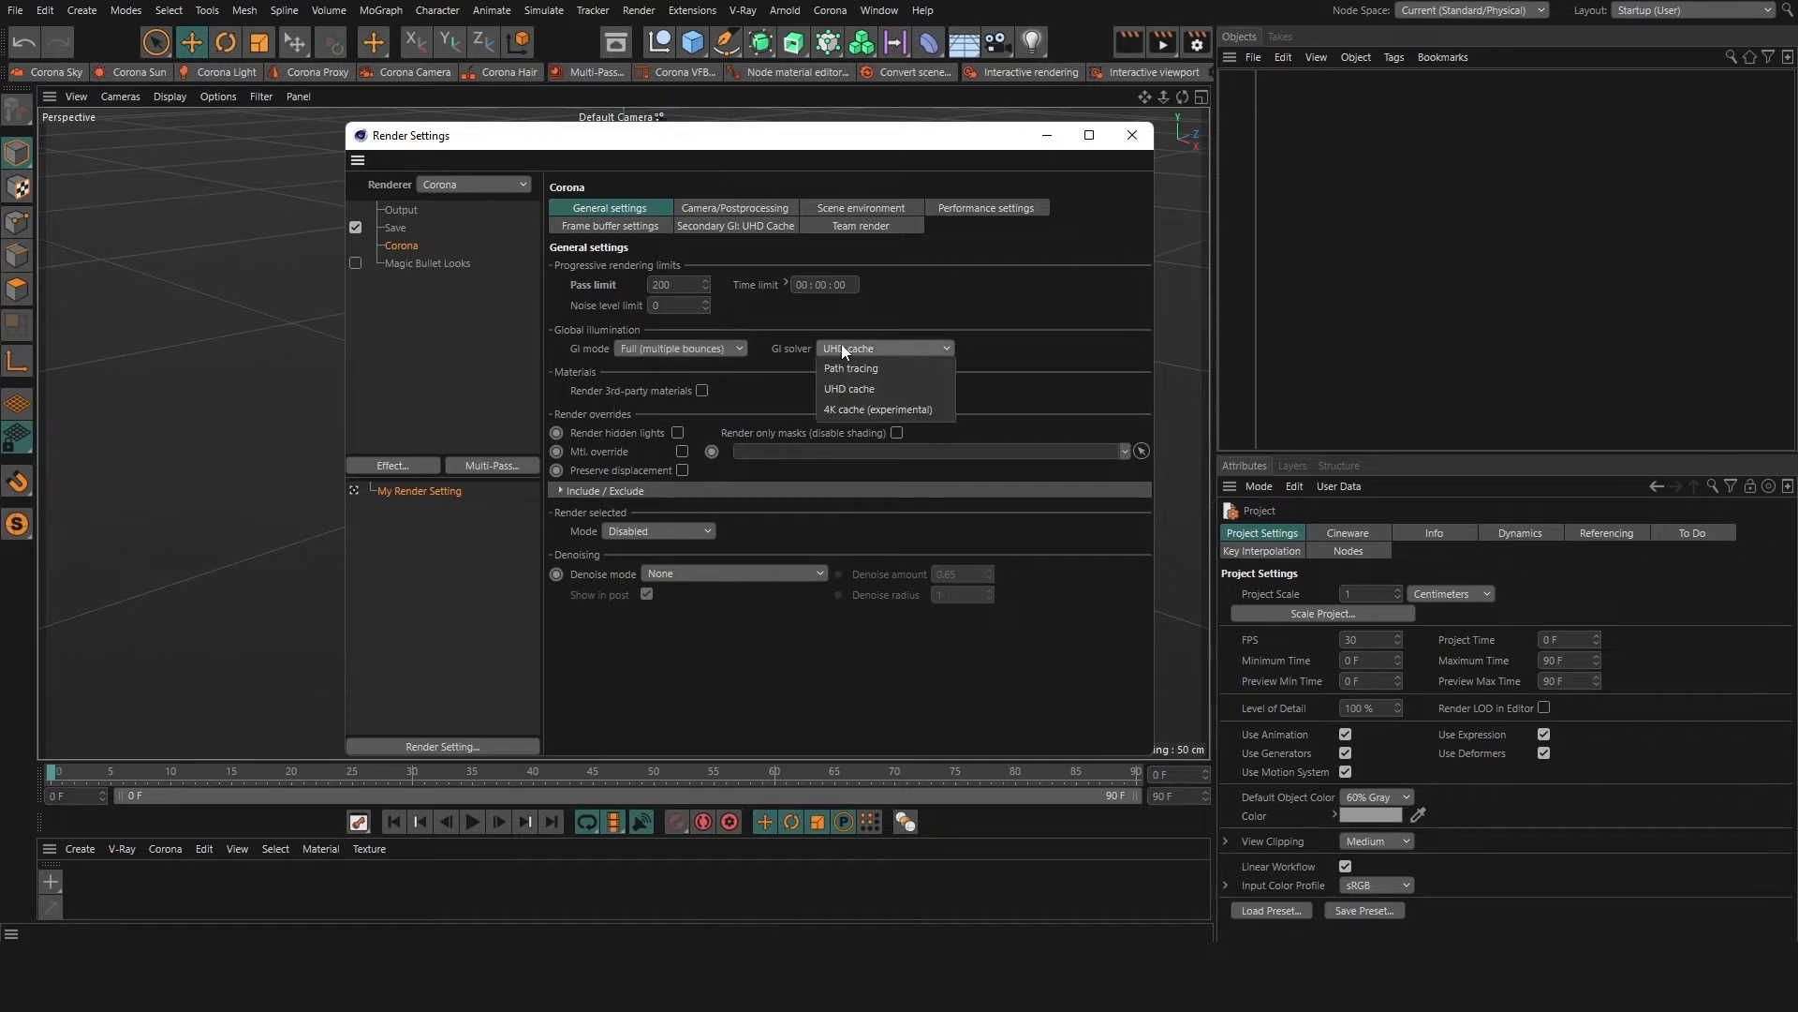
{"action": "mouse_move", "coordinate": [860, 389]}
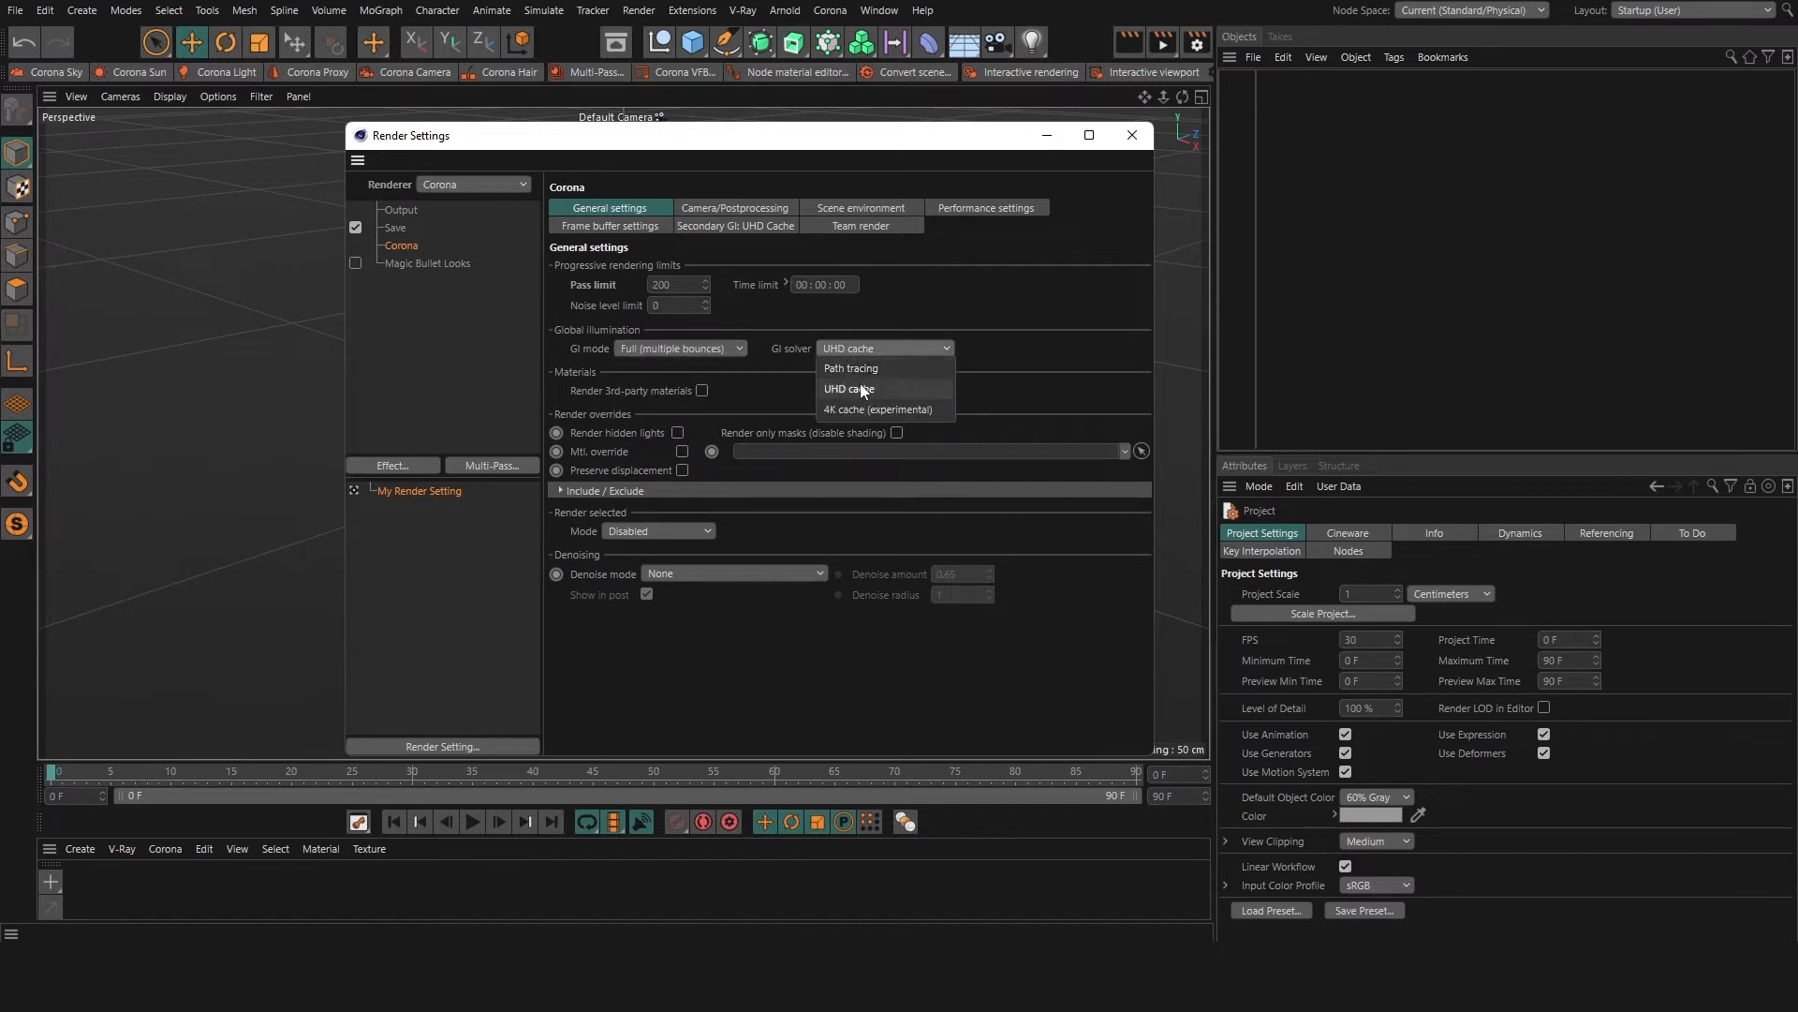
{"action": "mouse_move", "coordinate": [860, 410]}
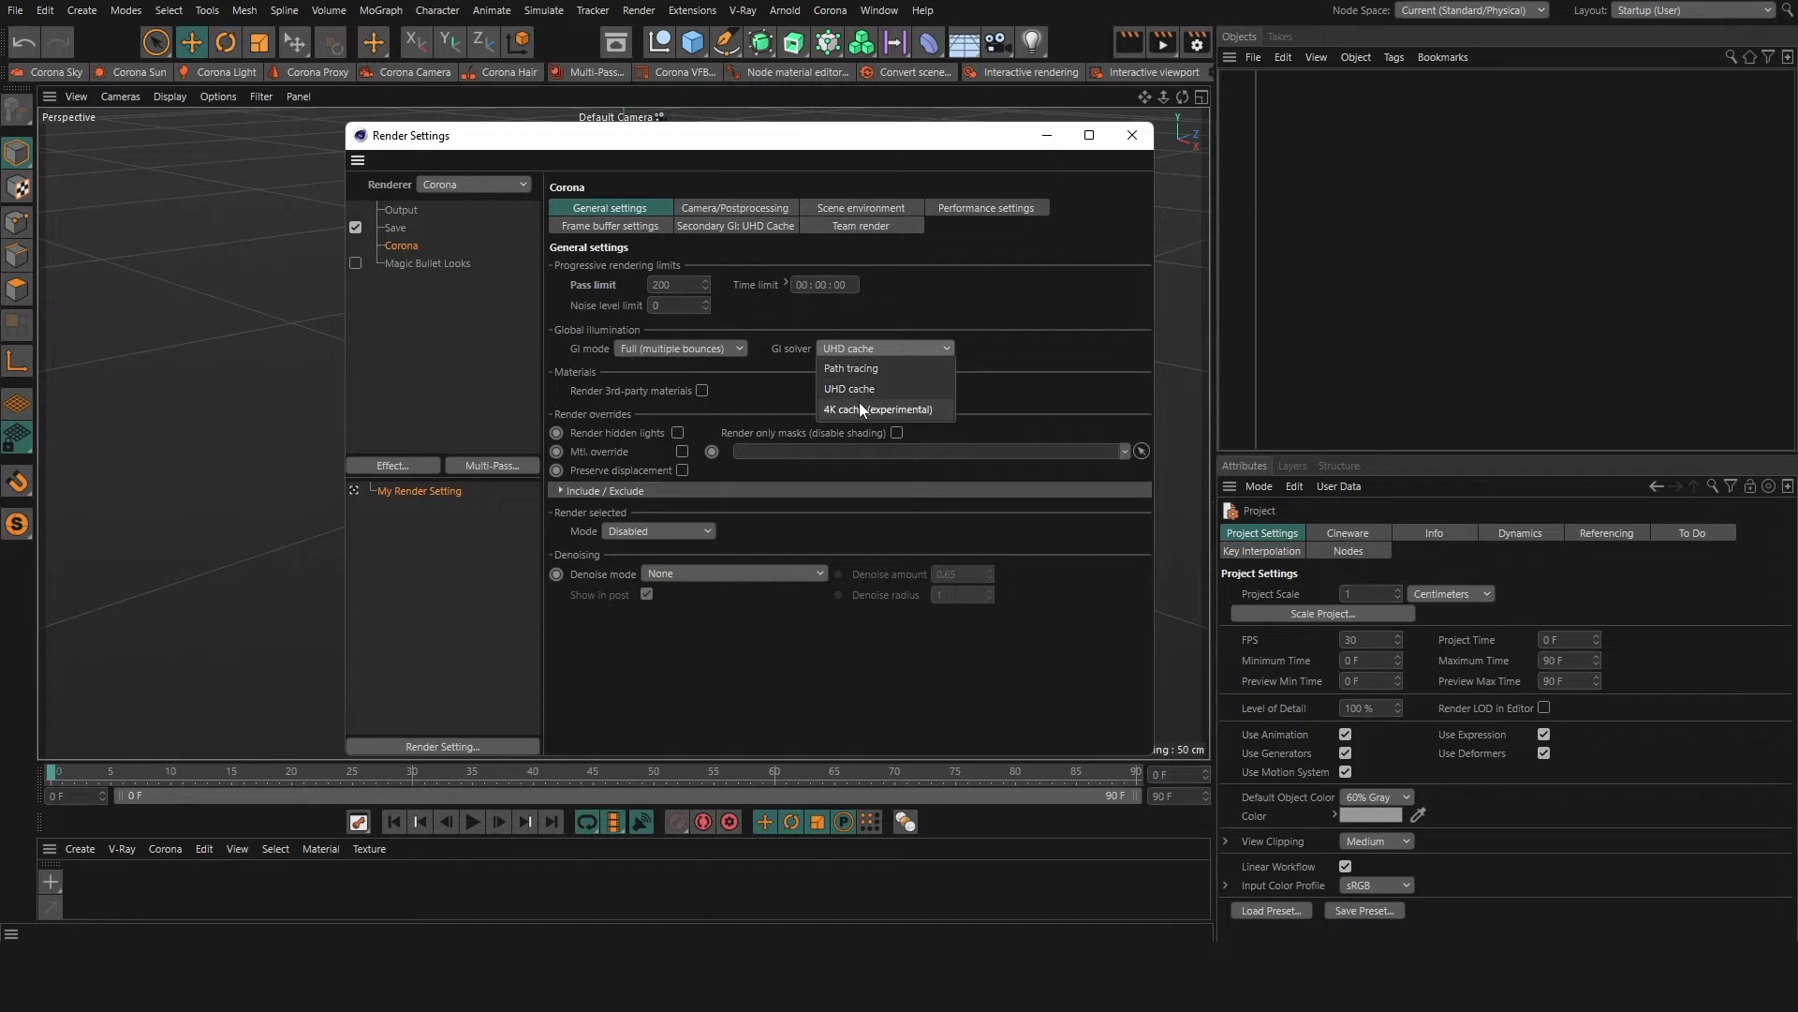
{"action": "mouse_move", "coordinate": [860, 369]}
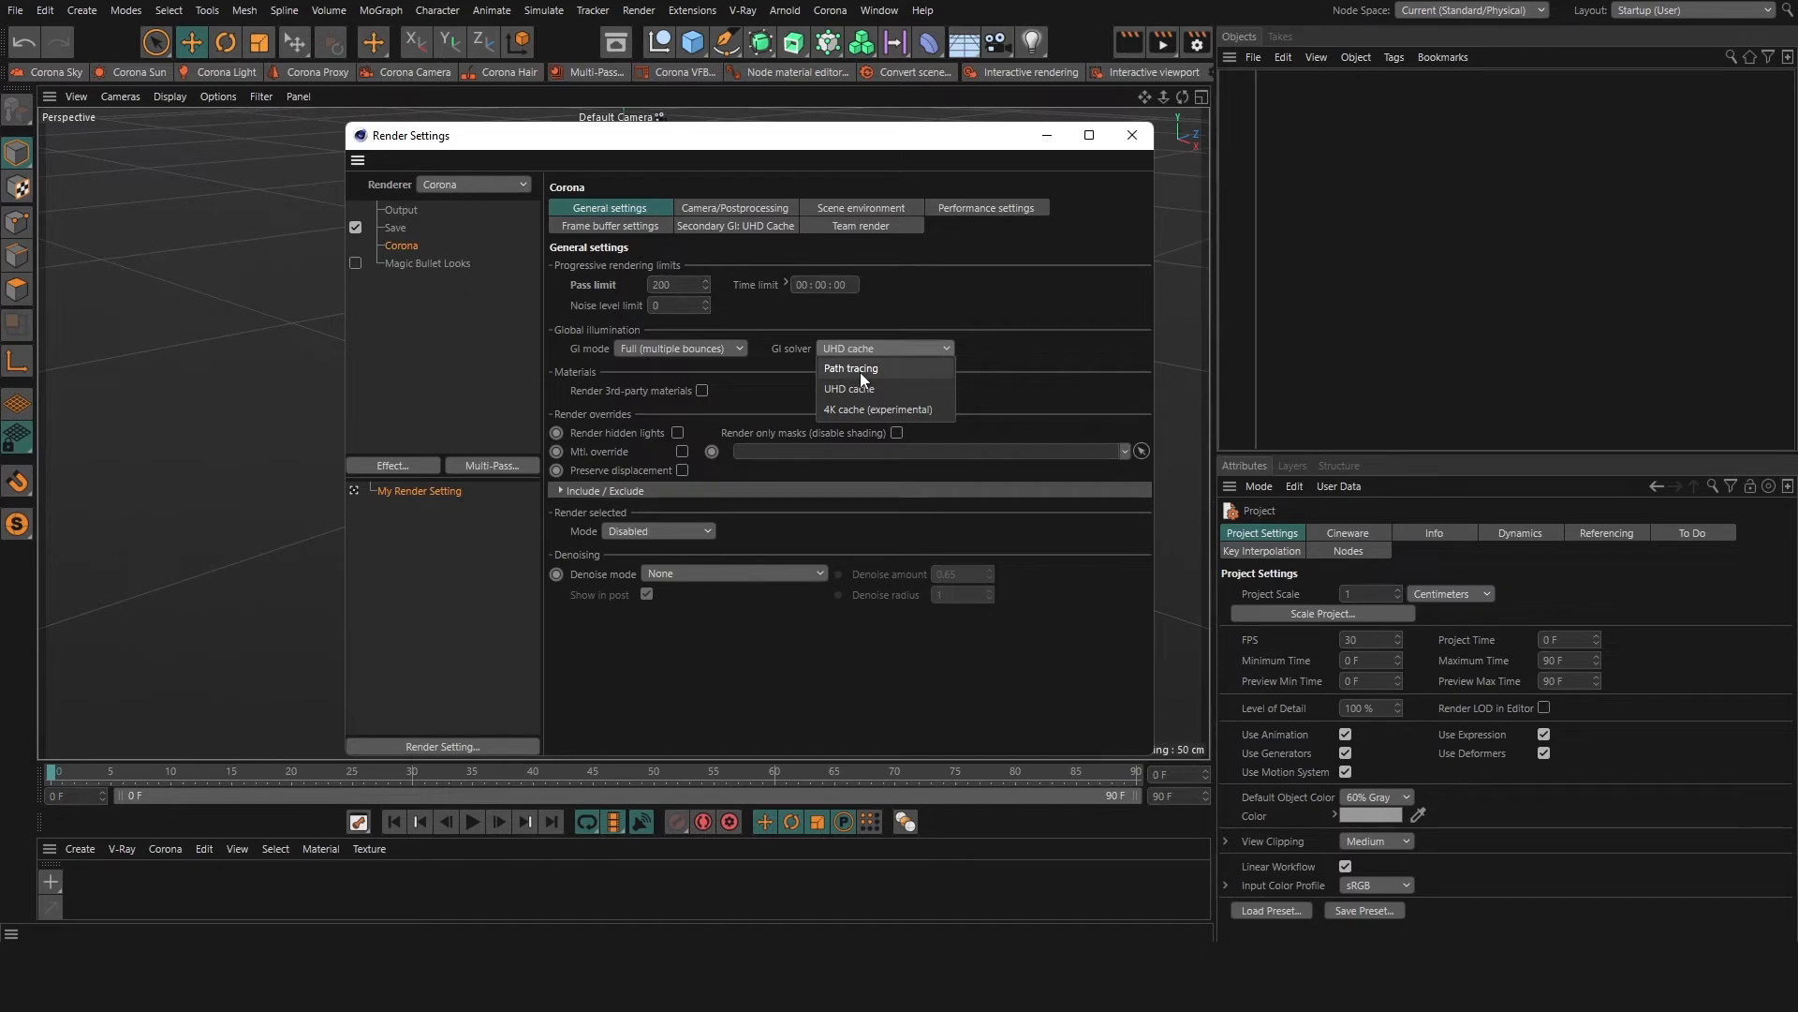
{"action": "mouse_move", "coordinate": [888, 396]}
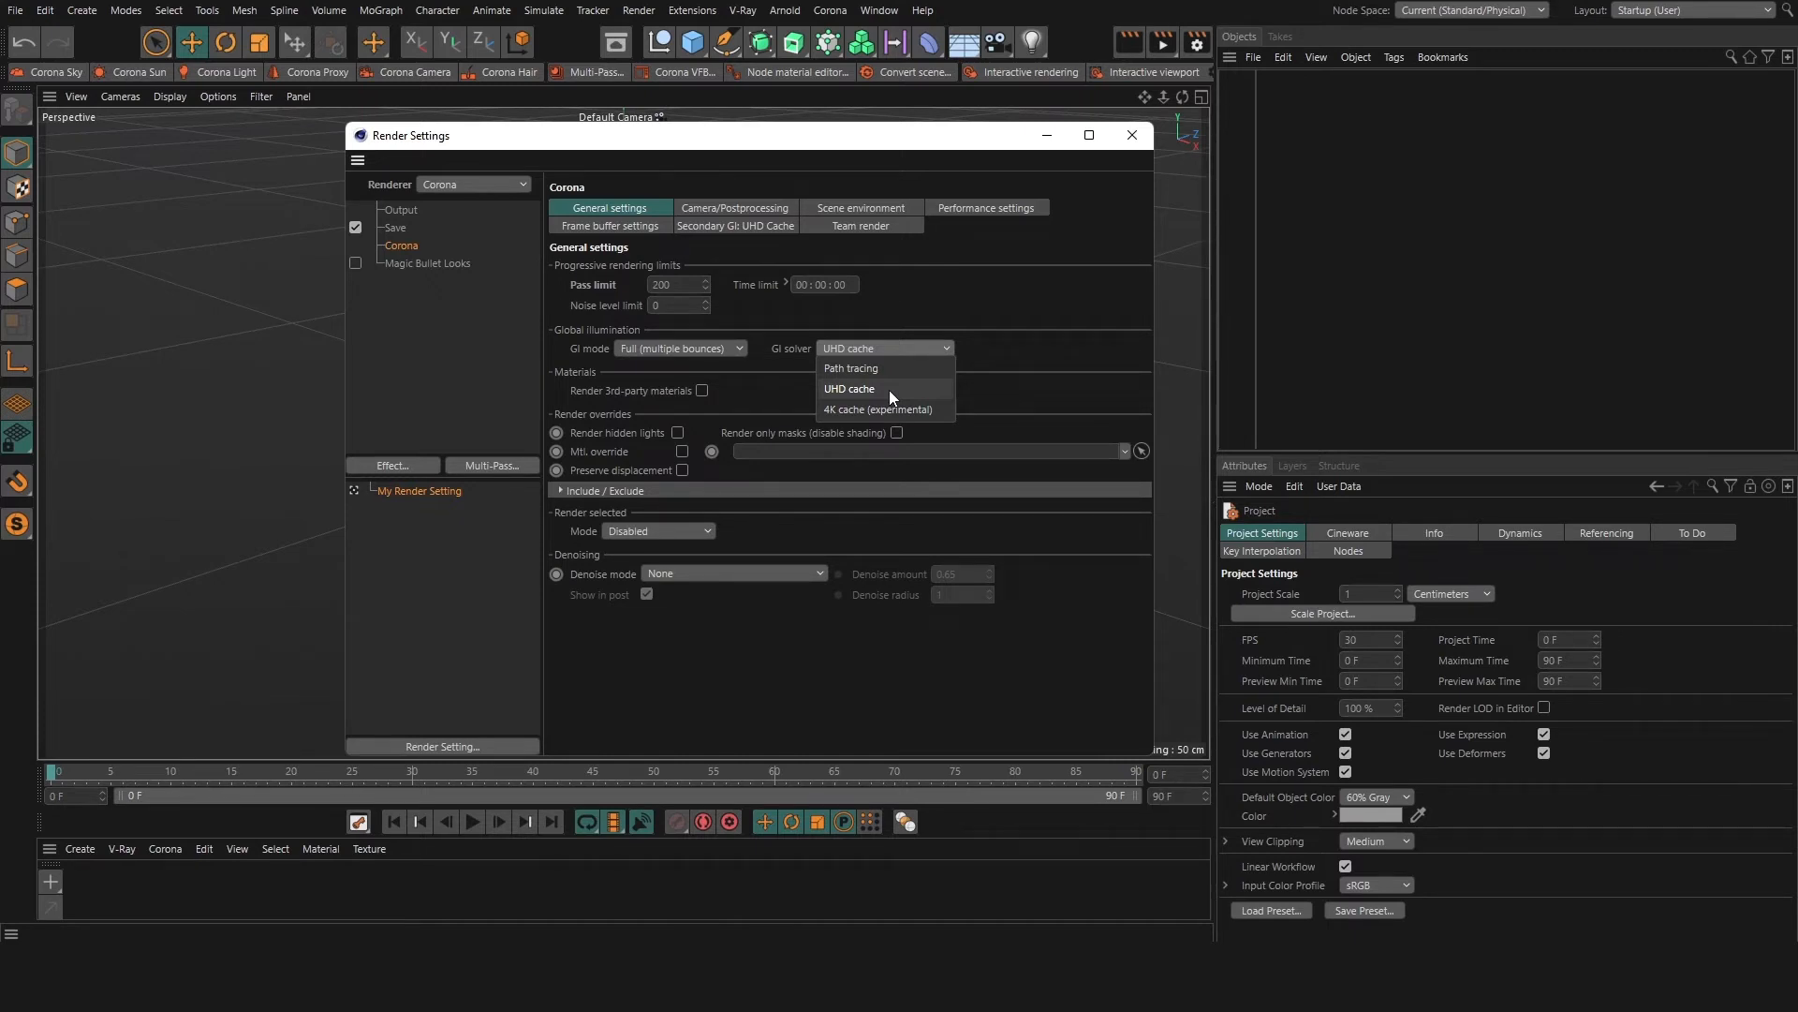
{"action": "left_click", "coordinate": [849, 388]}
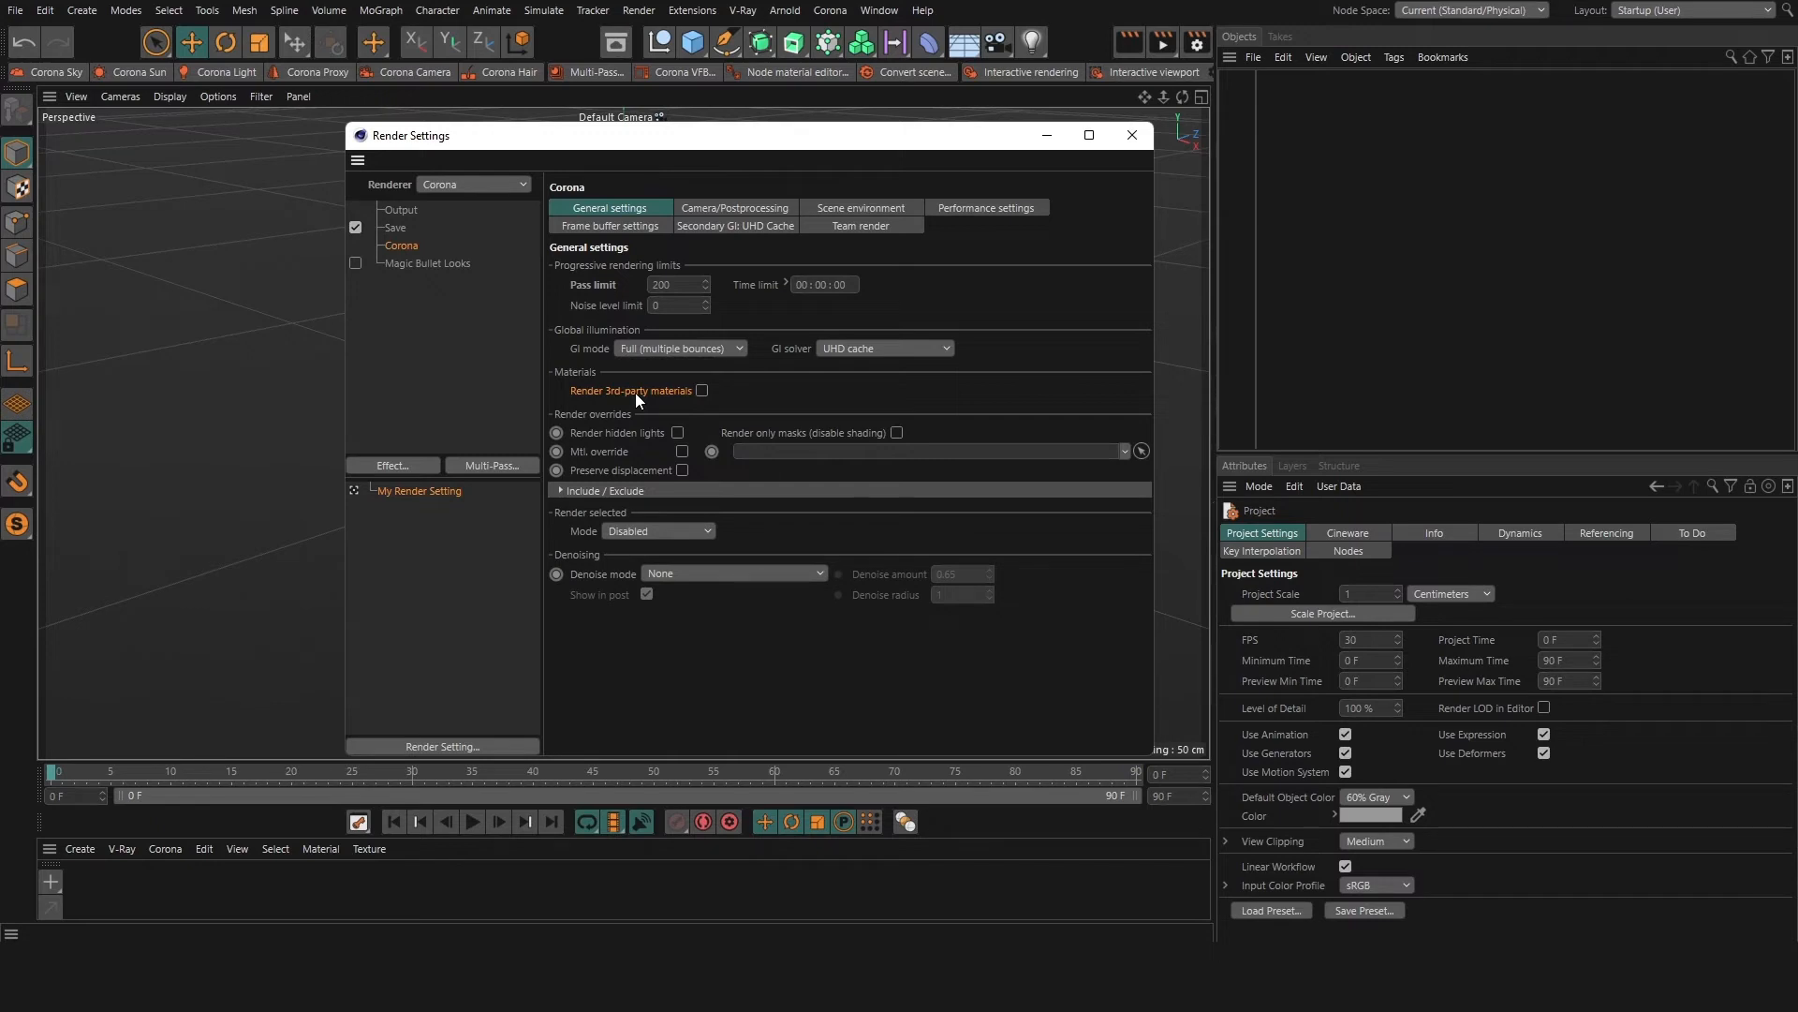
{"action": "mouse_move", "coordinate": [702, 396]}
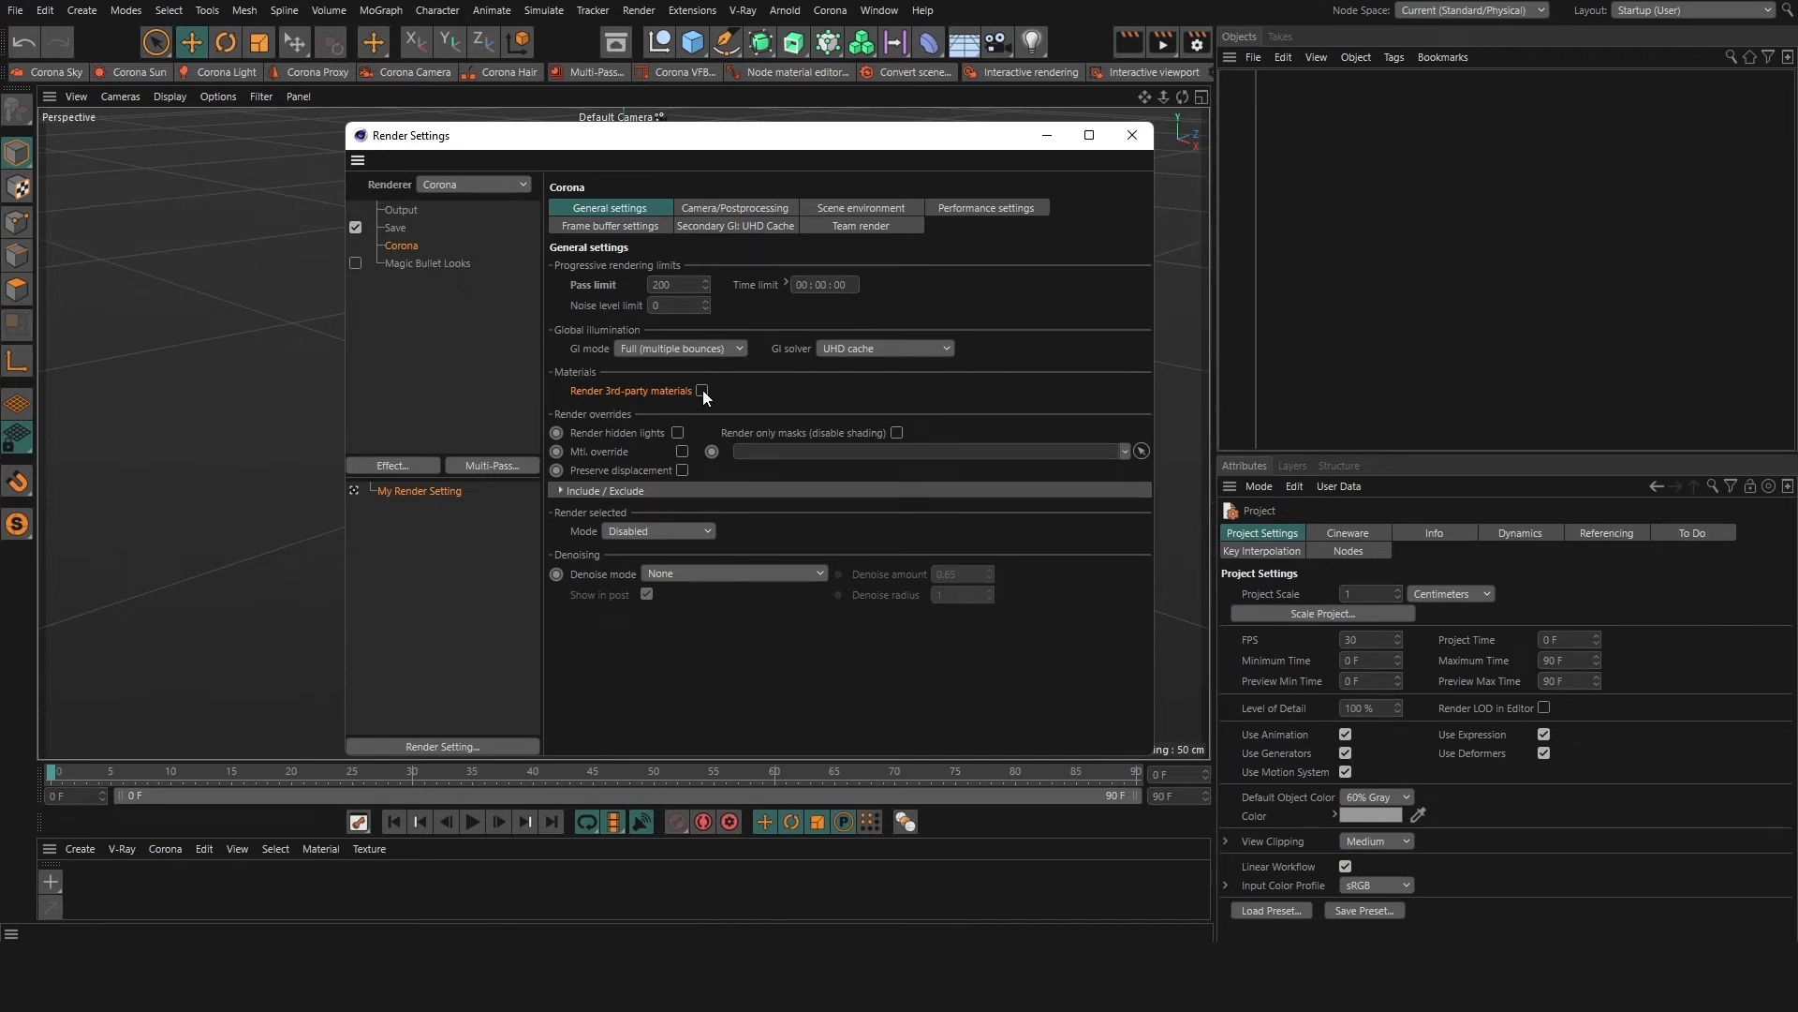
{"action": "mouse_move", "coordinate": [612, 416]}
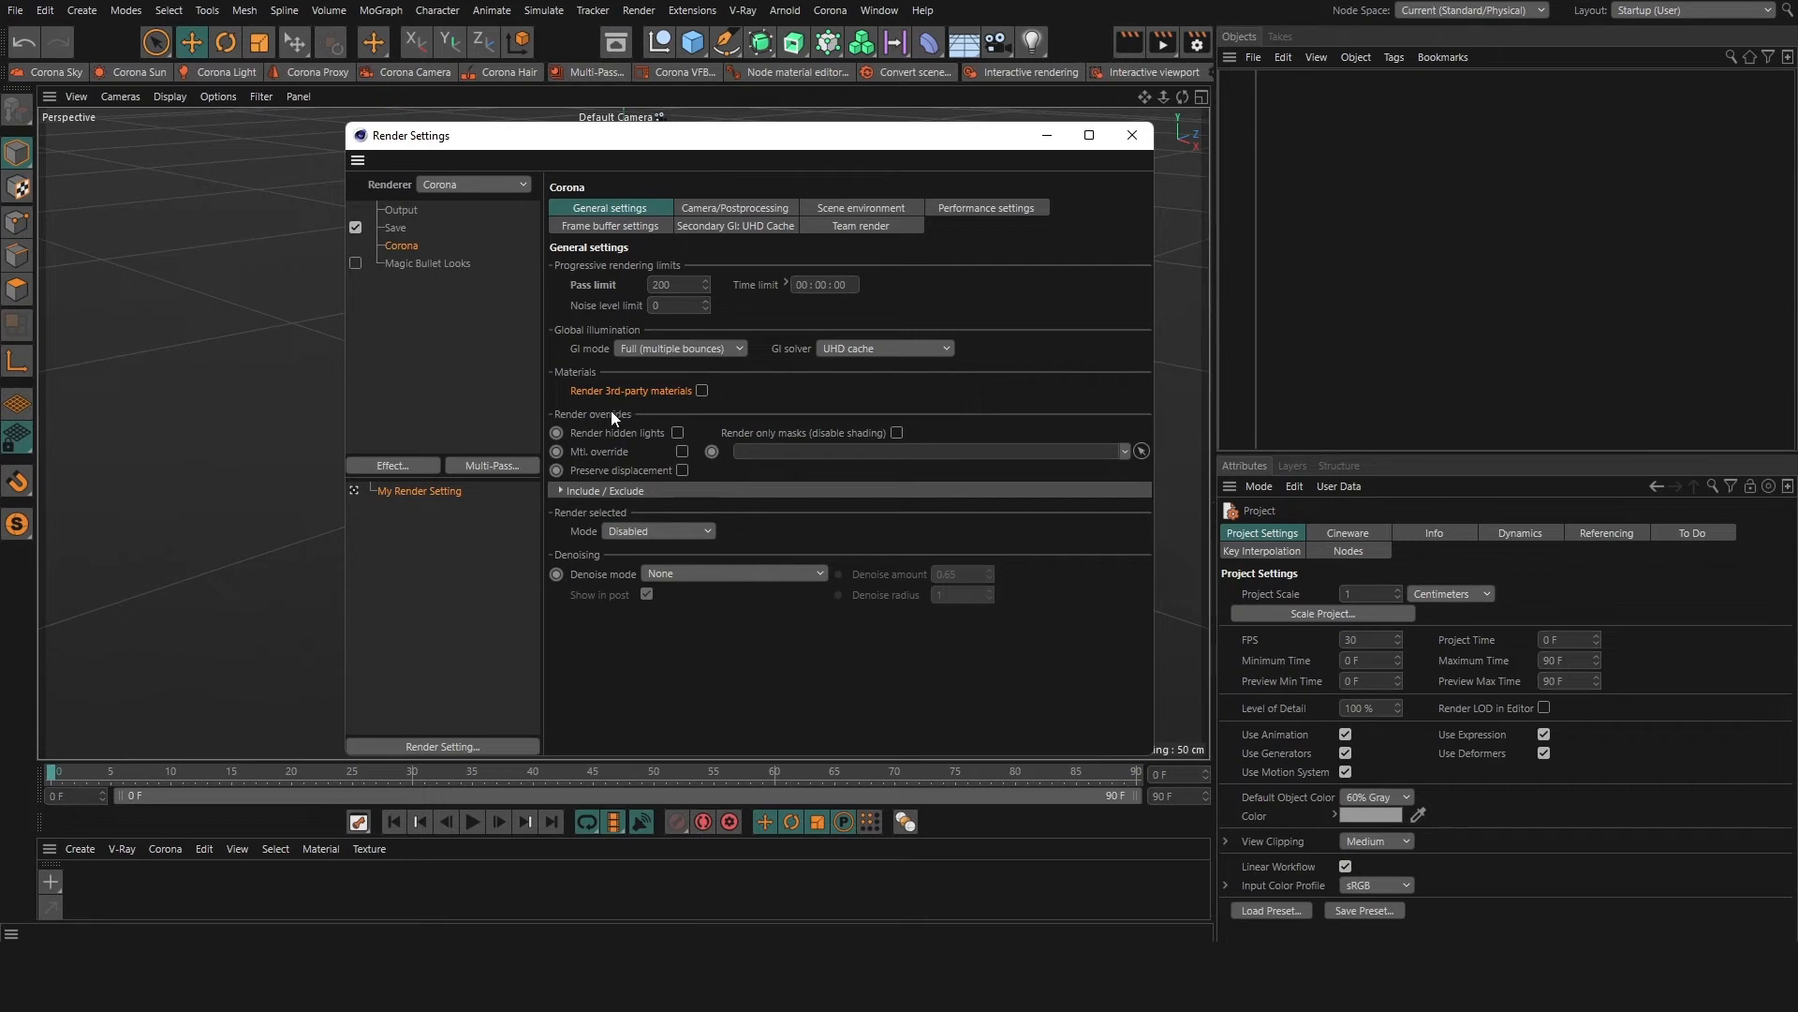
{"action": "mouse_move", "coordinate": [622, 438]}
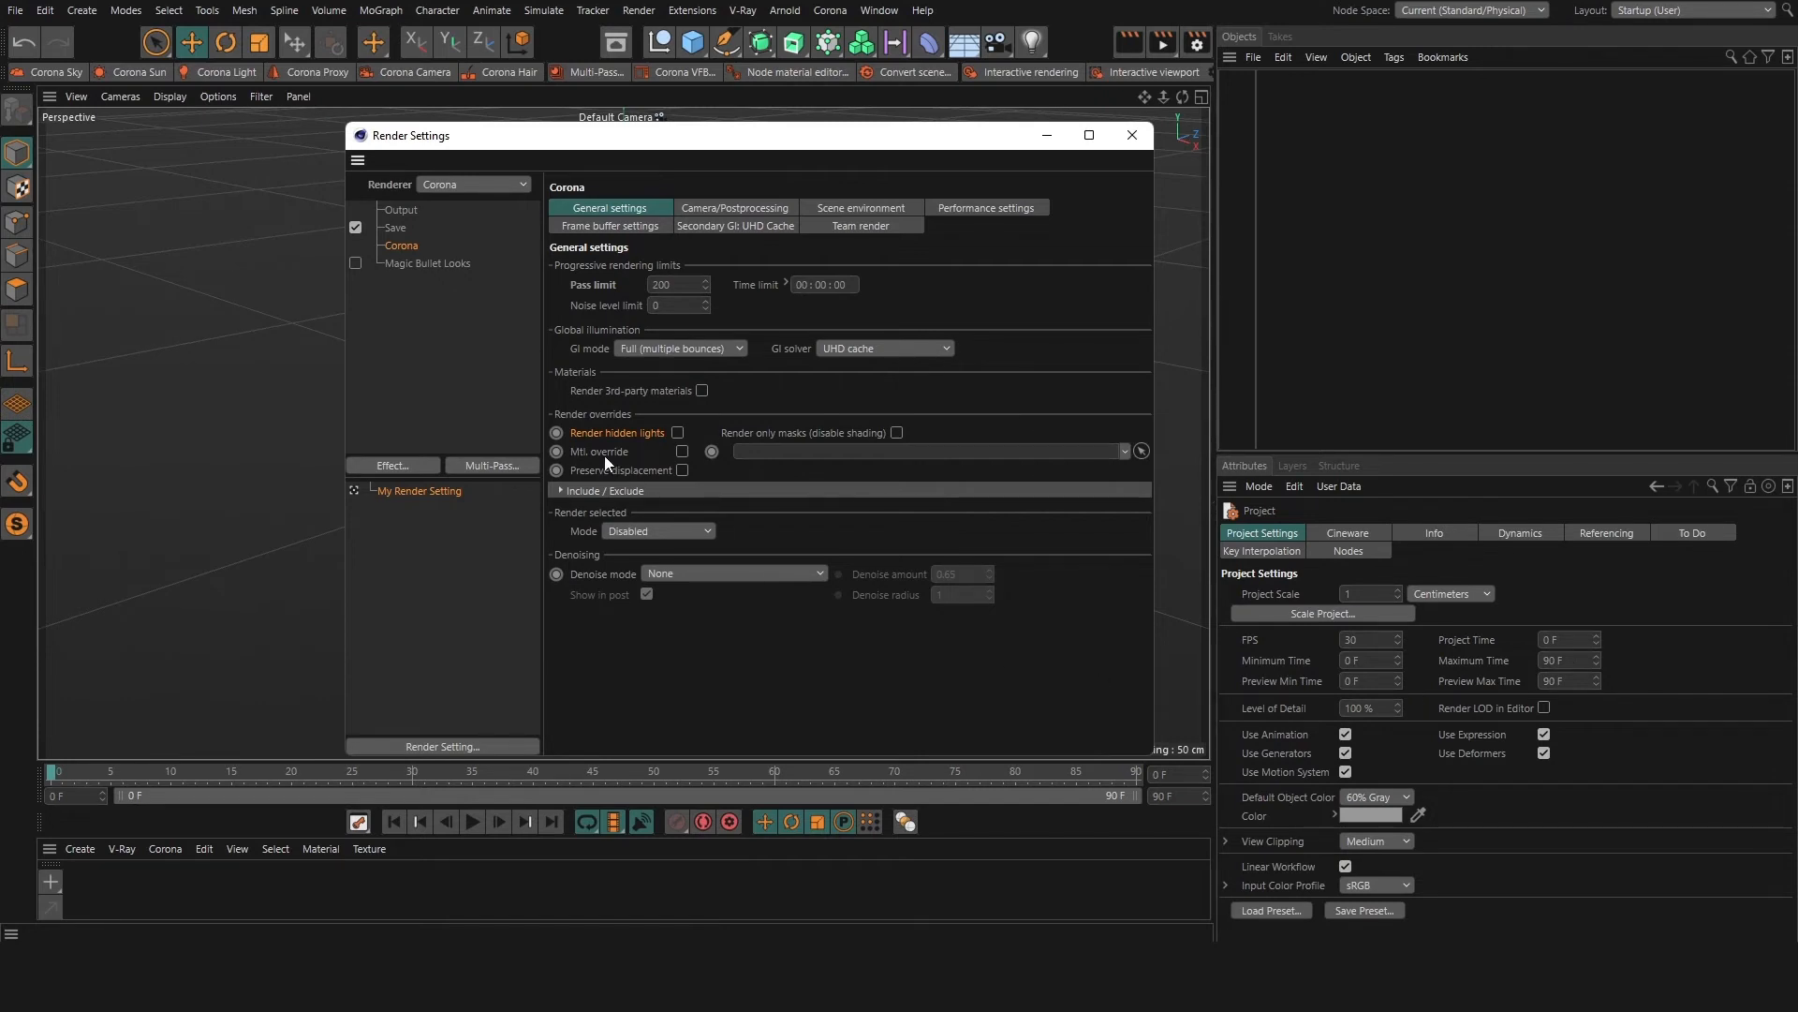
{"action": "mouse_move", "coordinate": [803, 432]}
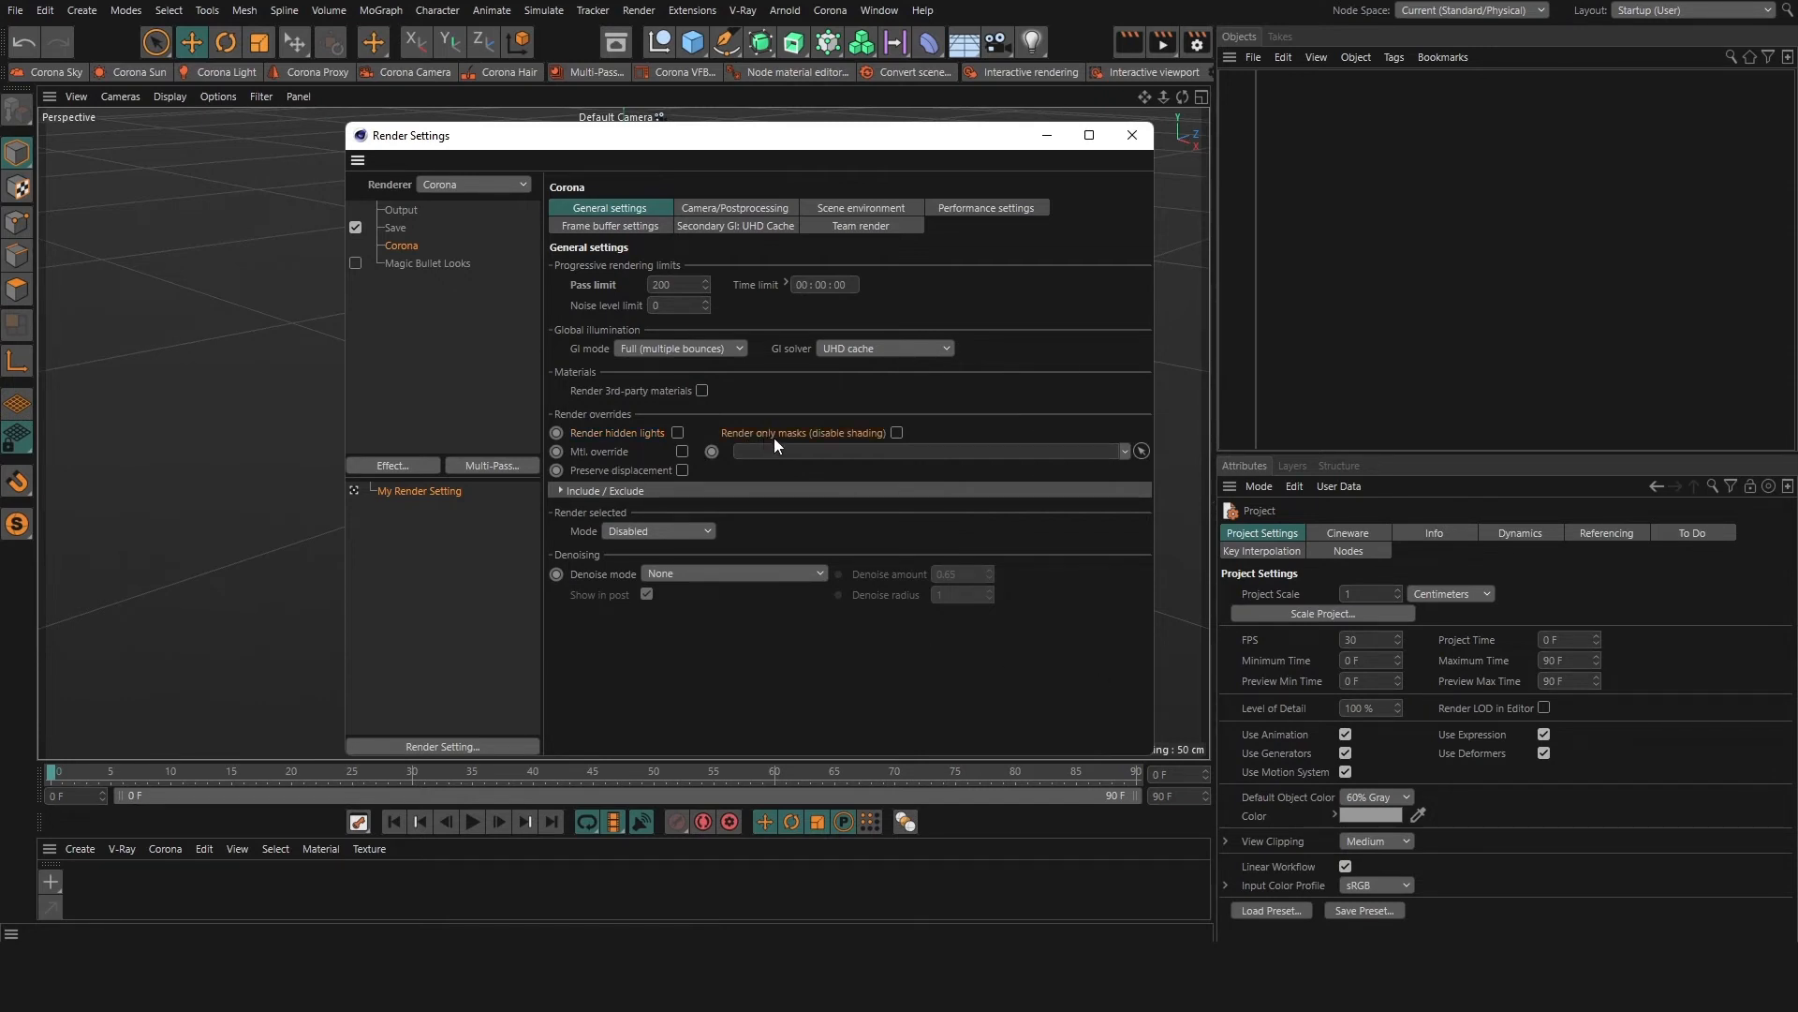
{"action": "mouse_move", "coordinate": [820, 442]}
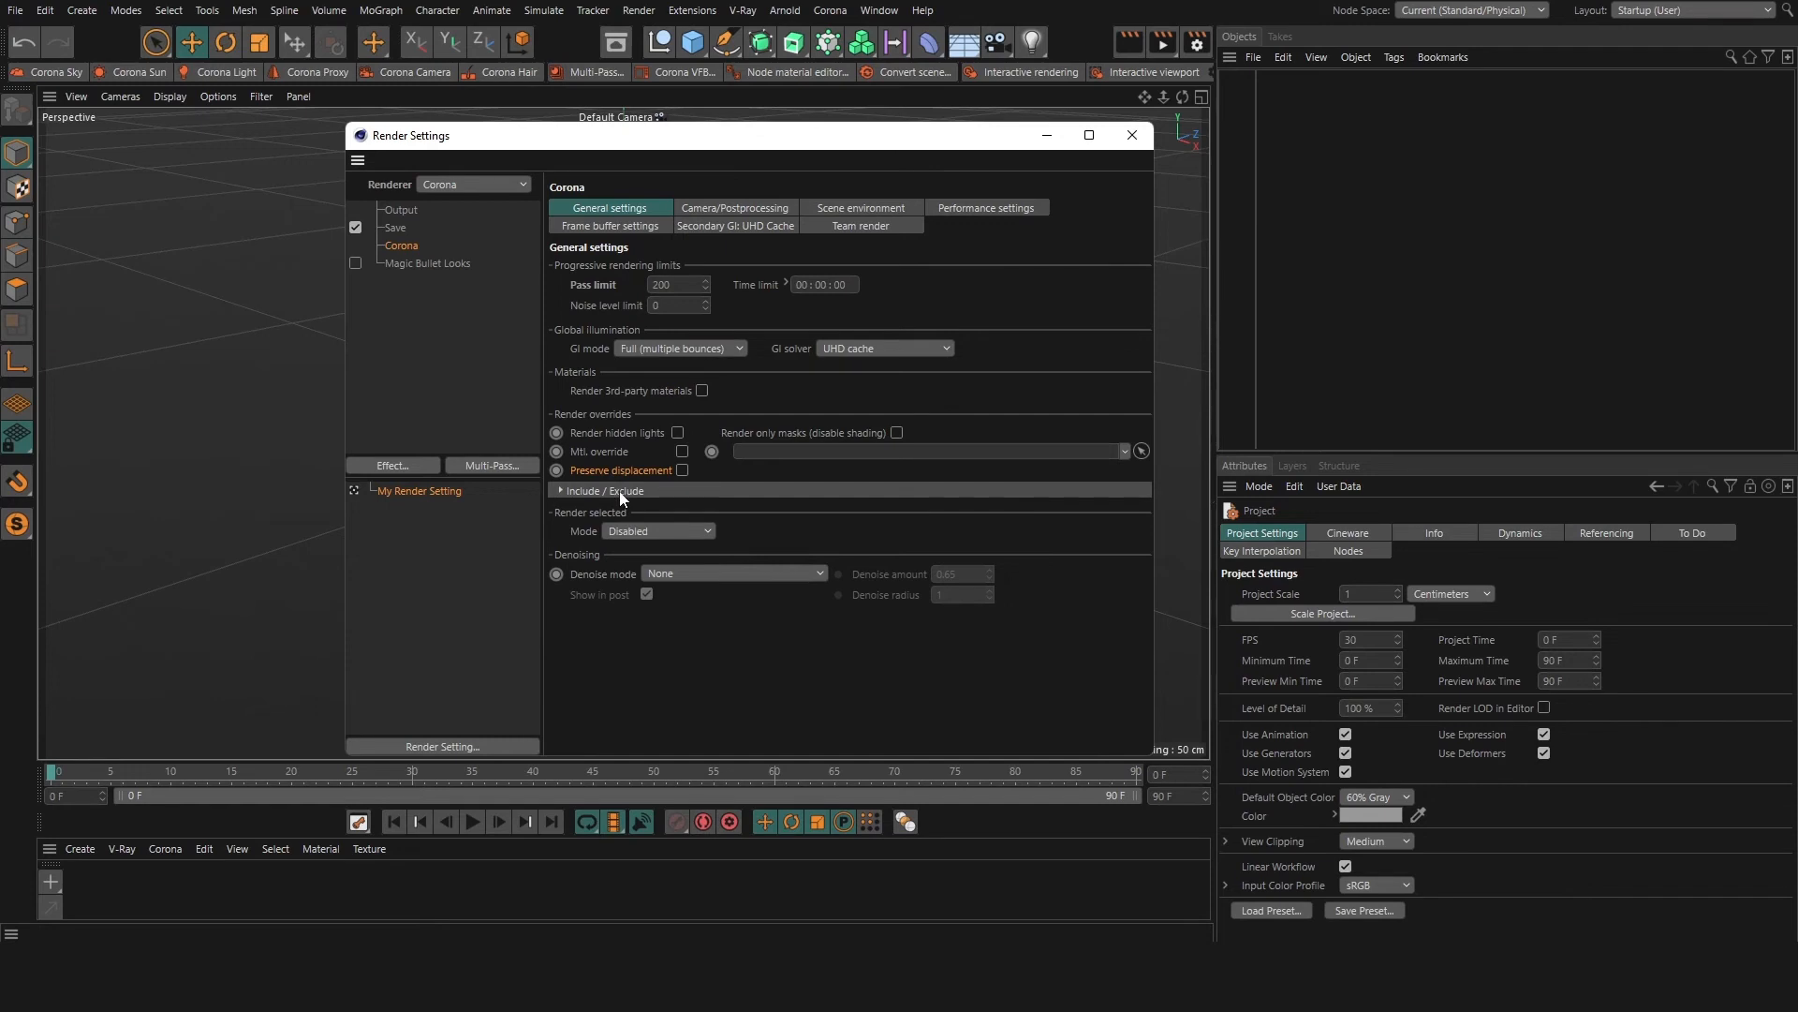
{"action": "mouse_move", "coordinate": [624, 525]}
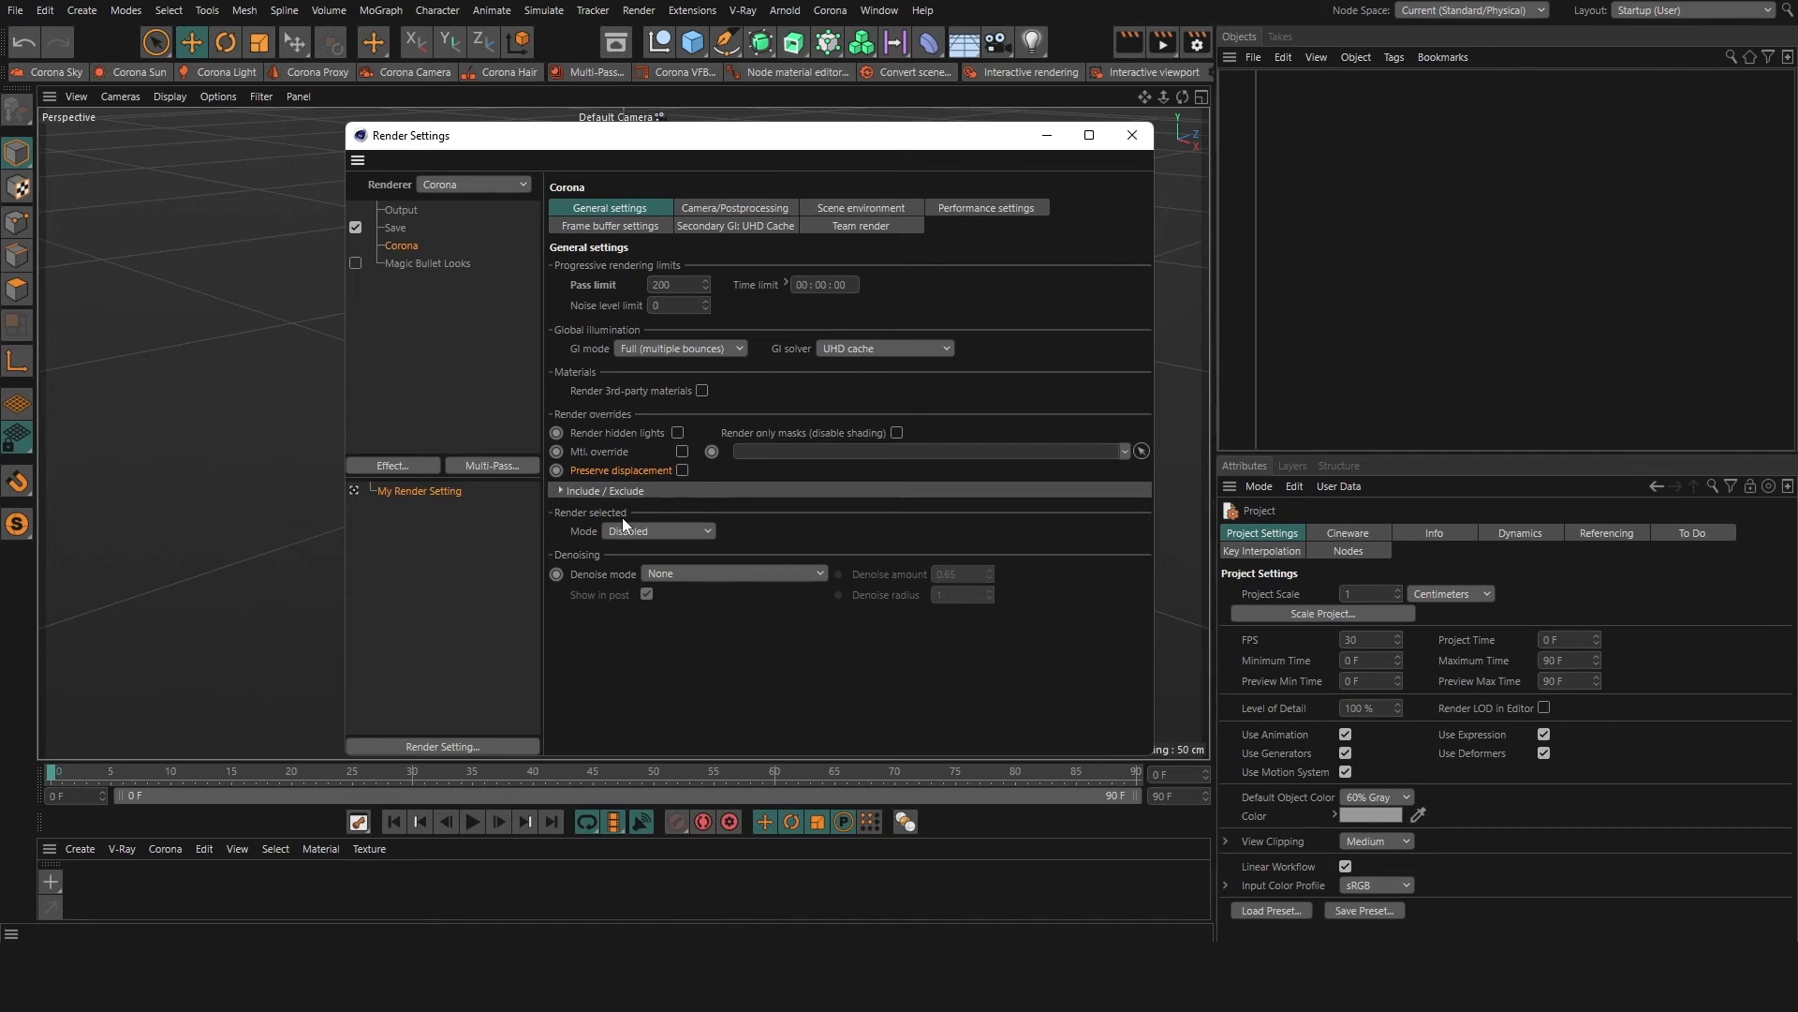
- Show the render-selected Mode choices, currently Disabled
{"action": "left_click", "coordinate": [658, 530]}
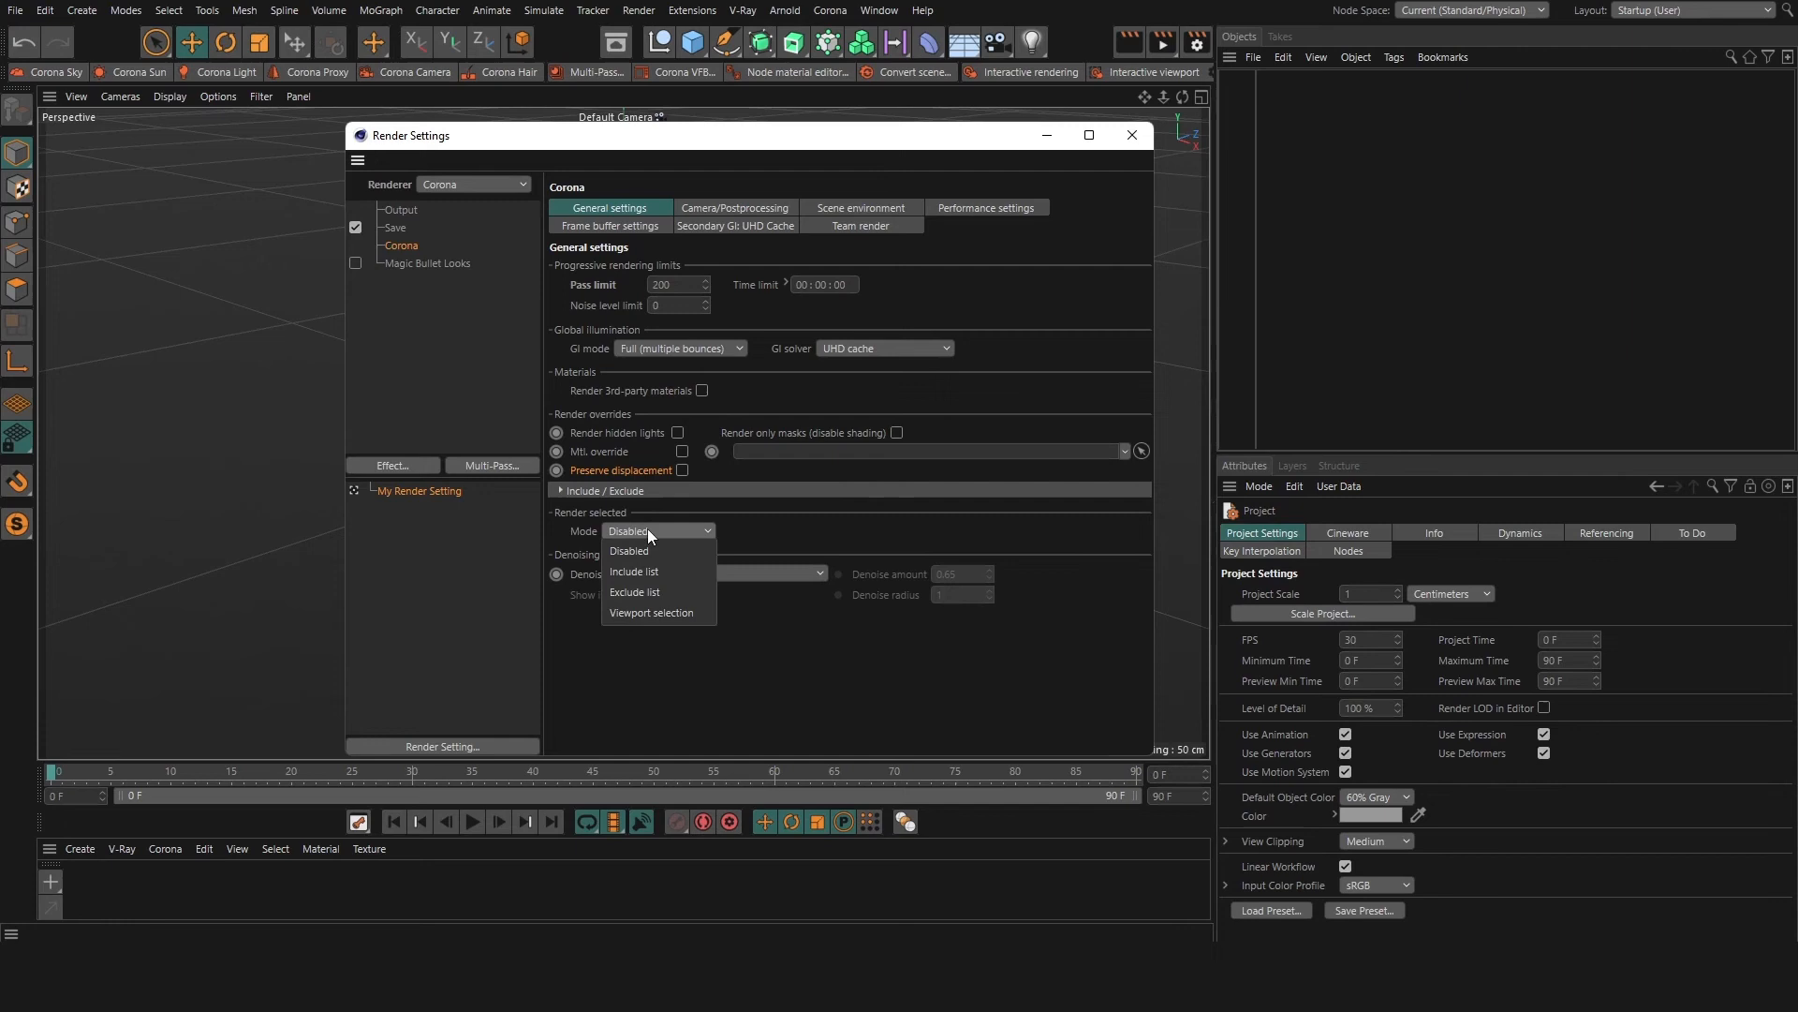
{"action": "mouse_move", "coordinate": [650, 571]}
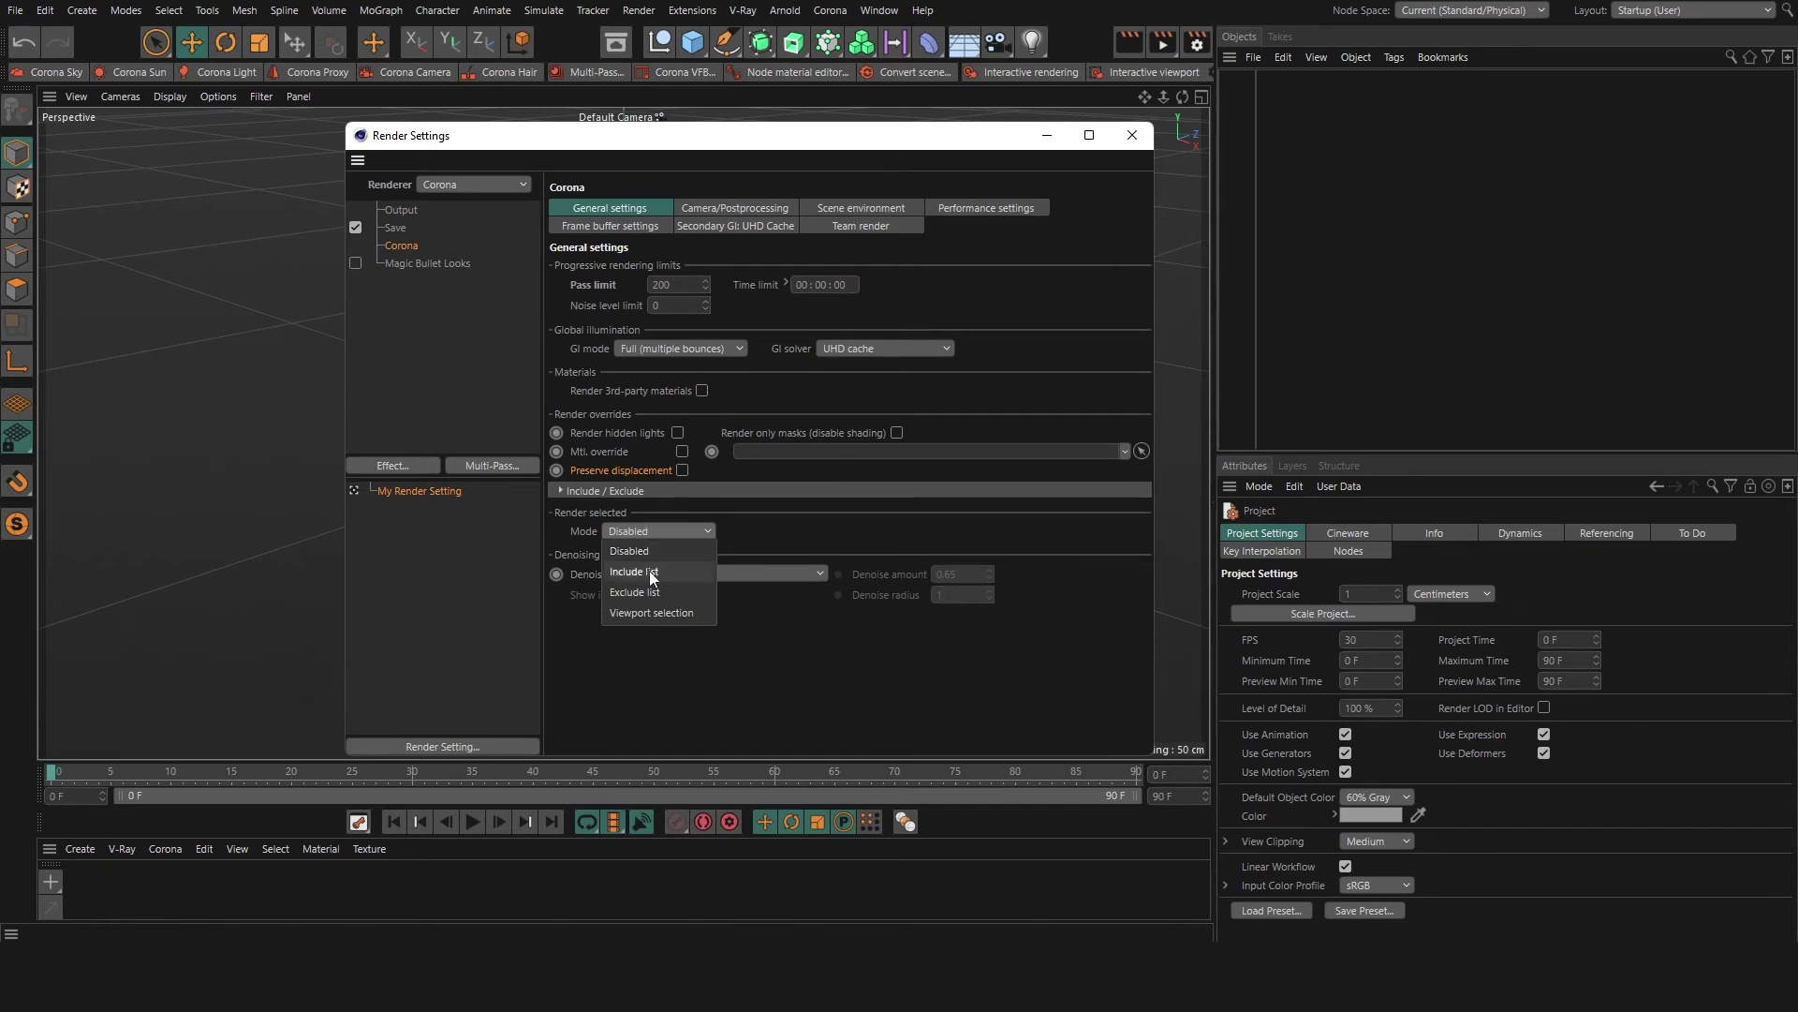
{"action": "mouse_move", "coordinate": [650, 613]}
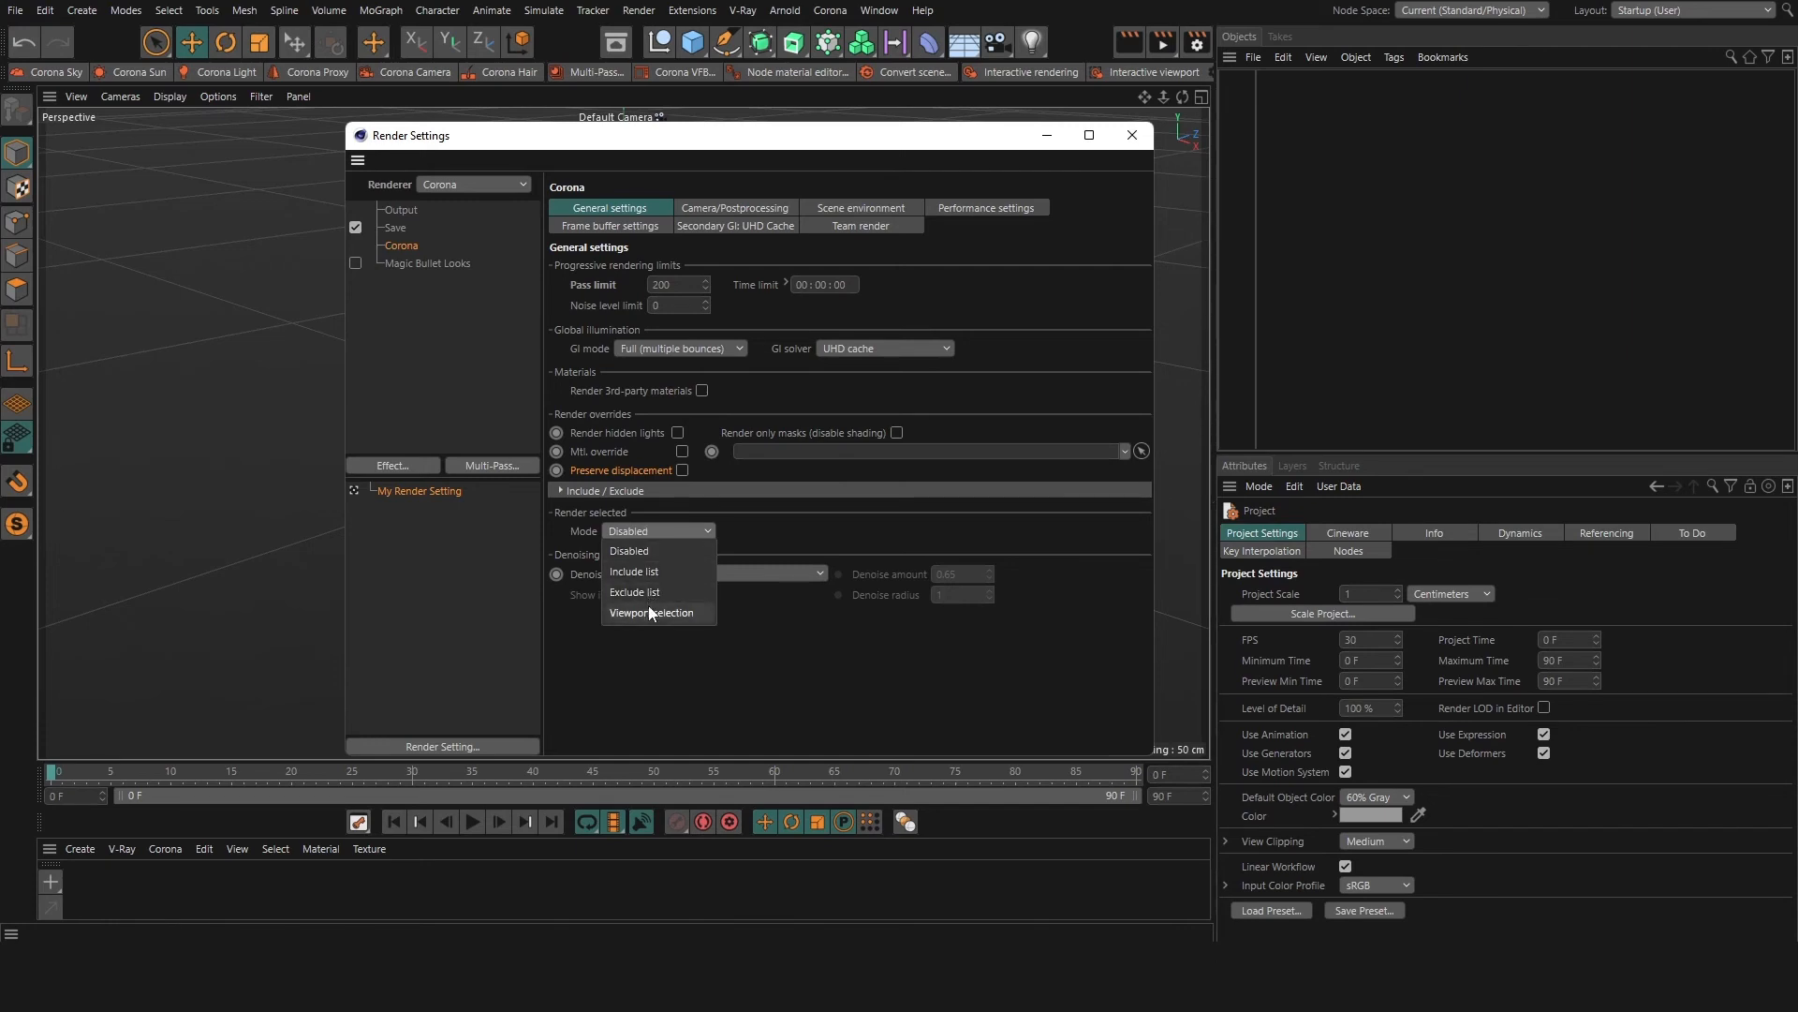
{"action": "mouse_move", "coordinate": [642, 551]}
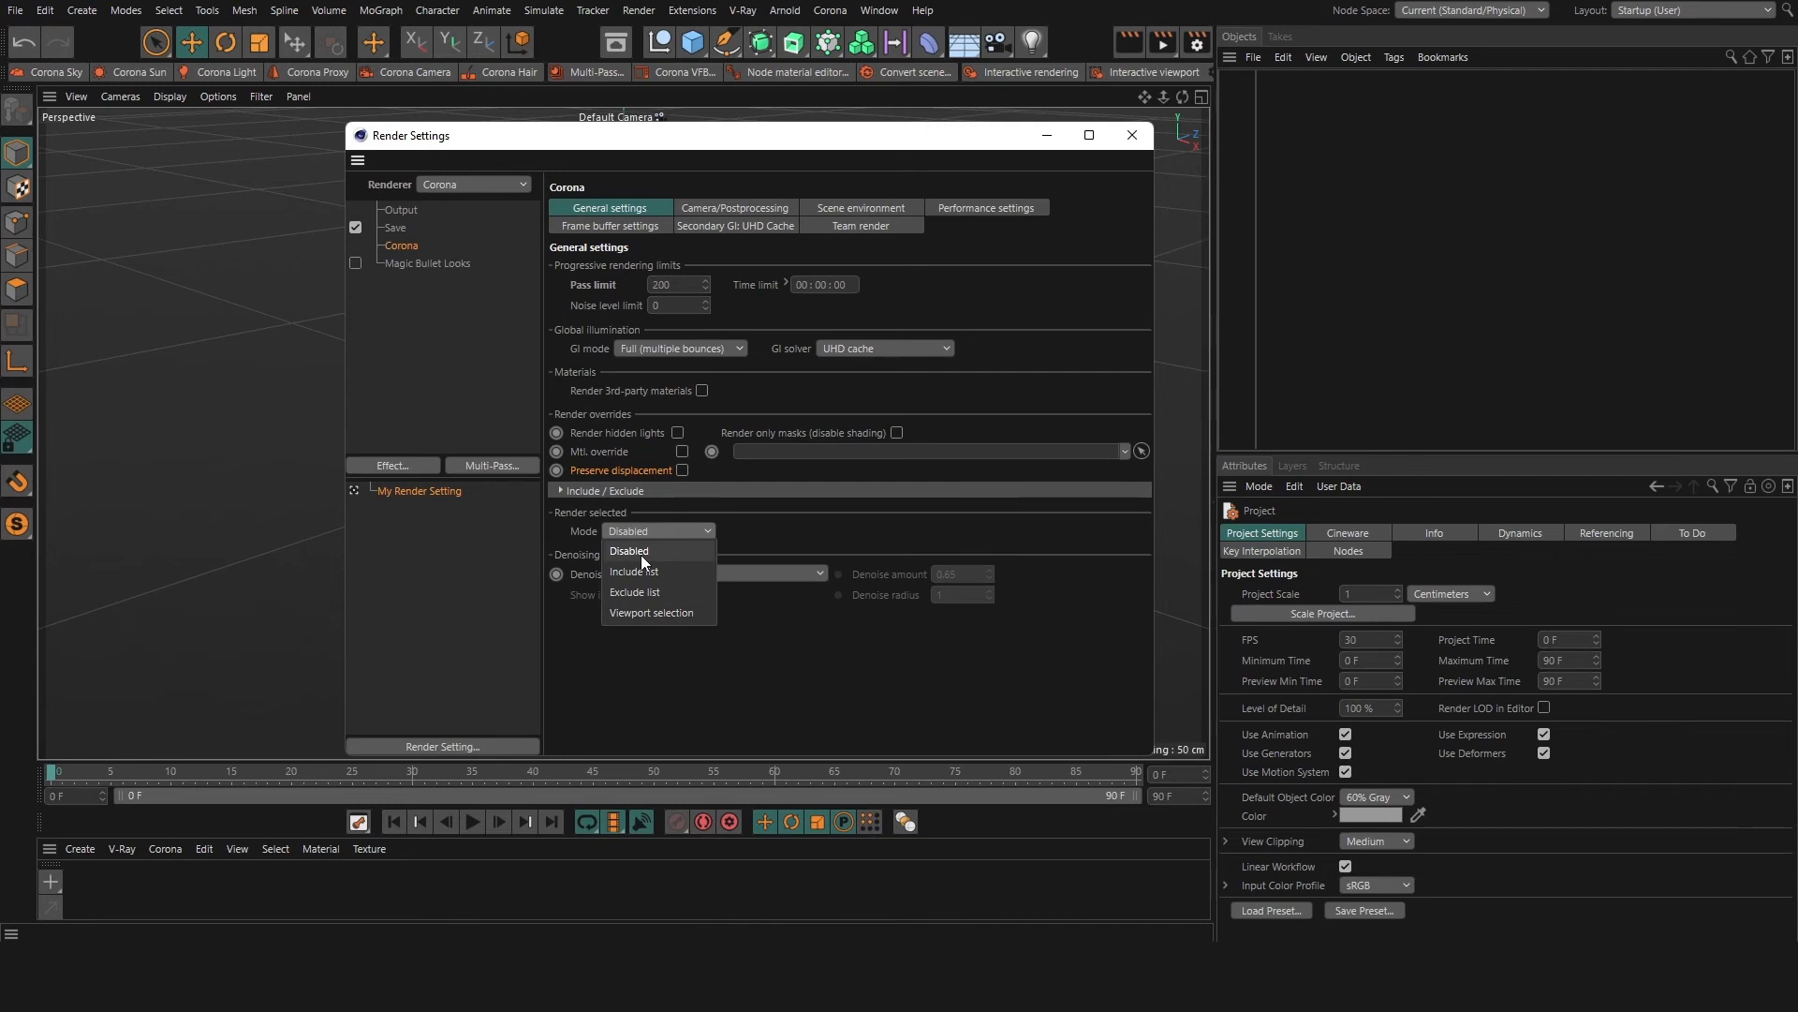
- Set render-selected mode to Include list, revealing an empty object list
{"action": "left_click", "coordinate": [633, 571]}
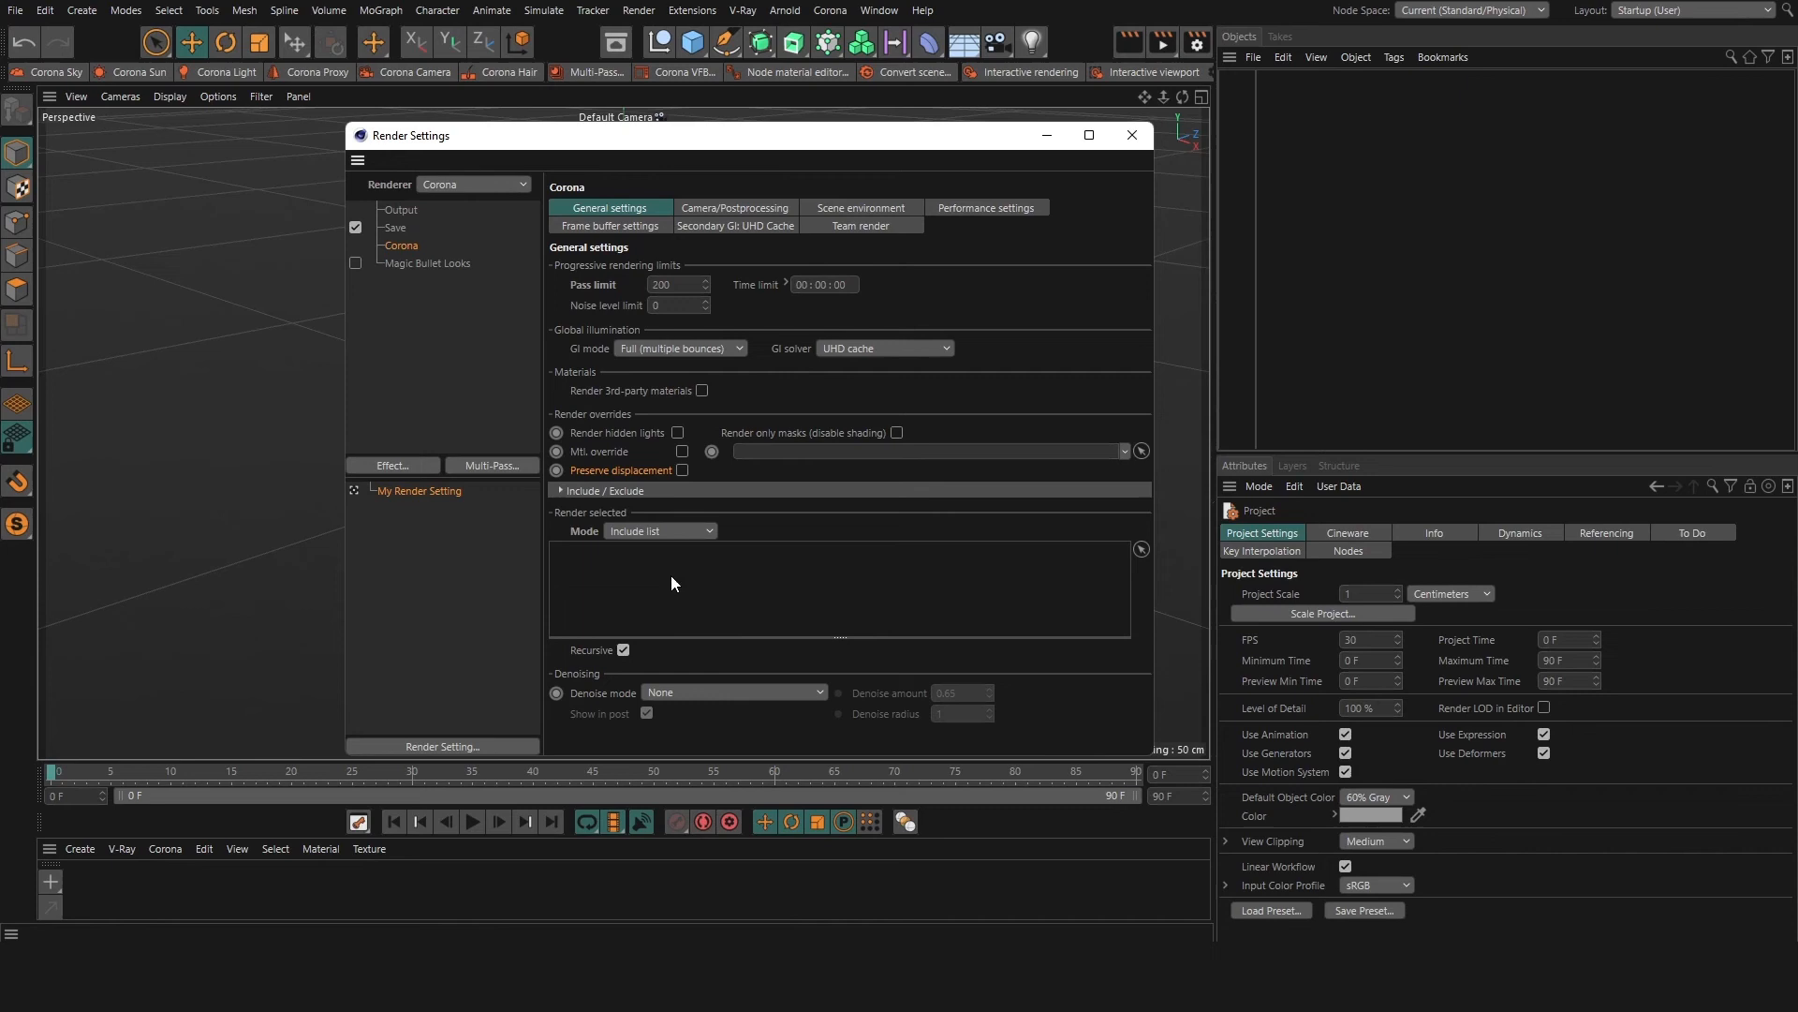
{"action": "mouse_move", "coordinate": [648, 536]}
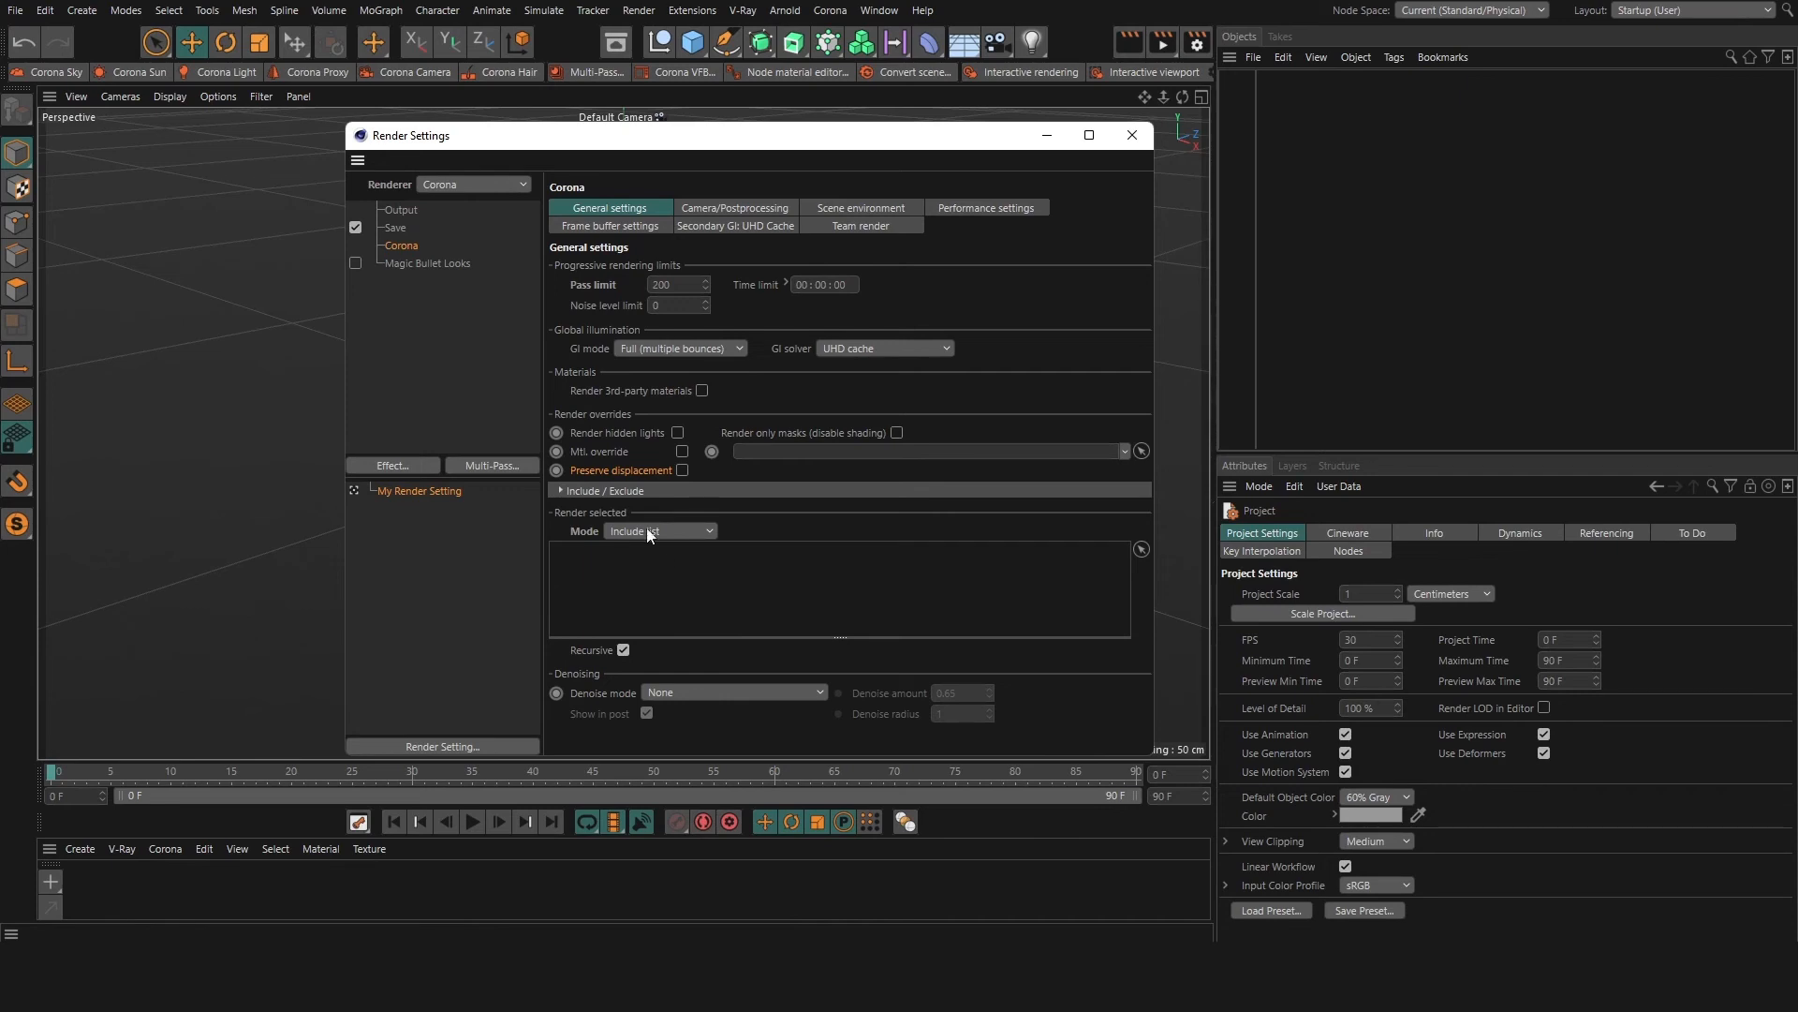
{"action": "left_click", "coordinate": [660, 531]}
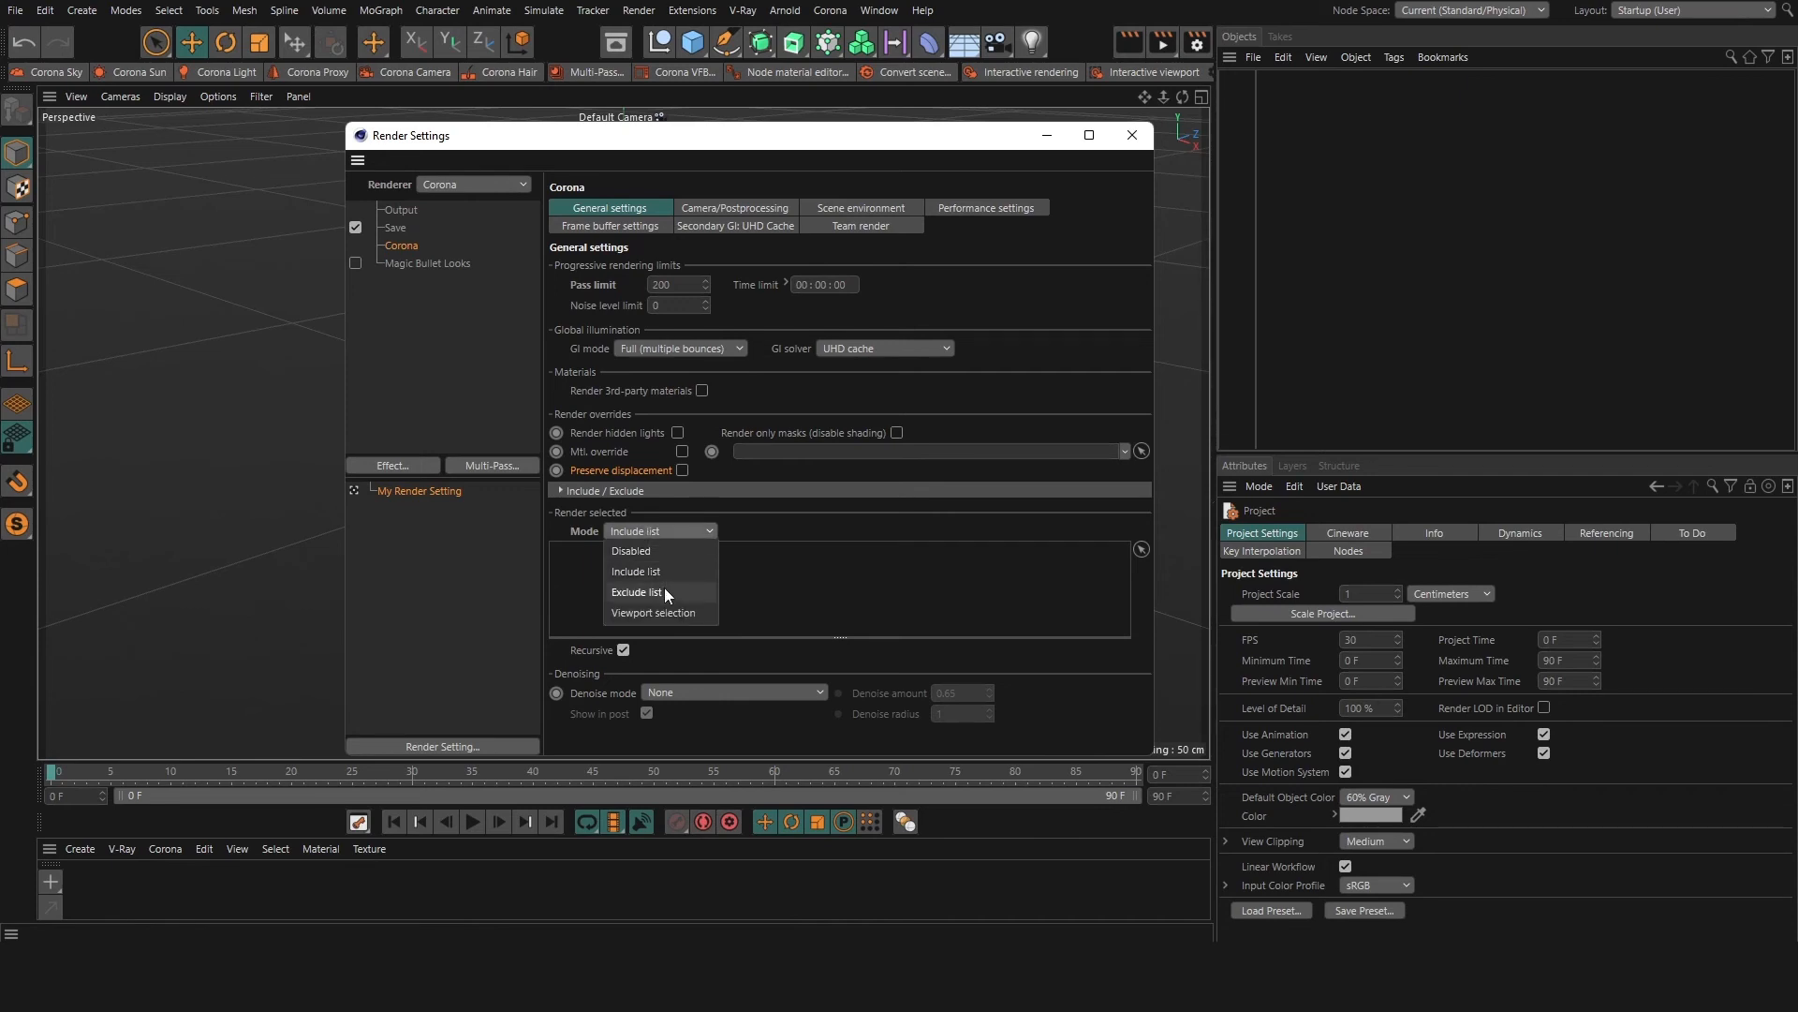
- Try Exclude list, then settle on Viewport selection as render-selected mode
{"action": "left_click", "coordinate": [637, 592]}
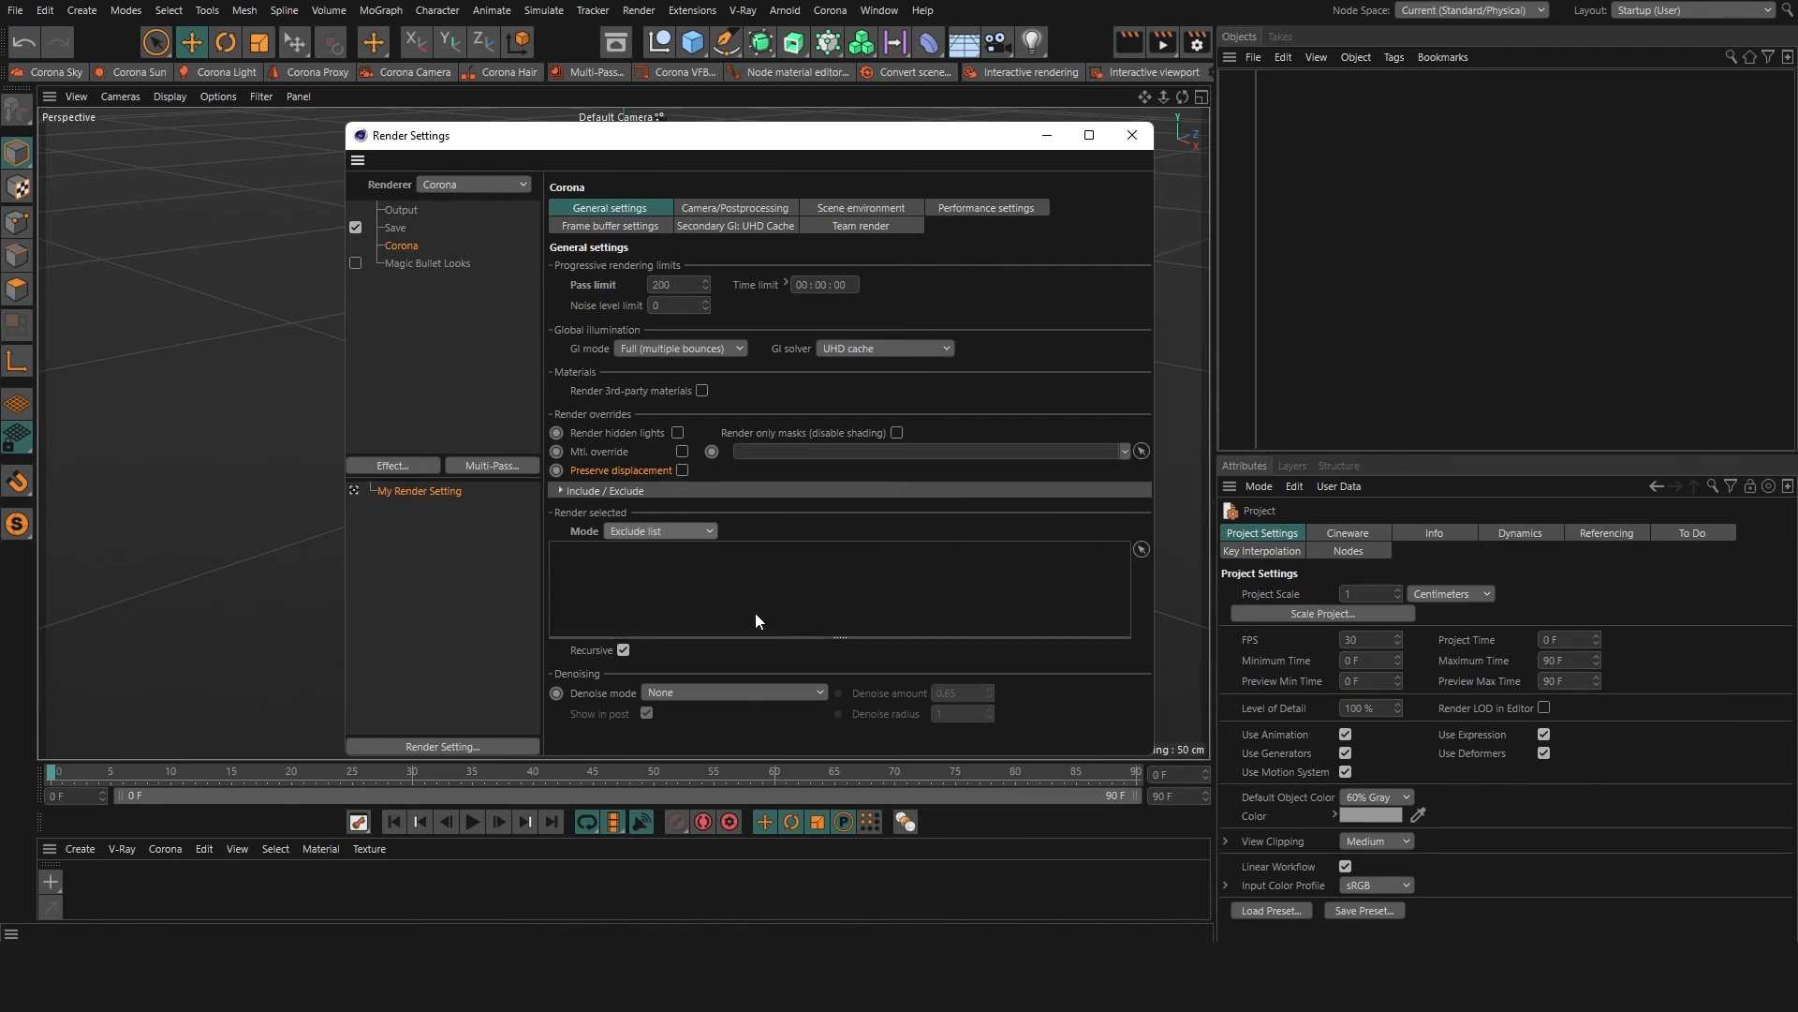
{"action": "mouse_move", "coordinate": [726, 592]}
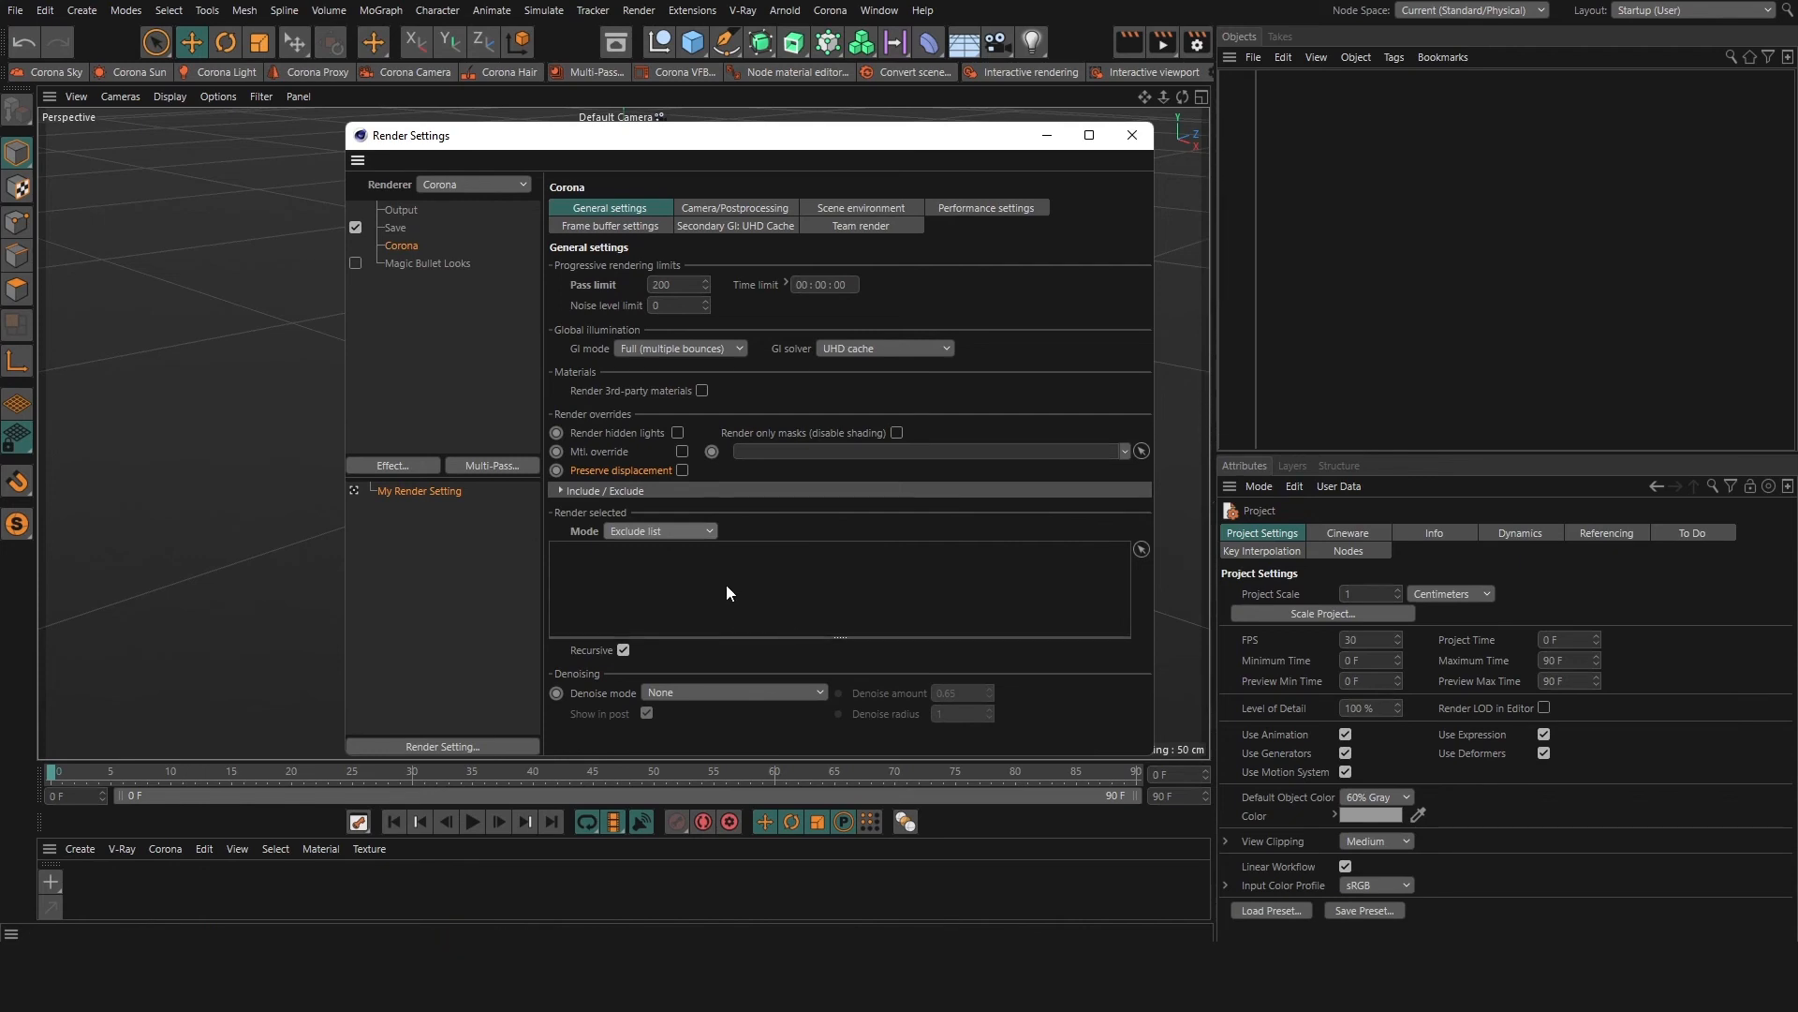
{"action": "left_click", "coordinate": [658, 530]}
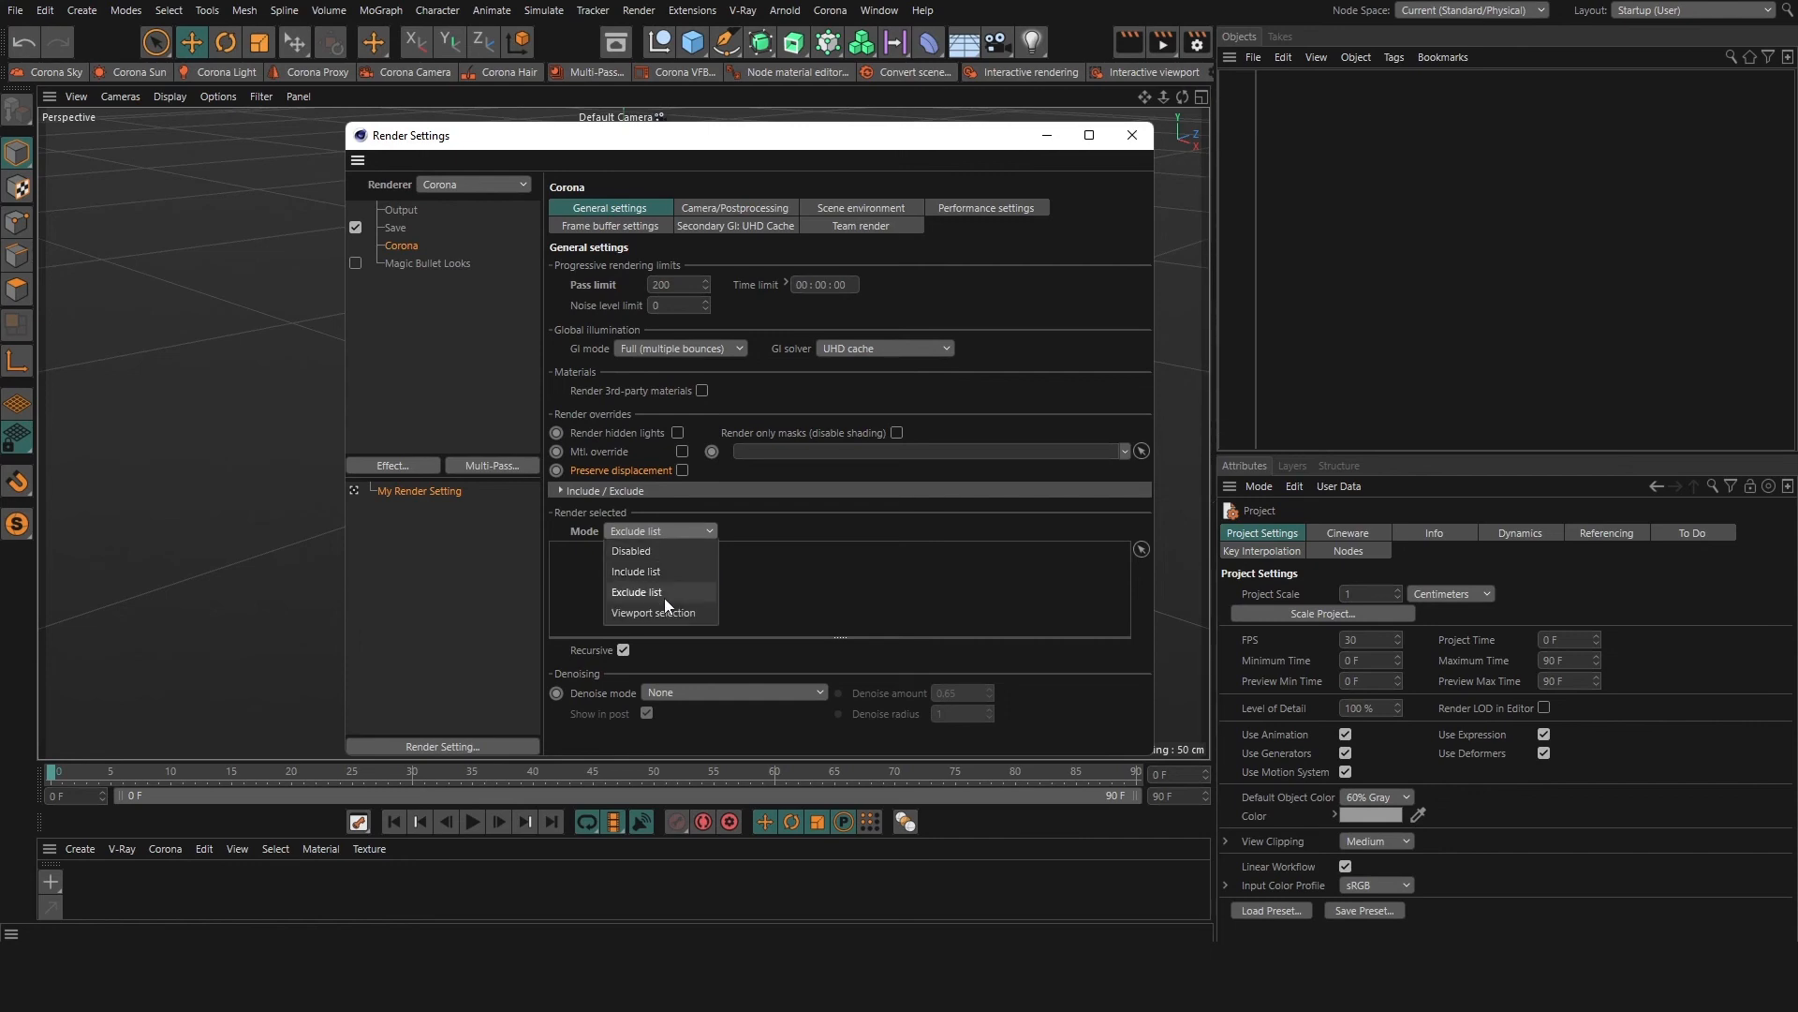
{"action": "left_click", "coordinate": [653, 610]}
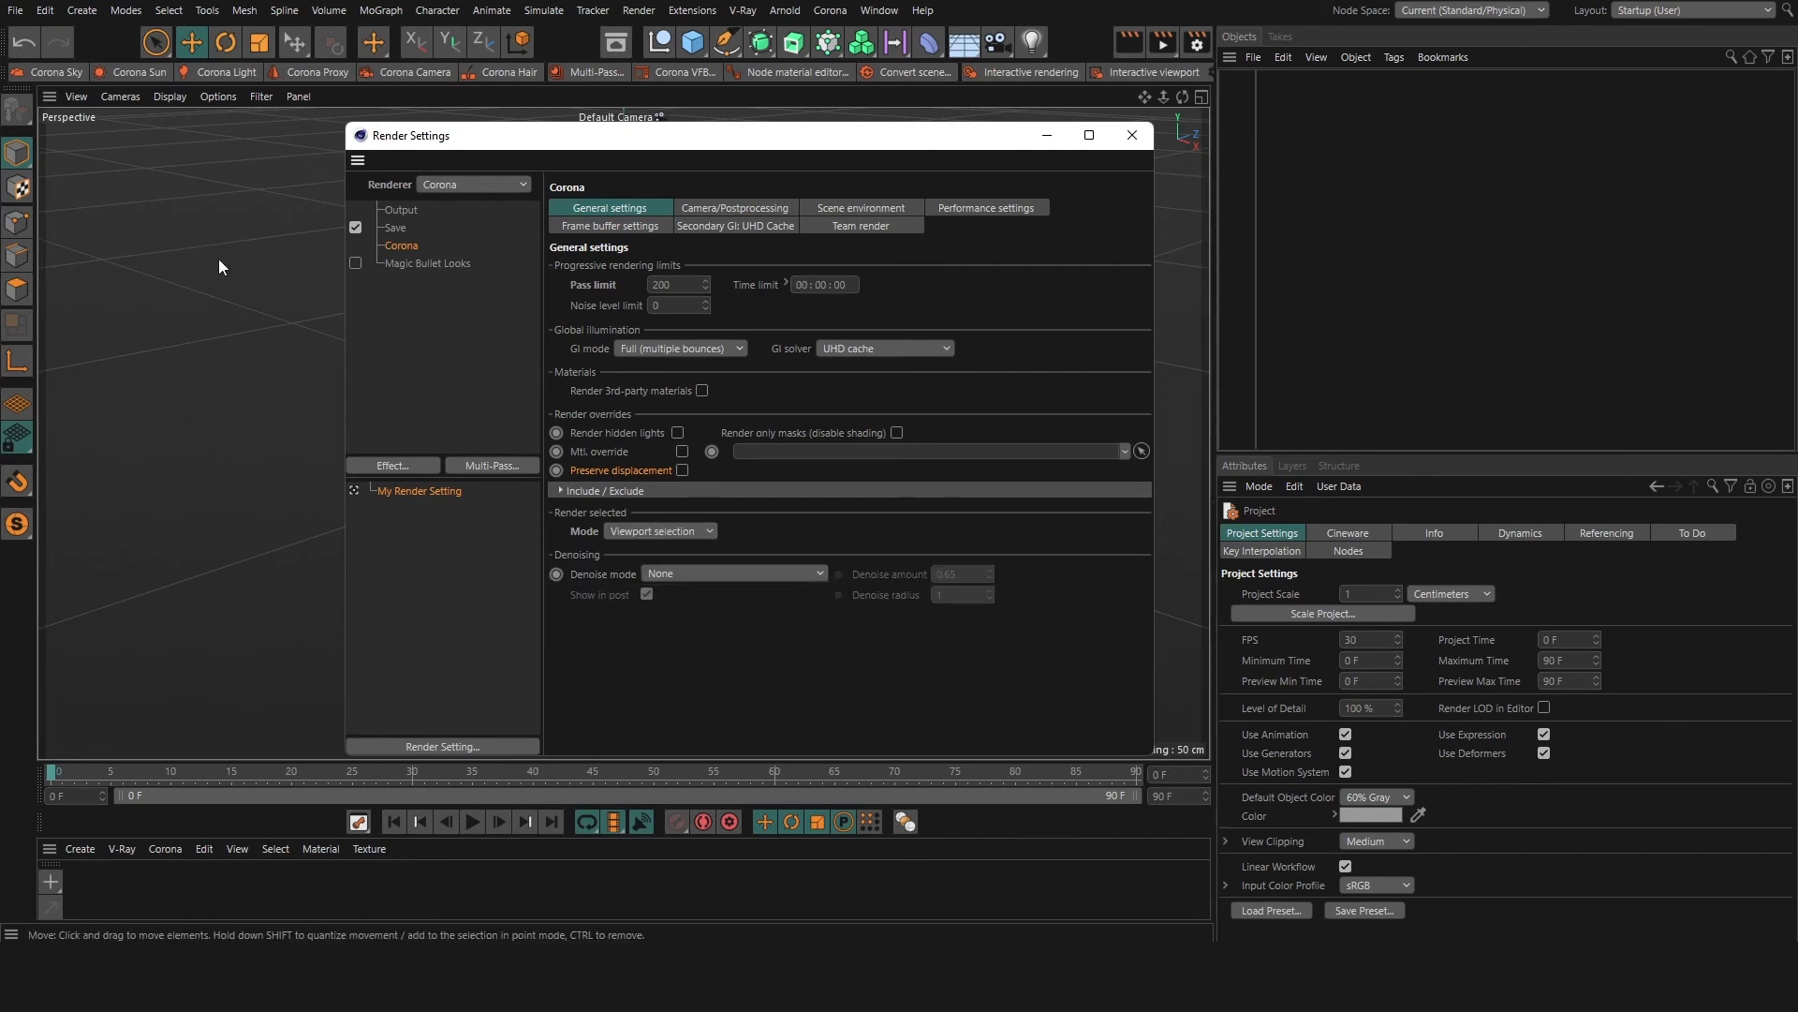
{"action": "mouse_move", "coordinate": [229, 282]}
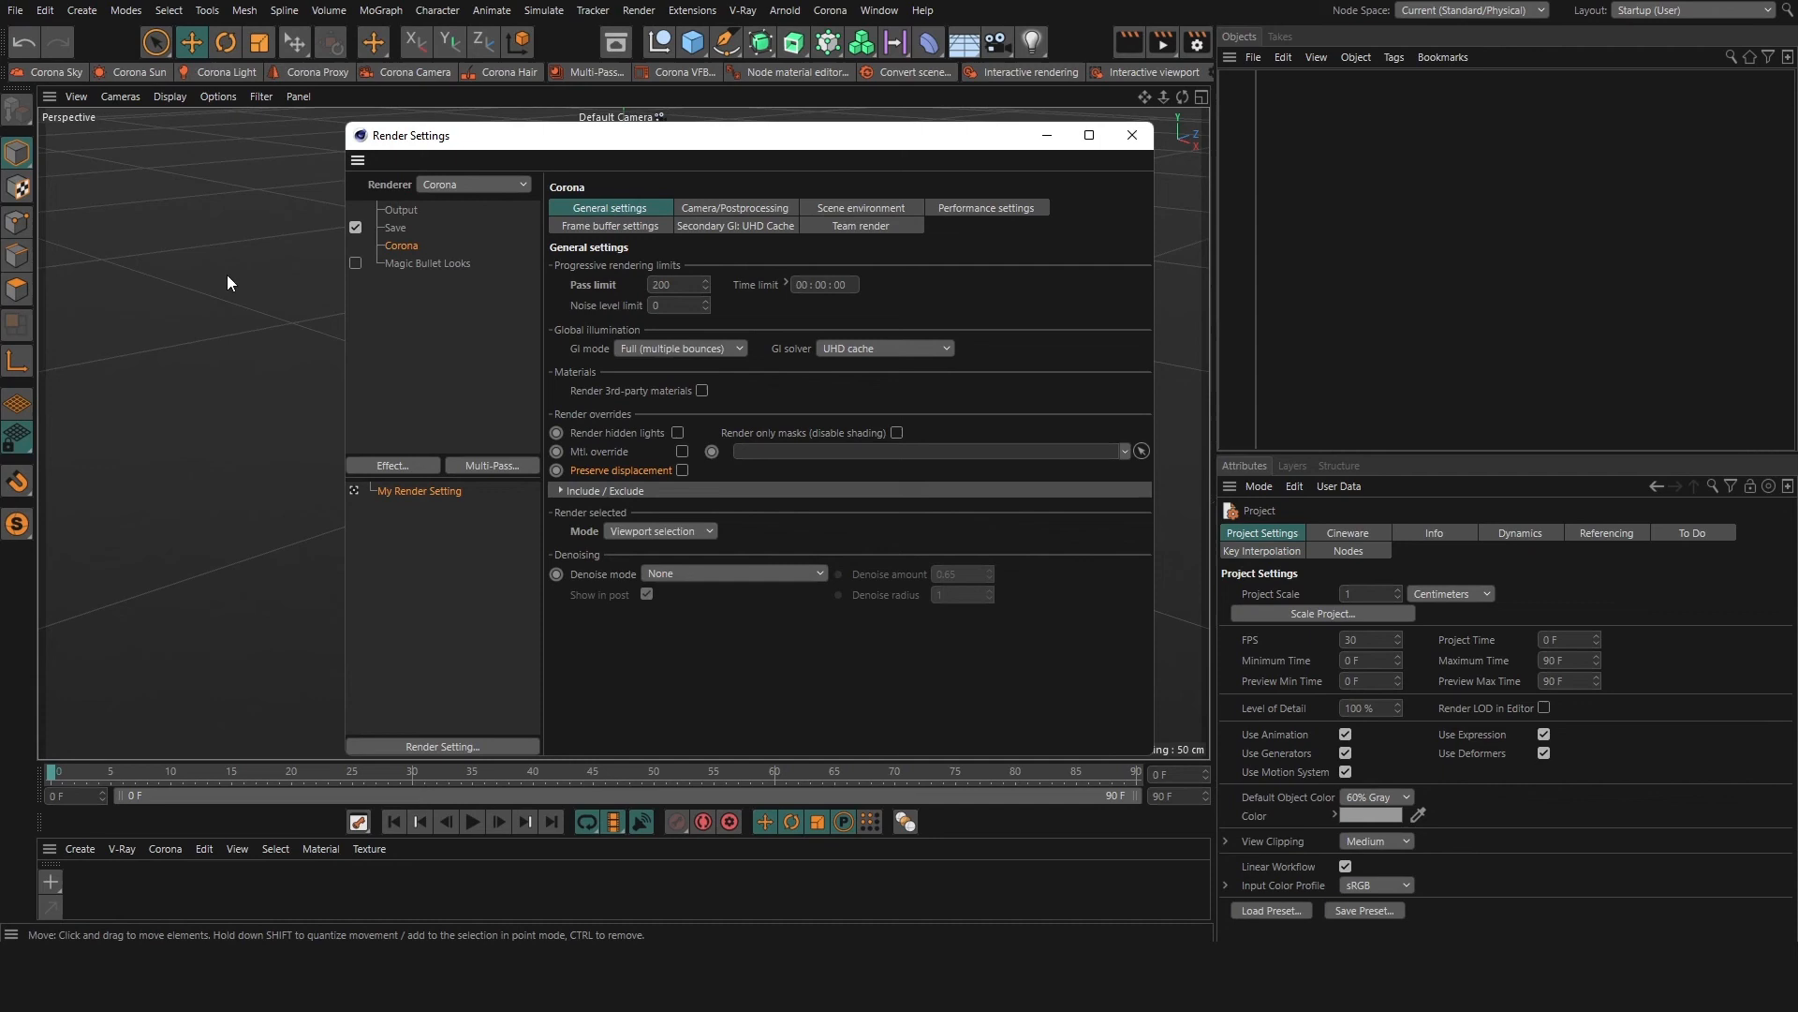
{"action": "mouse_move", "coordinate": [270, 396]}
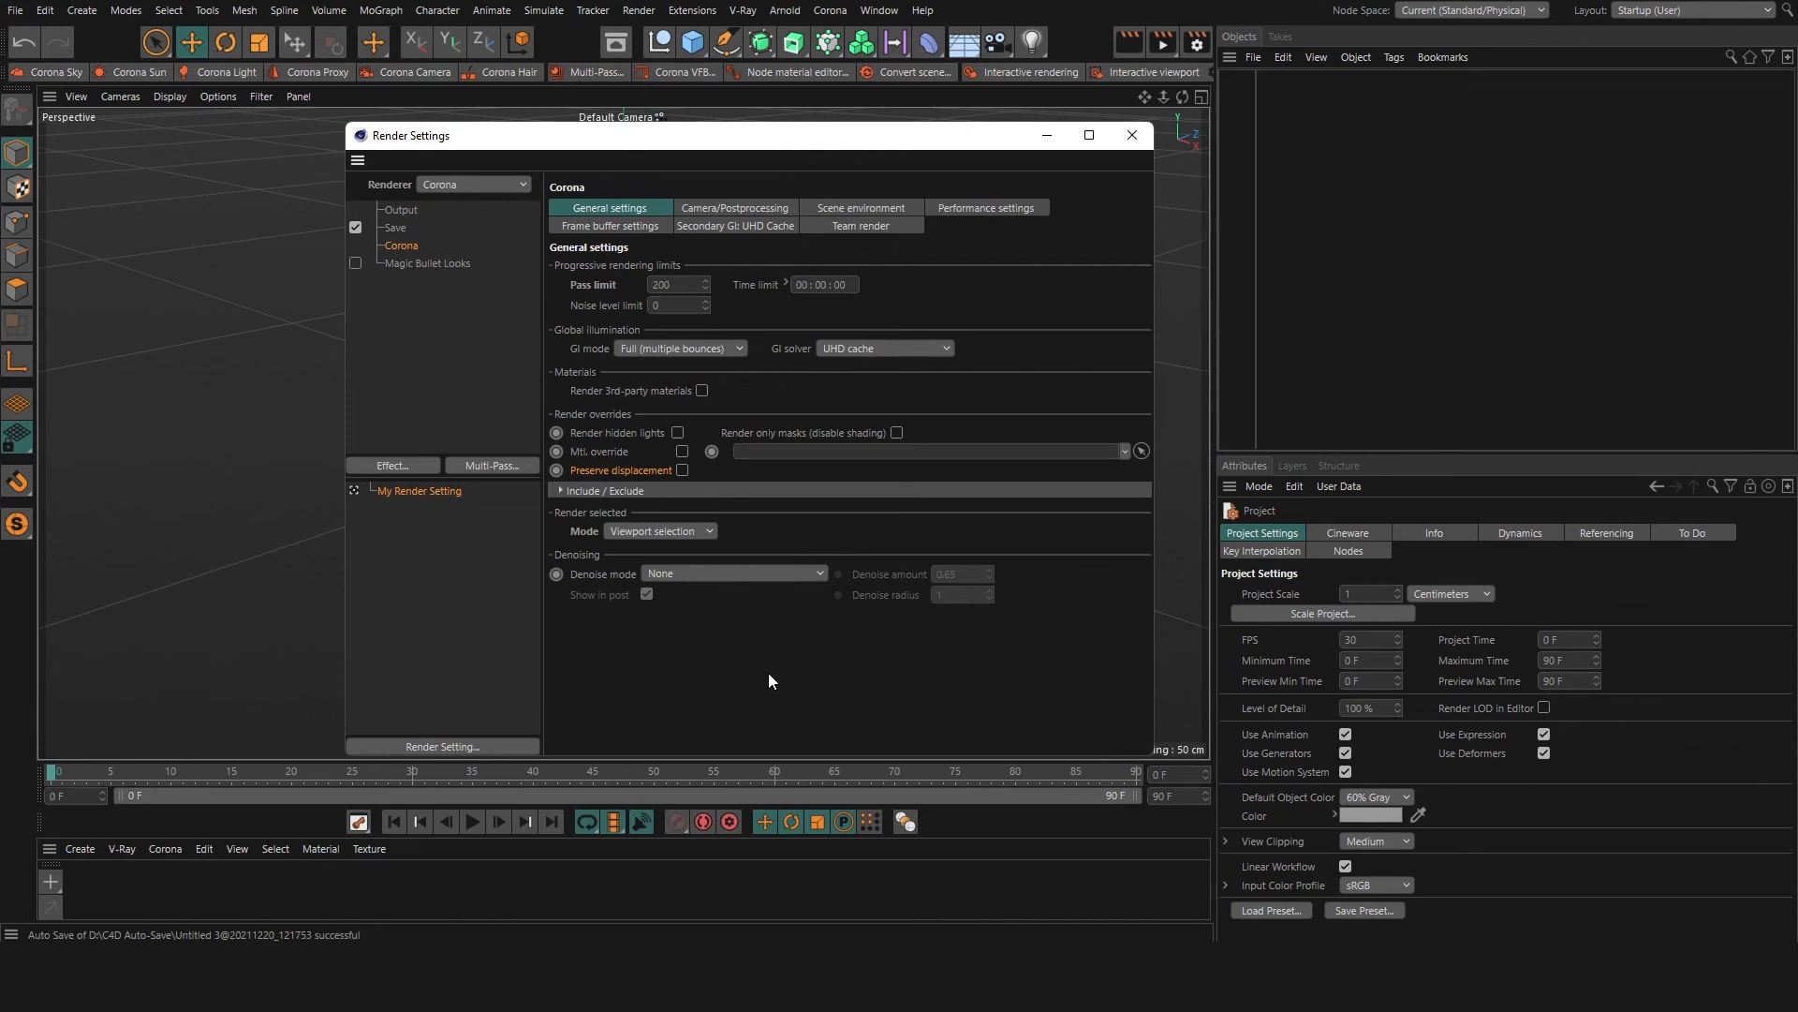
- Set the denoise mode to NVIDIA GPU AI (fast preview)
{"action": "left_click", "coordinate": [732, 573]}
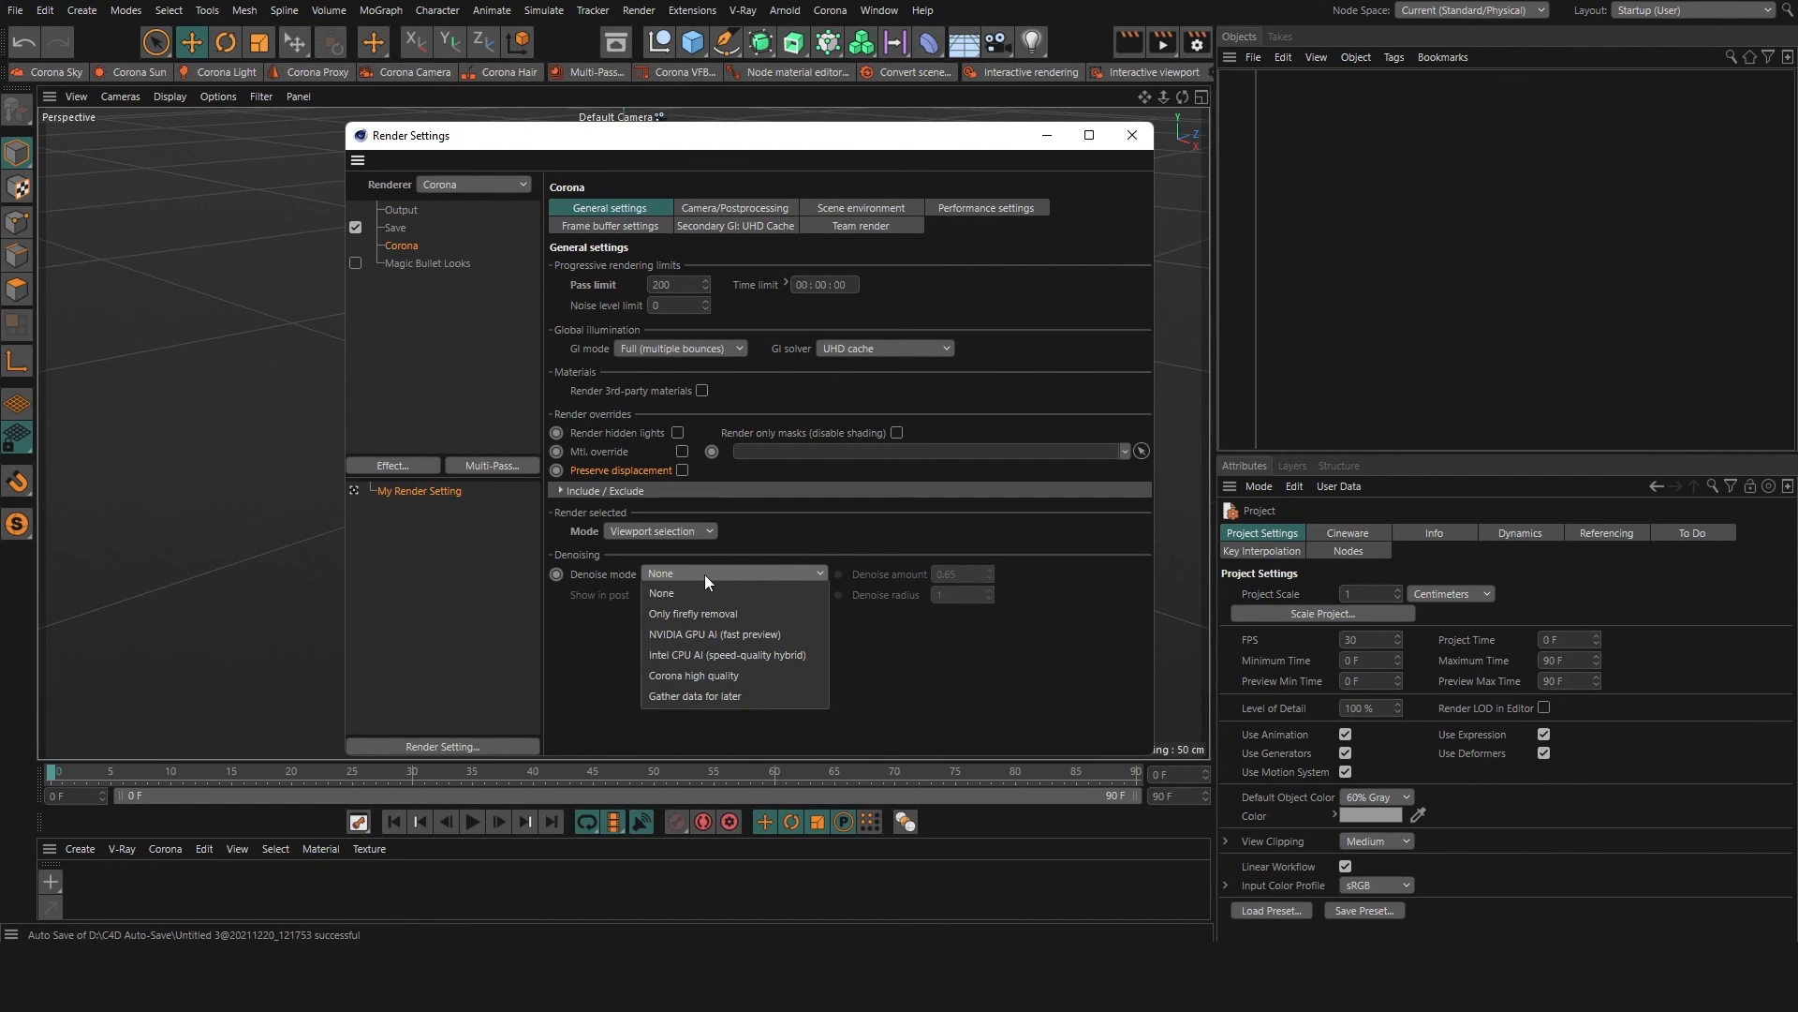
{"action": "left_click", "coordinate": [714, 635]}
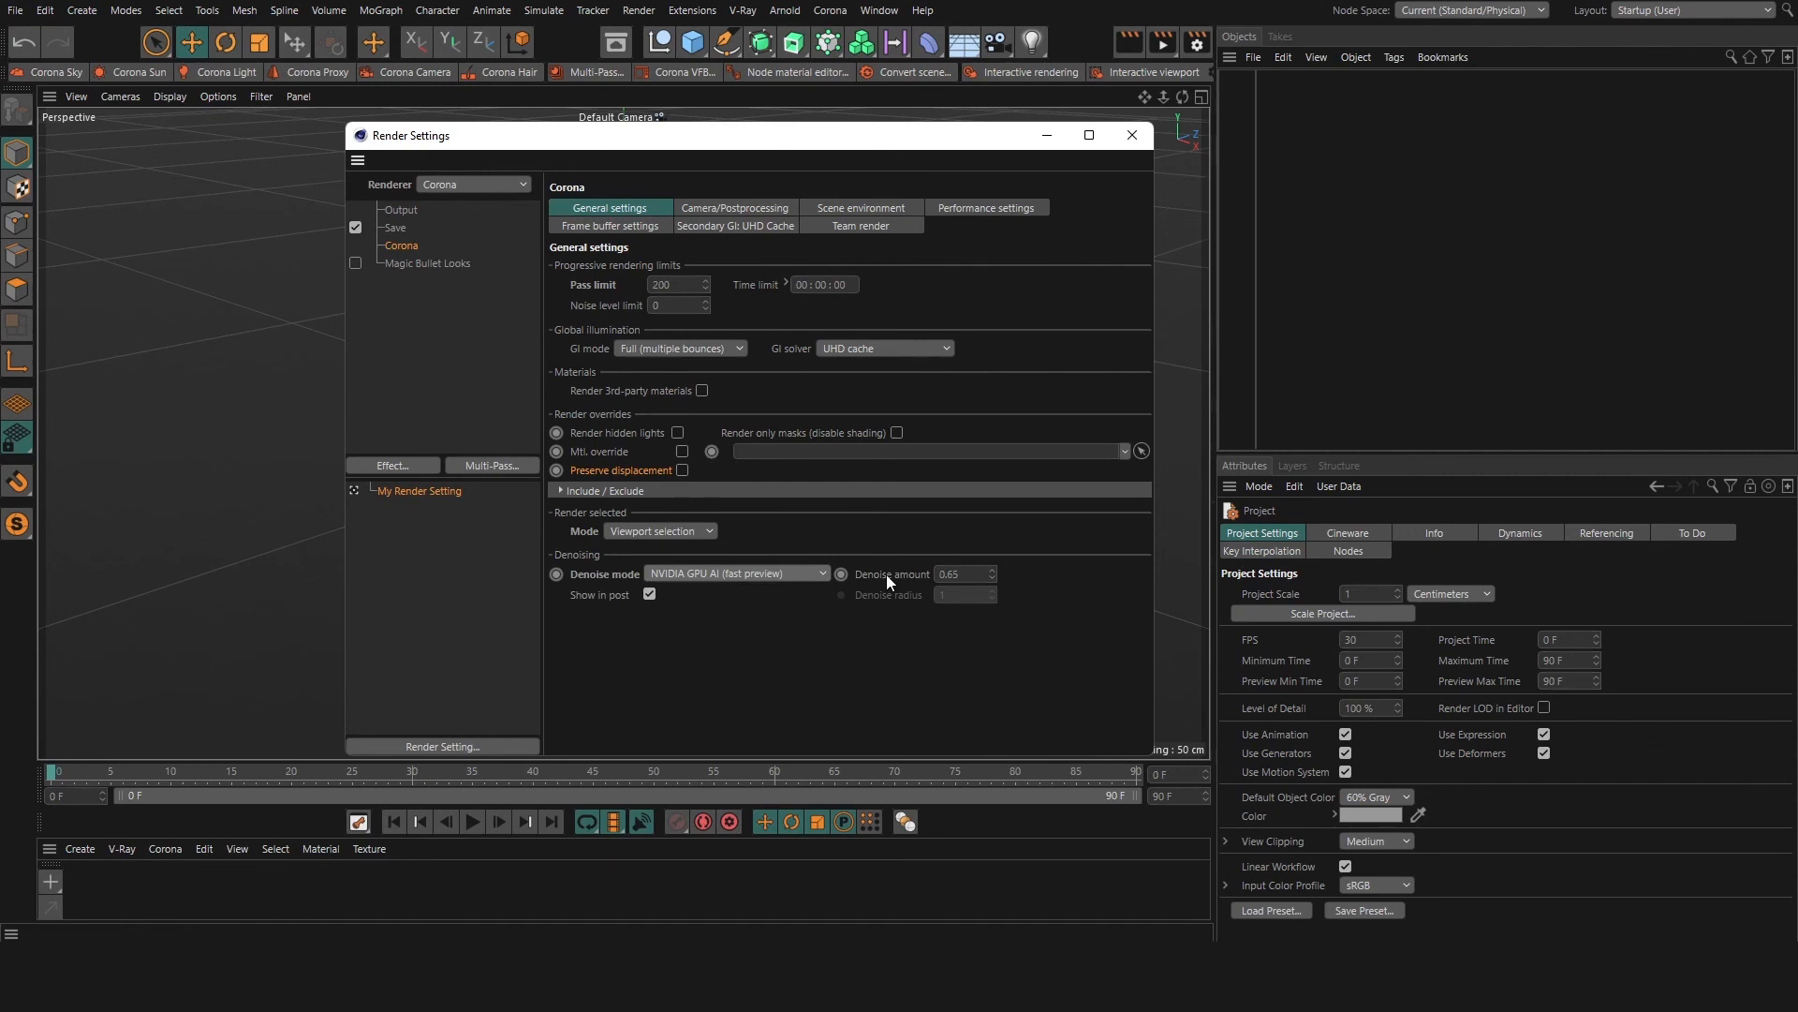